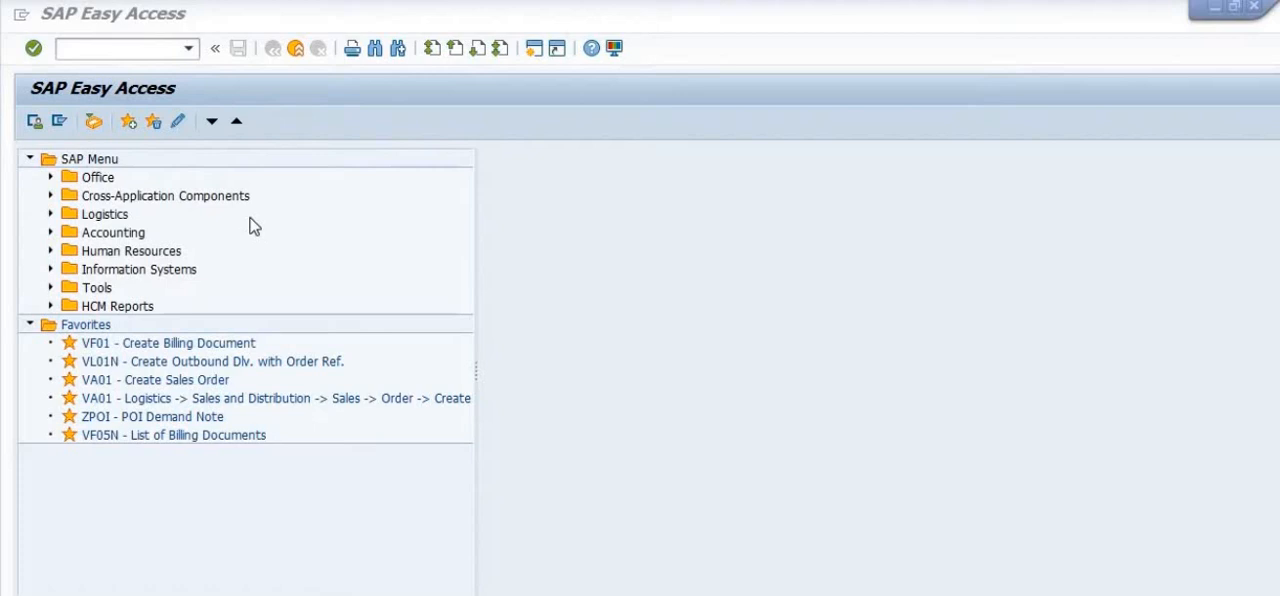
{"action": "mouse_move", "coordinate": [267, 220]}
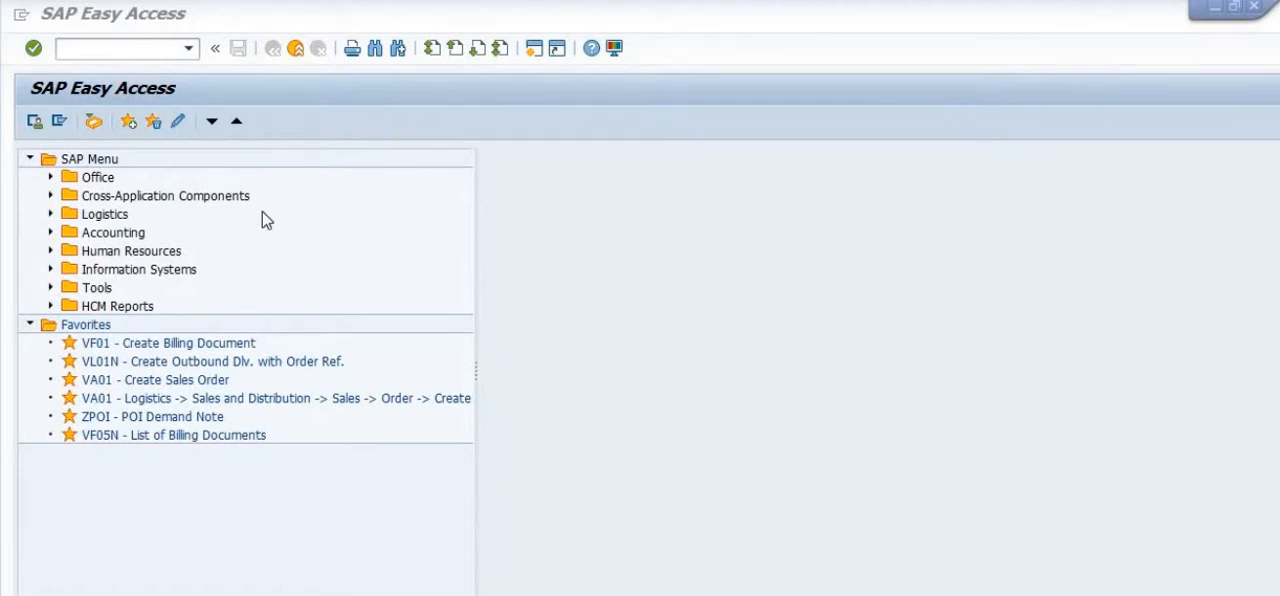
{"action": "mouse_move", "coordinate": [256, 221]}
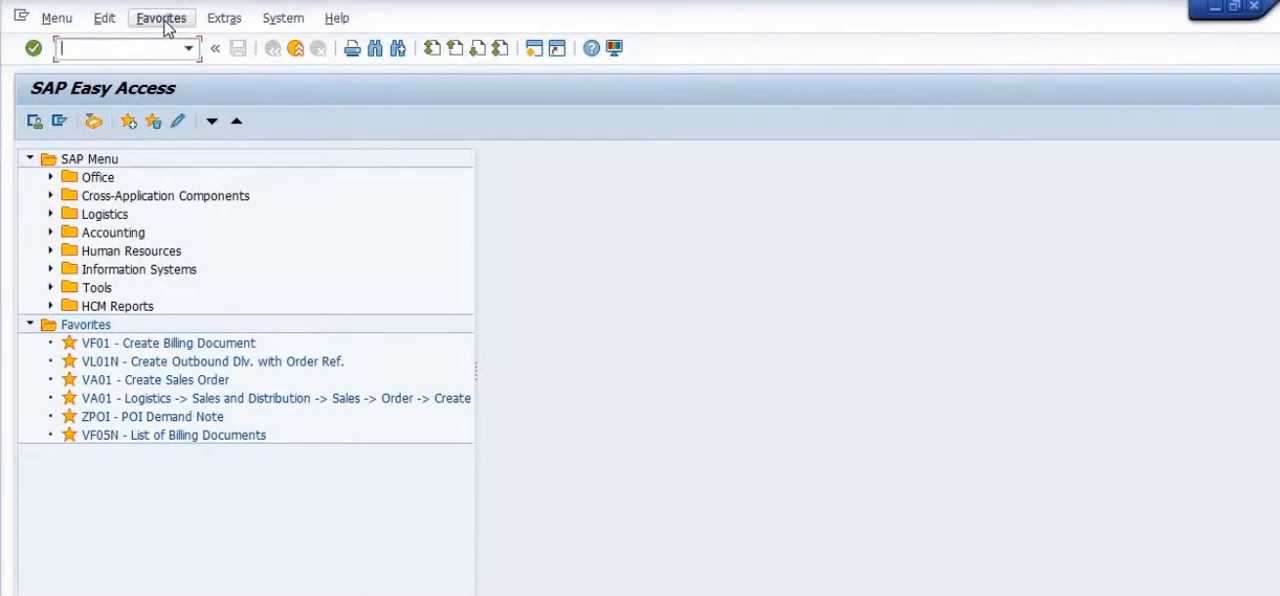
- Add transaction VL06 (Delivery Monitor) to the SAP GUI favourites
{"action": "left_click", "coordinate": [161, 18]}
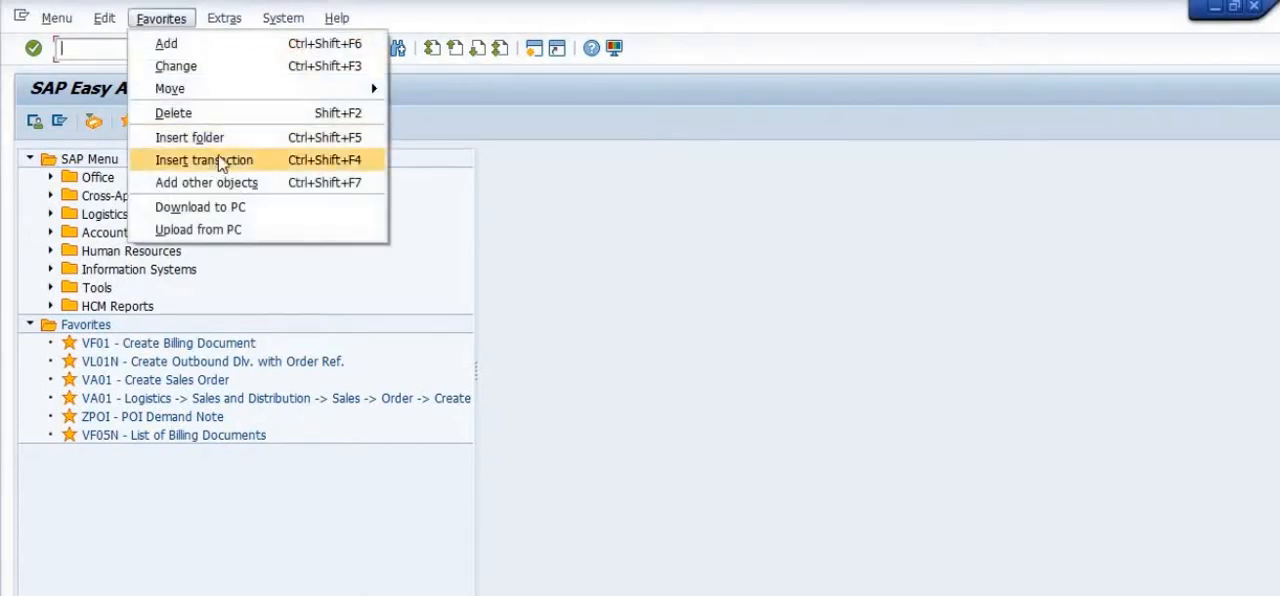
{"action": "mouse_move", "coordinate": [248, 167]}
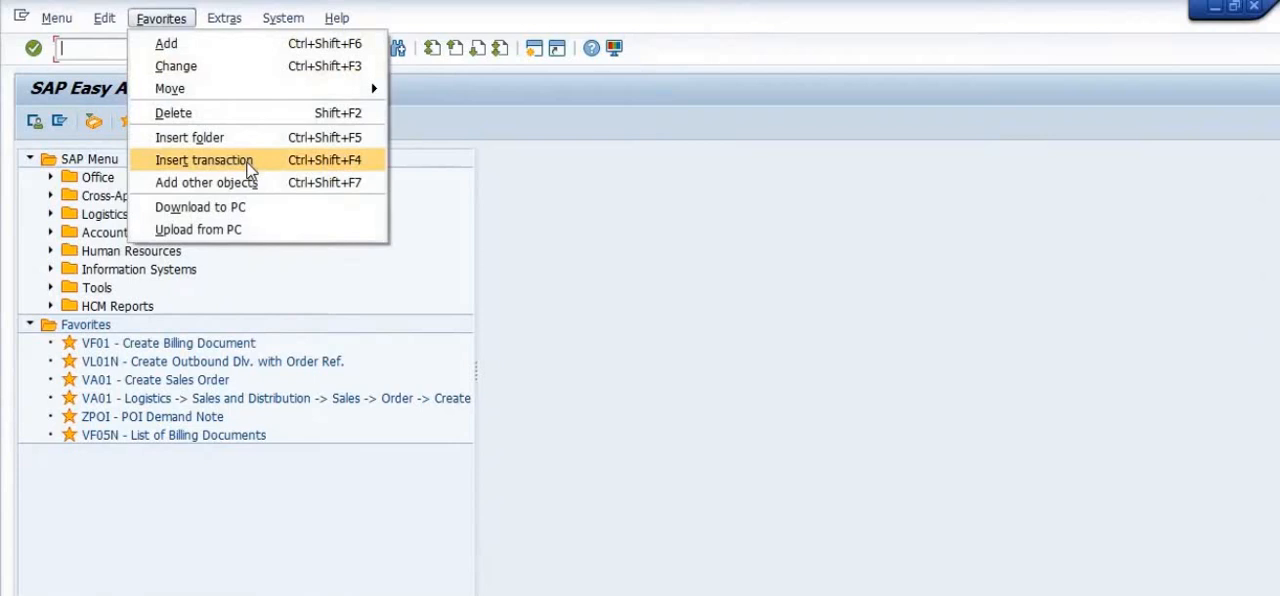
{"action": "left_click", "coordinate": [203, 160]}
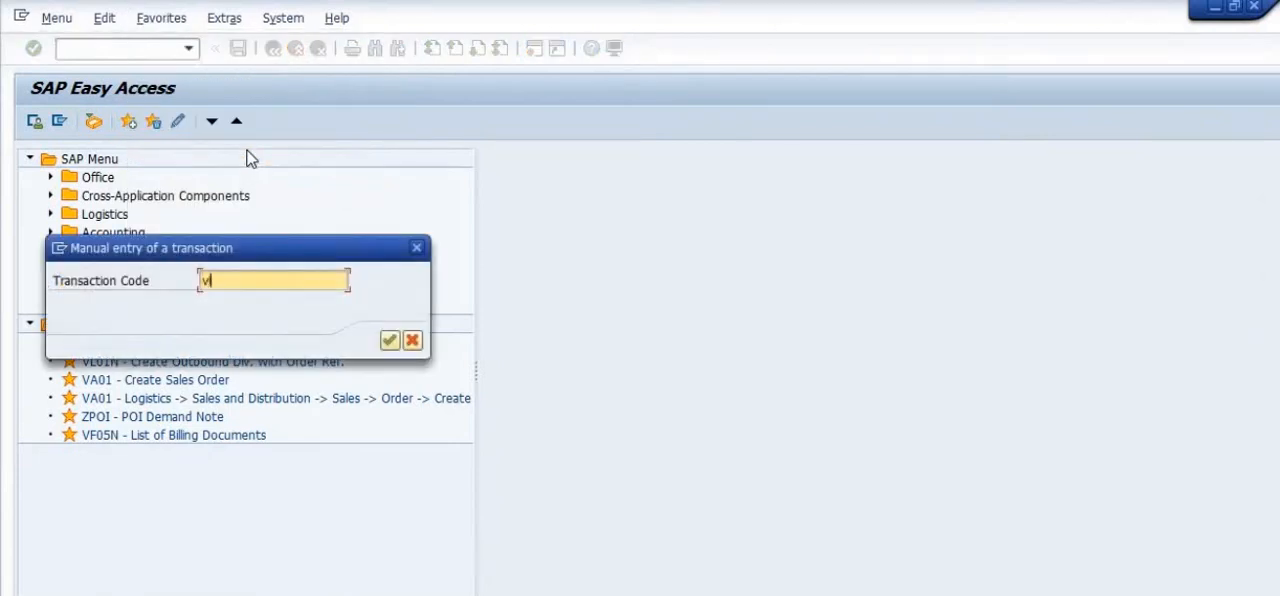
{"action": "left_click", "coordinate": [389, 340]}
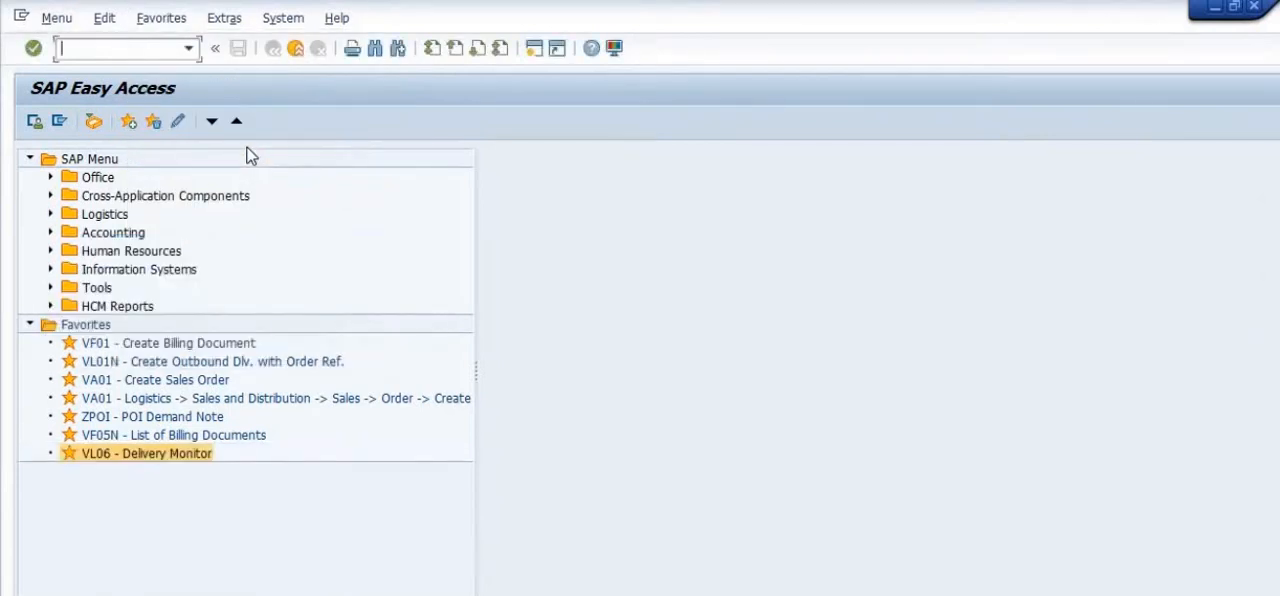
{"action": "mouse_move", "coordinate": [212, 498]}
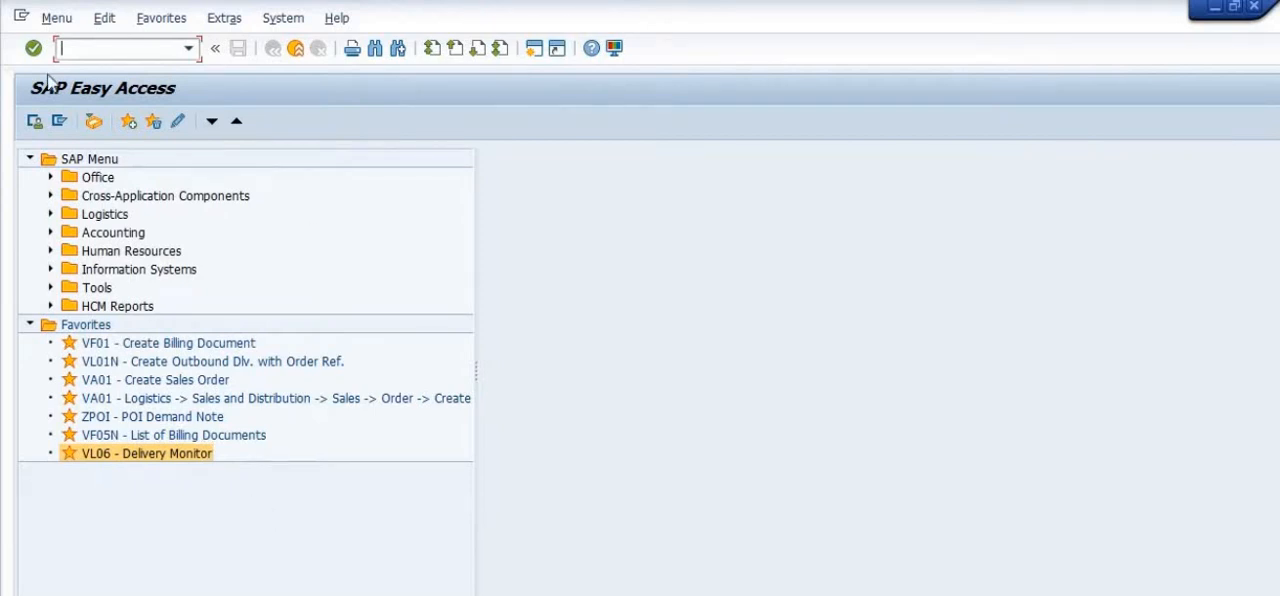
- Launch transaction VL06 to open the Delivery Monitor
{"action": "type", "text": "vl"}
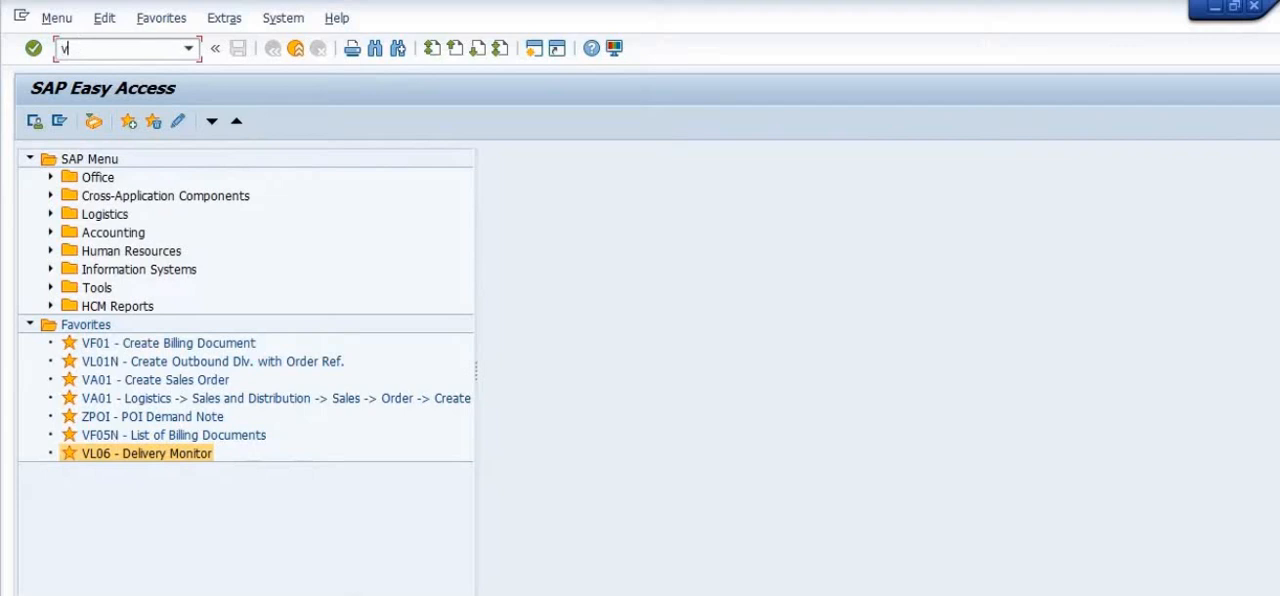
{"action": "type", "text": "l06"}
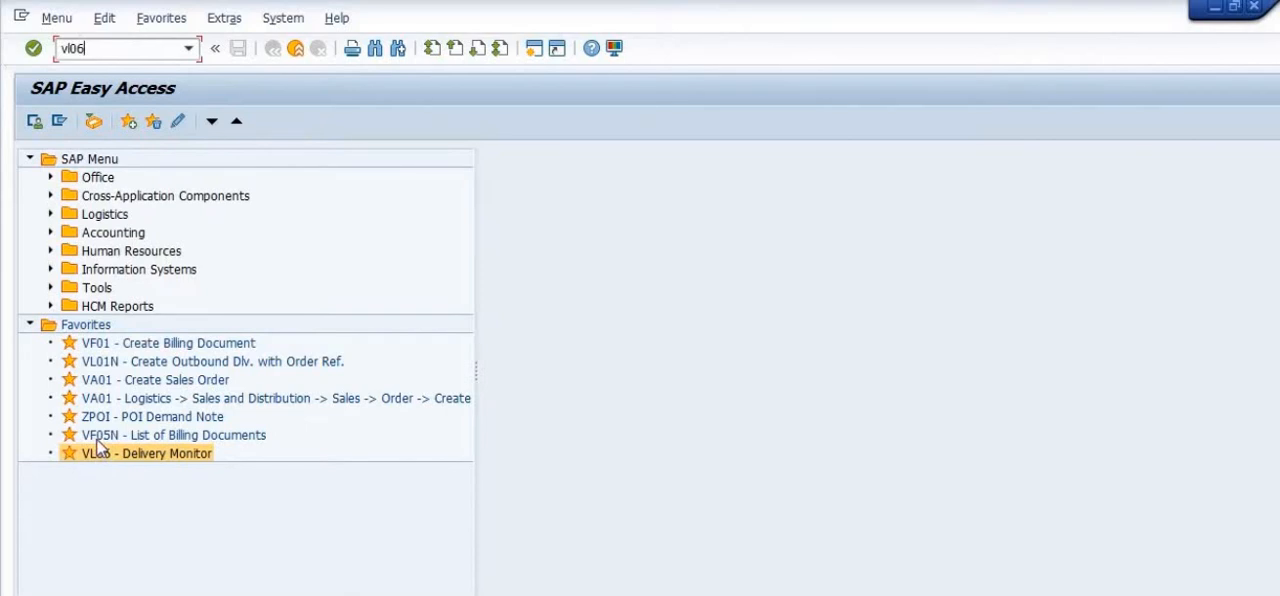
{"action": "double_click", "coordinate": [145, 453]}
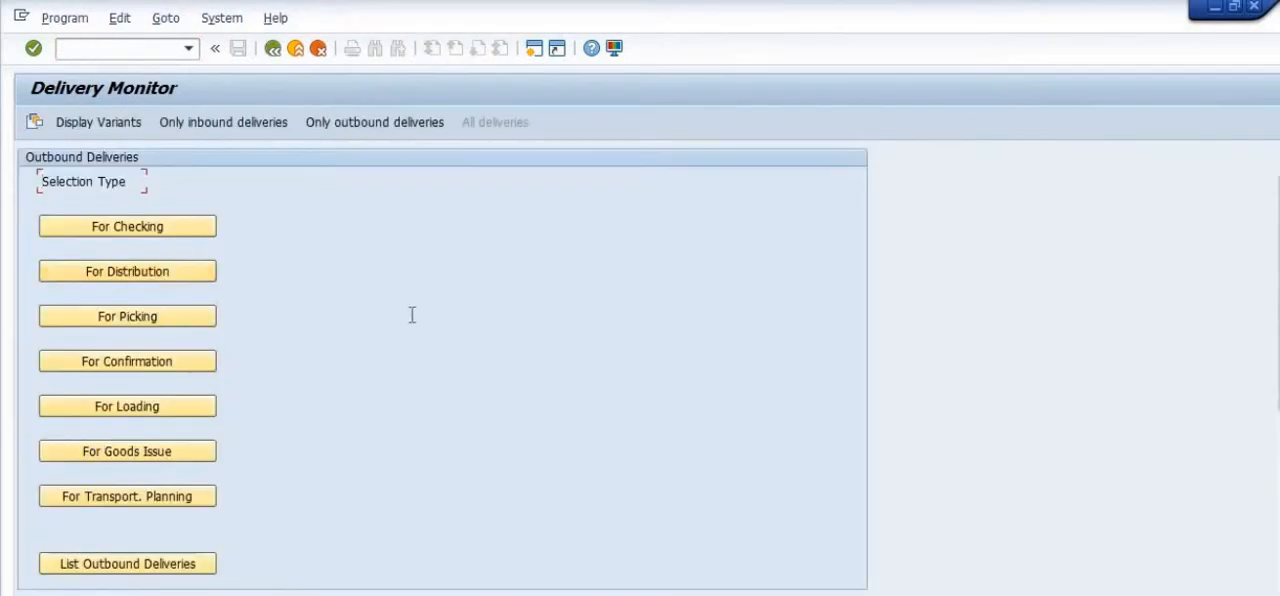
{"action": "mouse_move", "coordinate": [399, 266]}
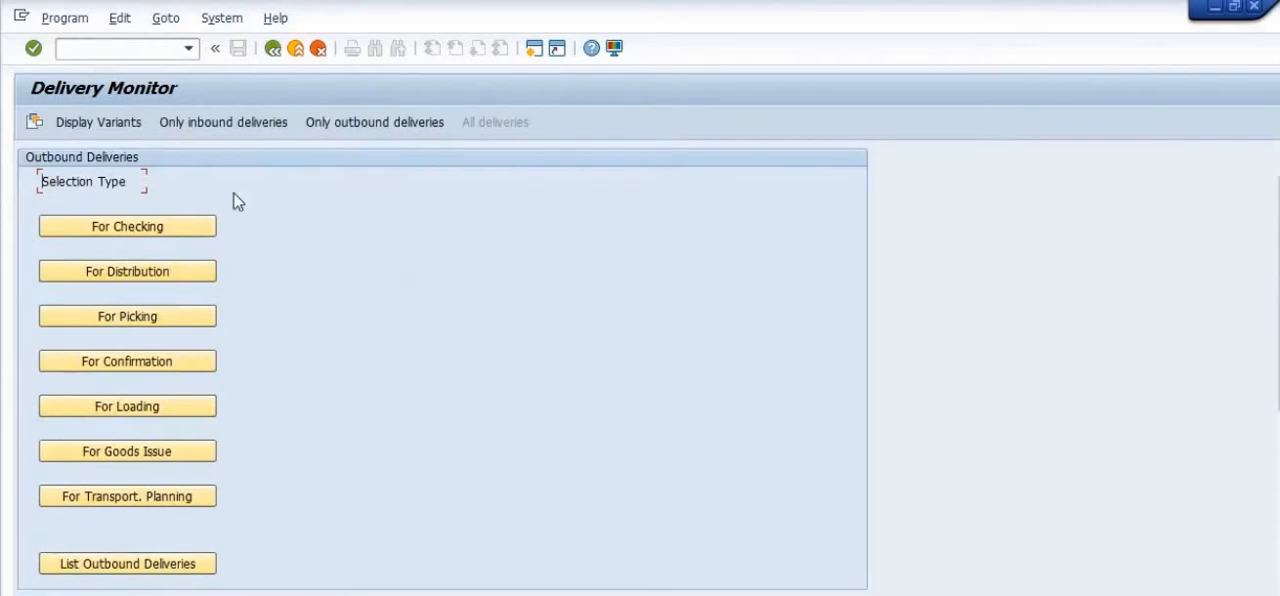
{"action": "mouse_move", "coordinate": [205, 130]}
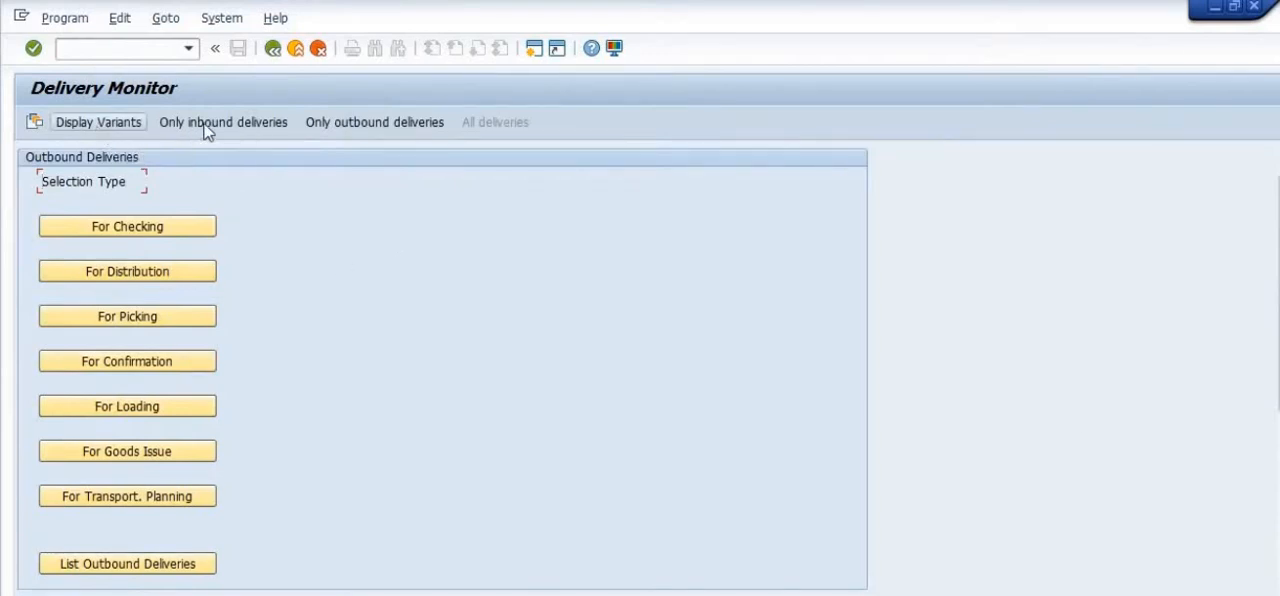
{"action": "left_click", "coordinate": [374, 121]}
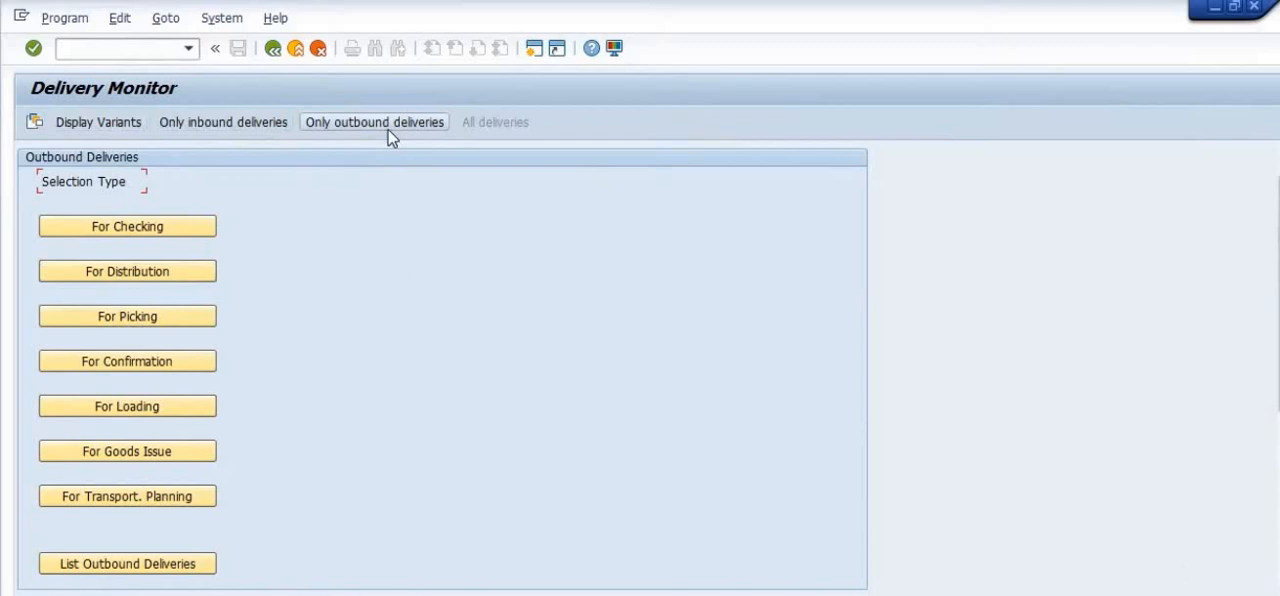
{"action": "mouse_move", "coordinate": [220, 261]}
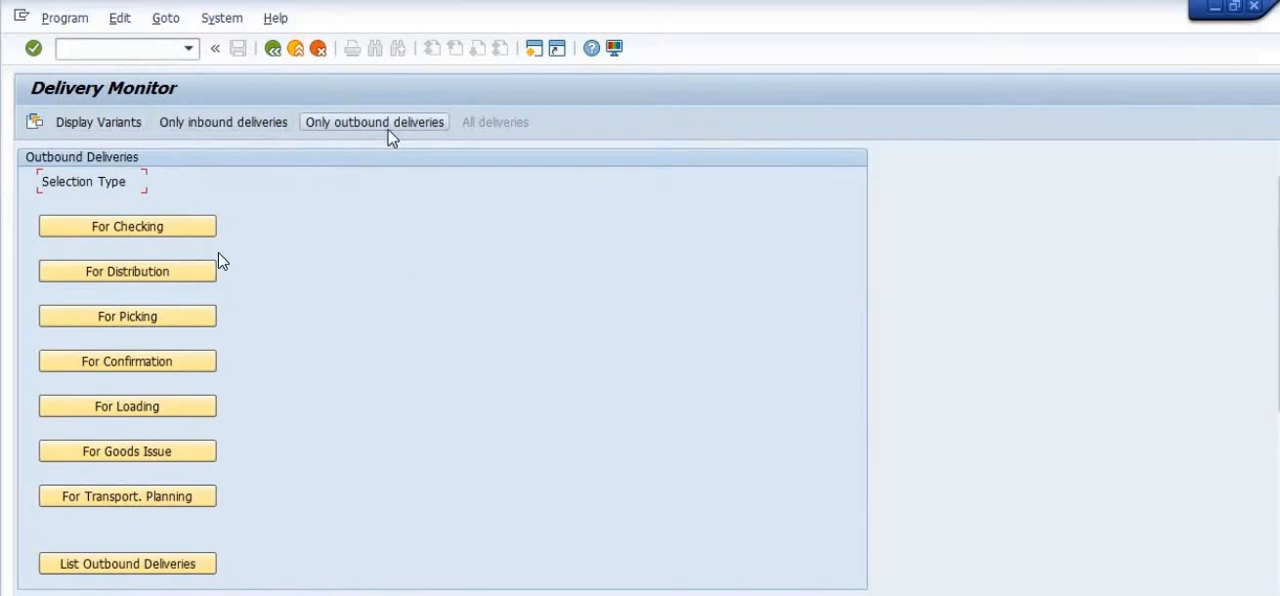
{"action": "mouse_move", "coordinate": [463, 228]}
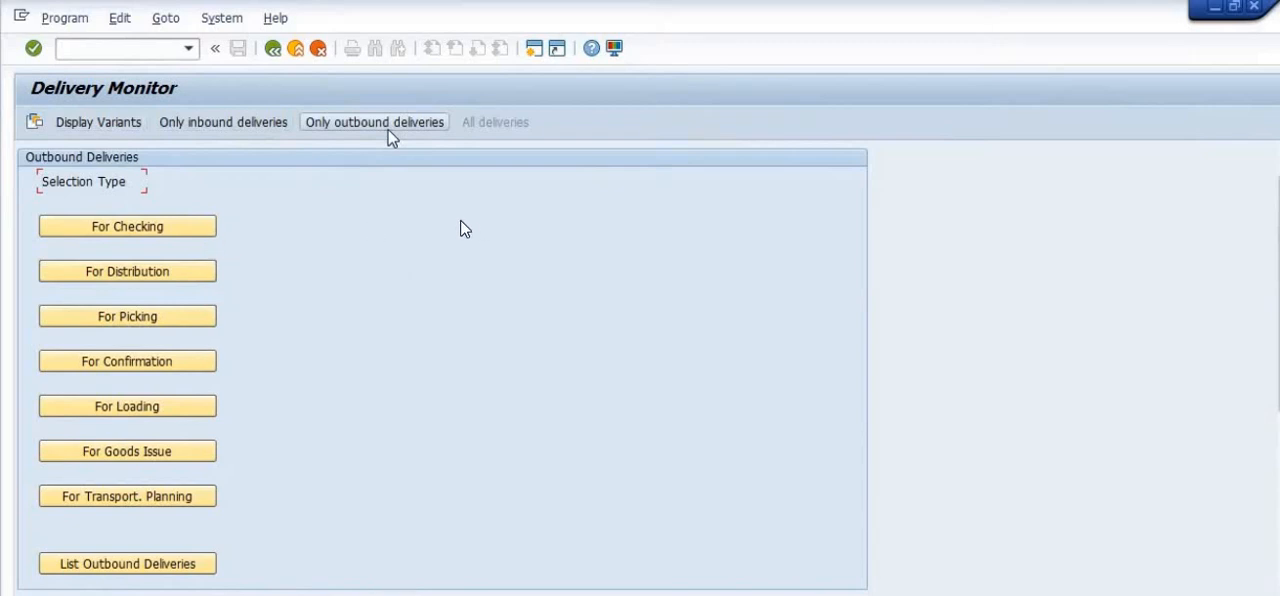
{"action": "mouse_move", "coordinate": [200, 361]}
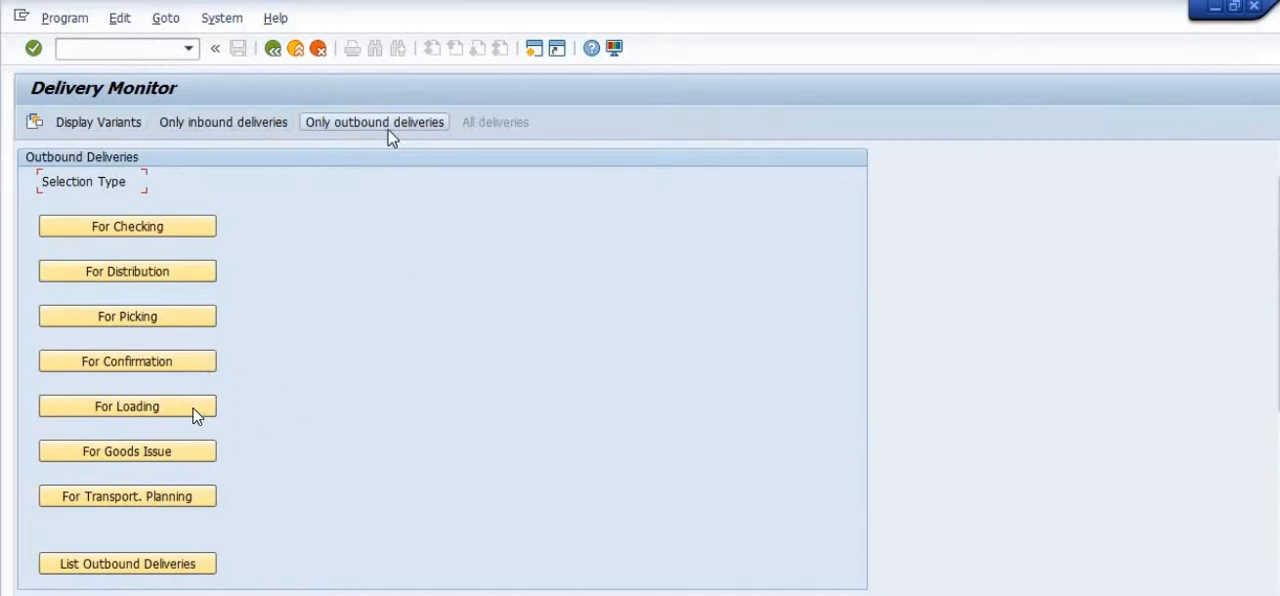
{"action": "mouse_move", "coordinate": [180, 496]}
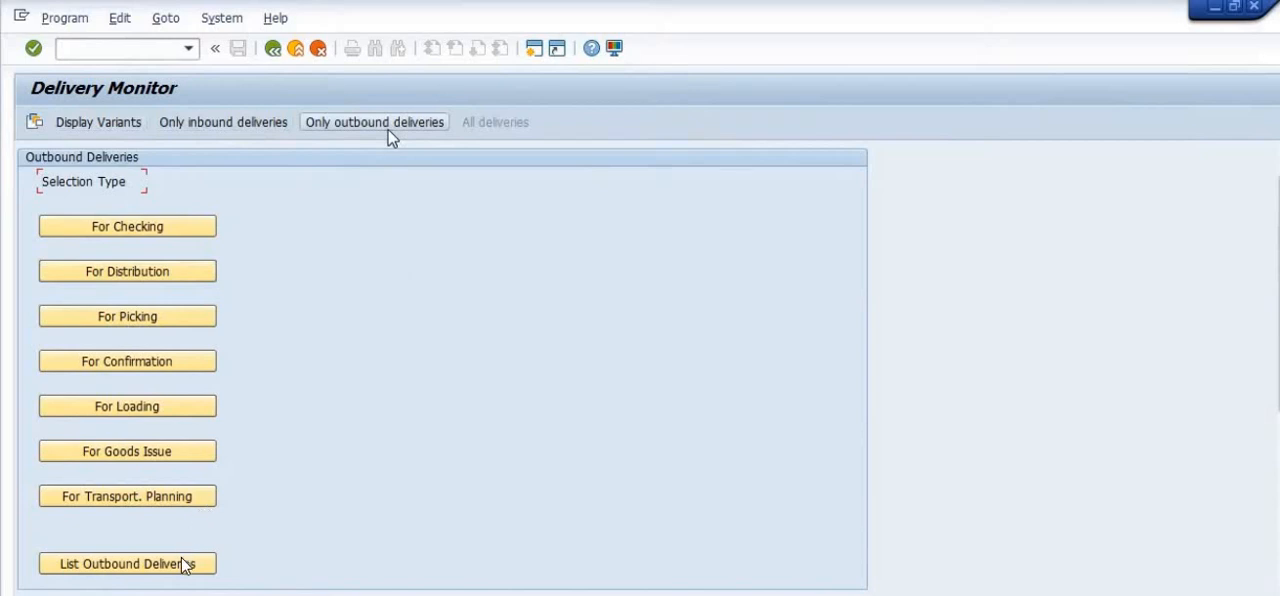
{"action": "mouse_move", "coordinate": [246, 589]}
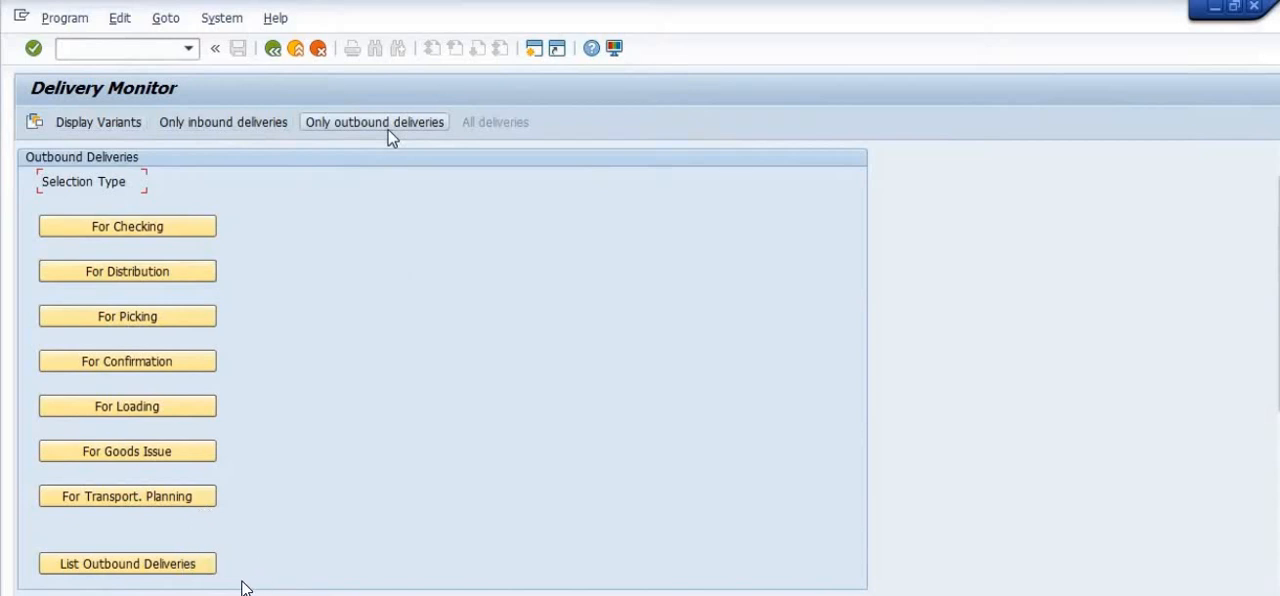
{"action": "mouse_move", "coordinate": [374, 122]}
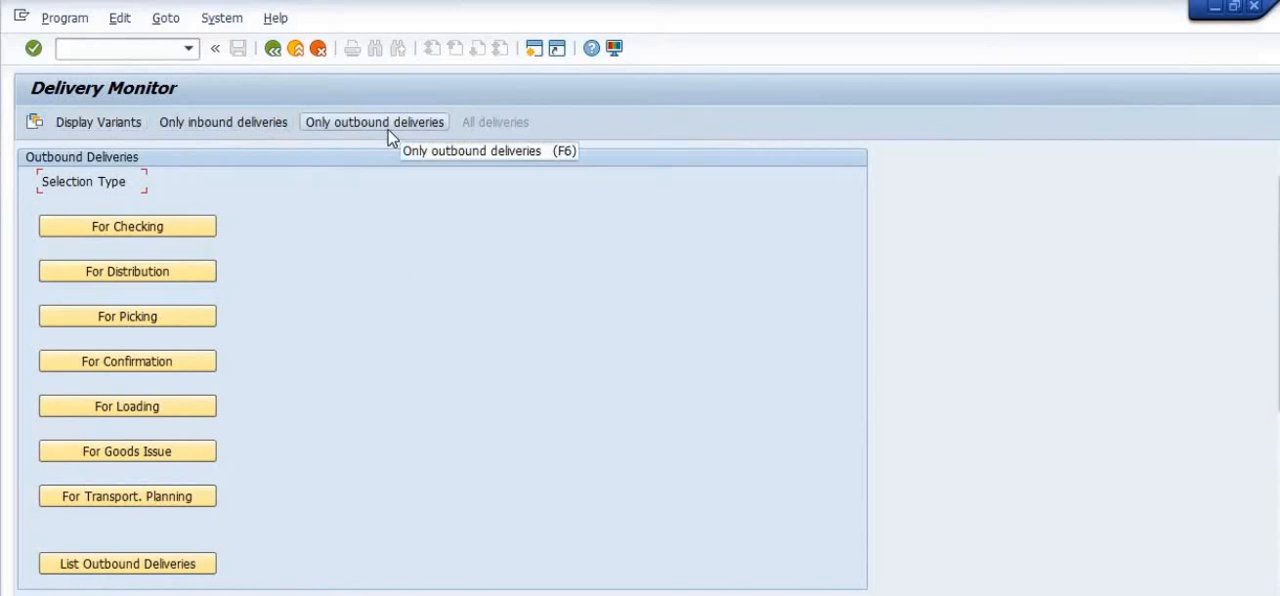
{"action": "mouse_move", "coordinate": [501, 402]}
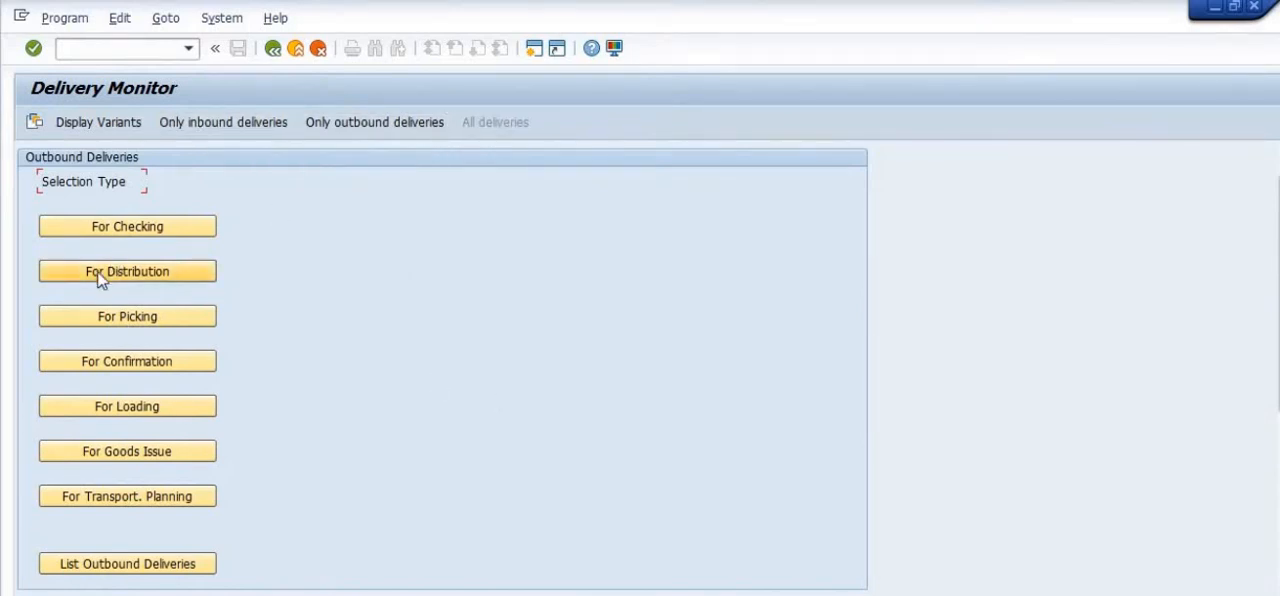
{"action": "mouse_move", "coordinate": [155, 382]}
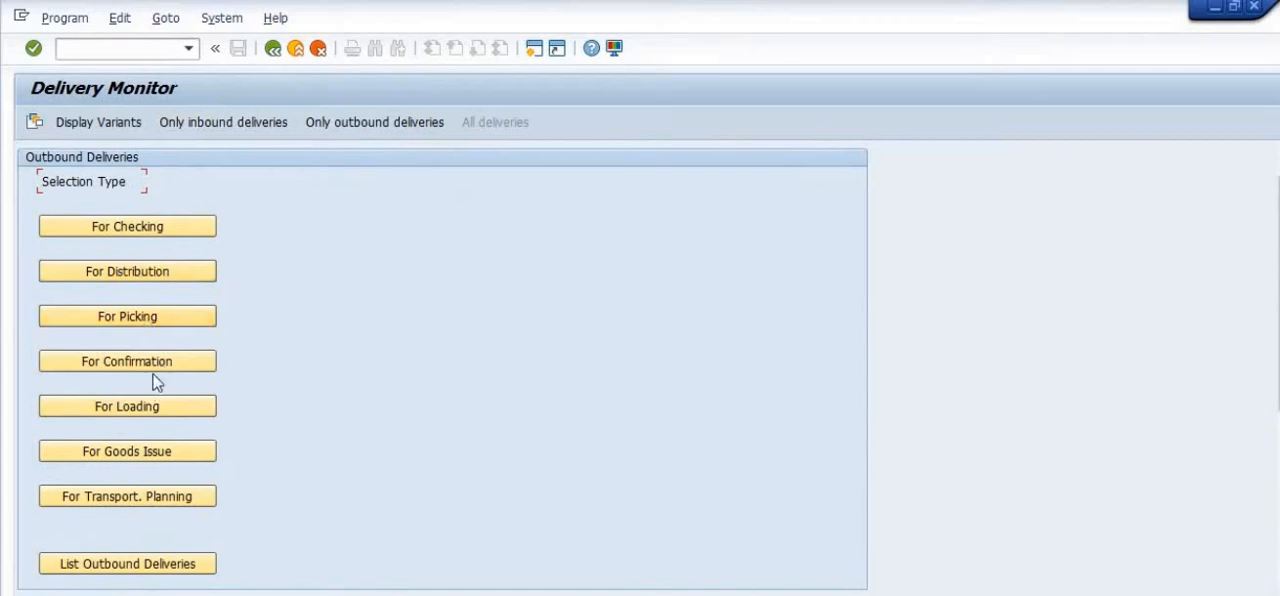
{"action": "mouse_move", "coordinate": [205, 457]}
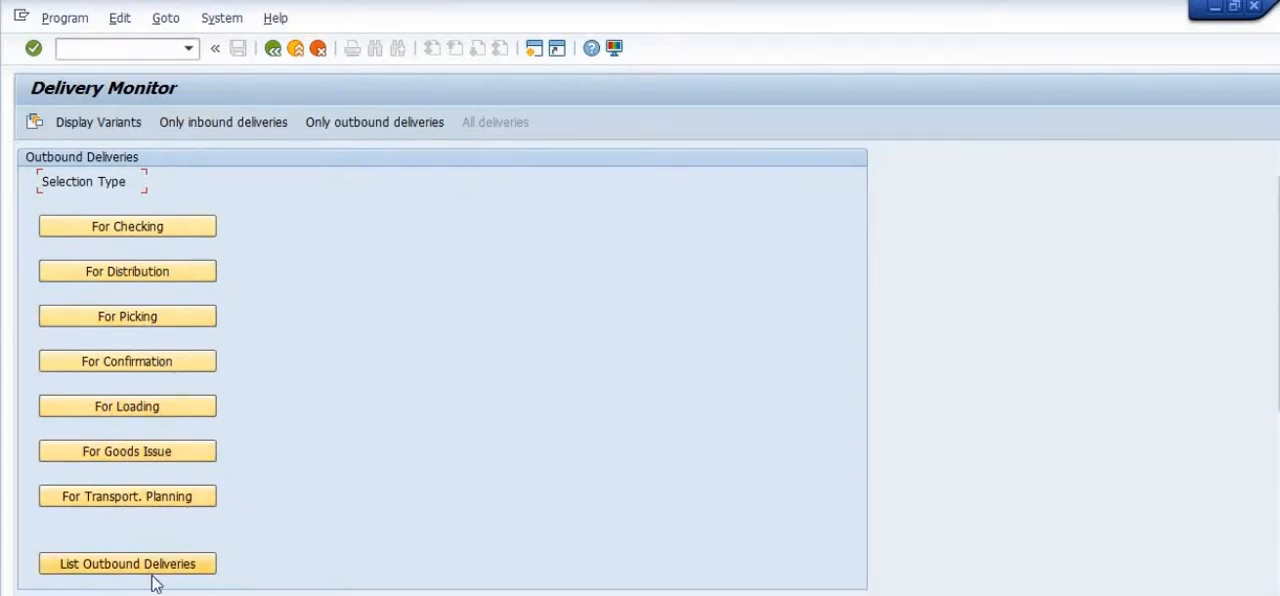
- Scroll down the Delivery Monitor and choose List Outbound Deliveries
{"action": "scroll", "scroll_direction": "down", "scroll_amount": 3}
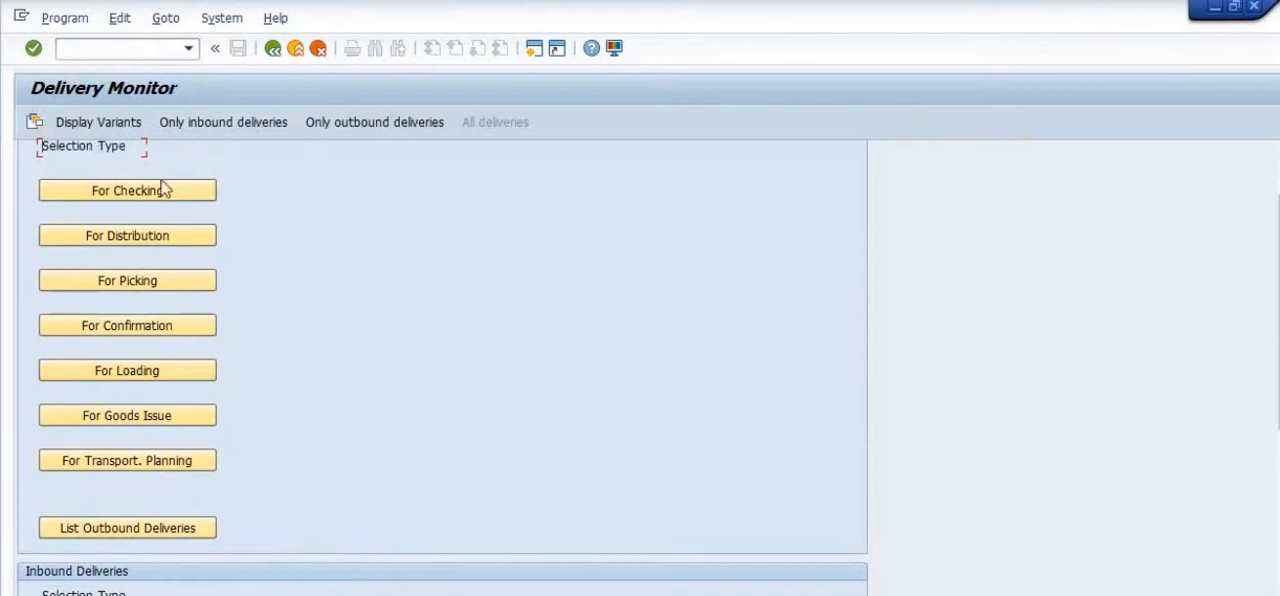
{"action": "mouse_move", "coordinate": [280, 383]}
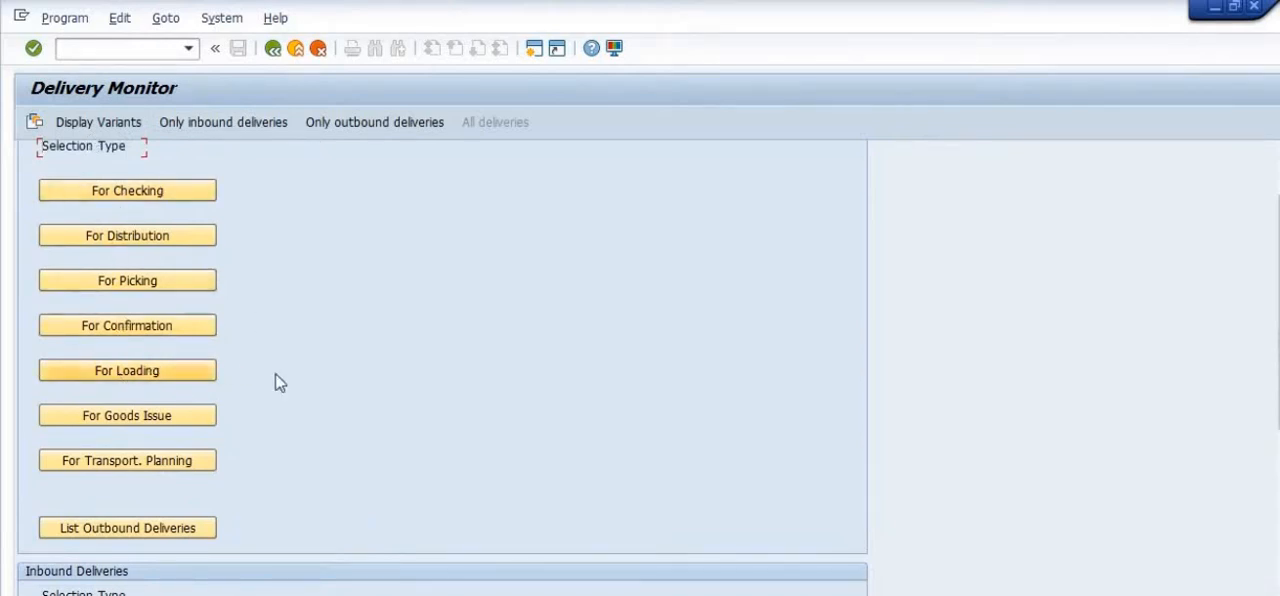
{"action": "mouse_move", "coordinate": [251, 485]}
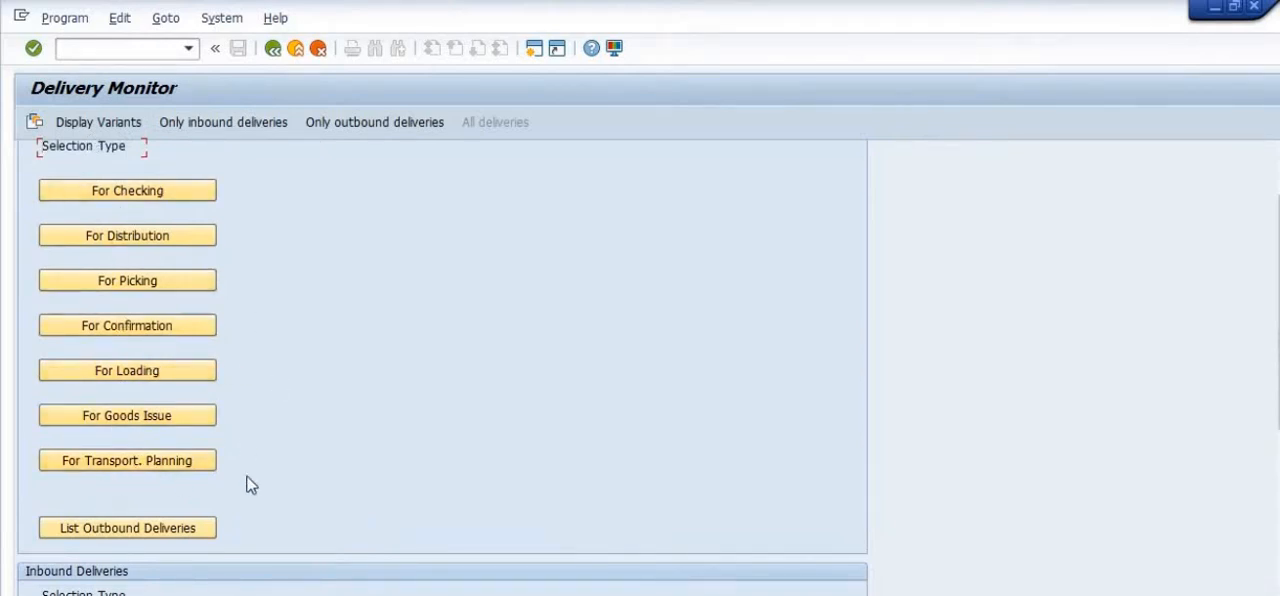
{"action": "scroll", "scroll_direction": "down", "scroll_amount": 3}
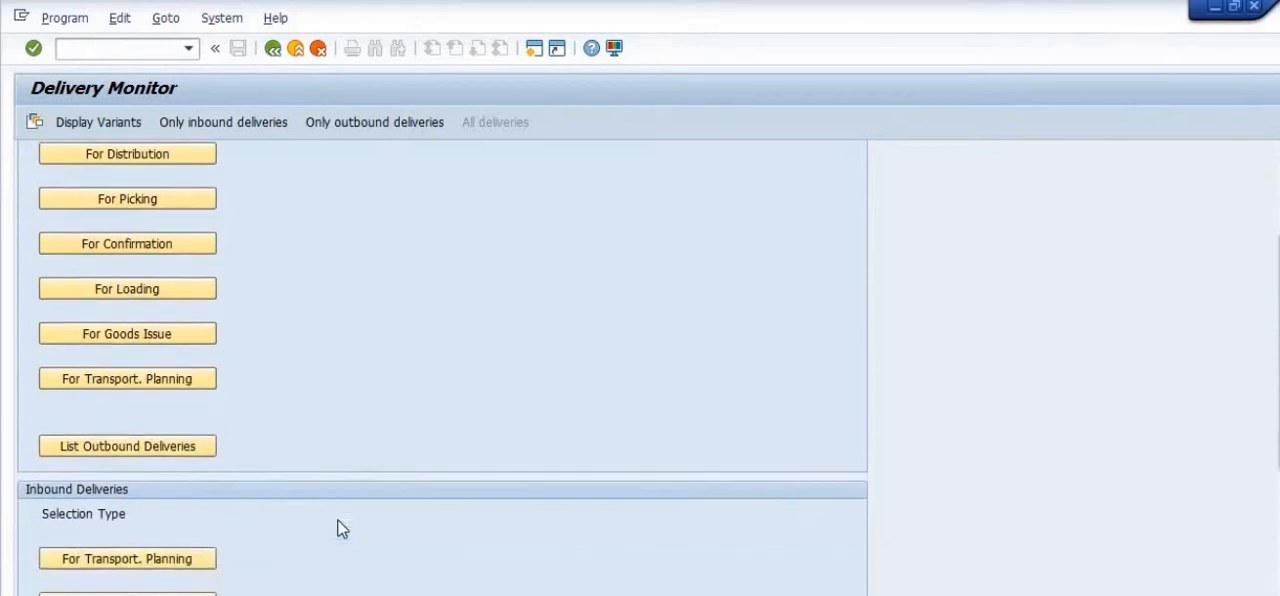
{"action": "scroll", "scroll_direction": "down", "scroll_amount": 3}
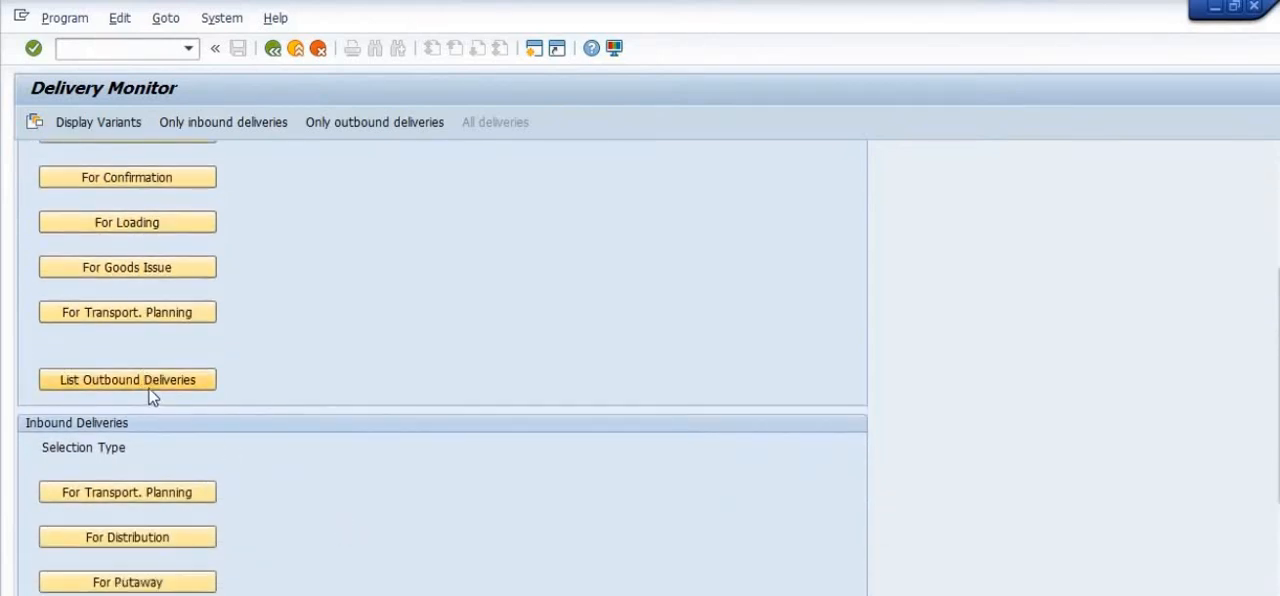
{"action": "left_click", "coordinate": [127, 379]}
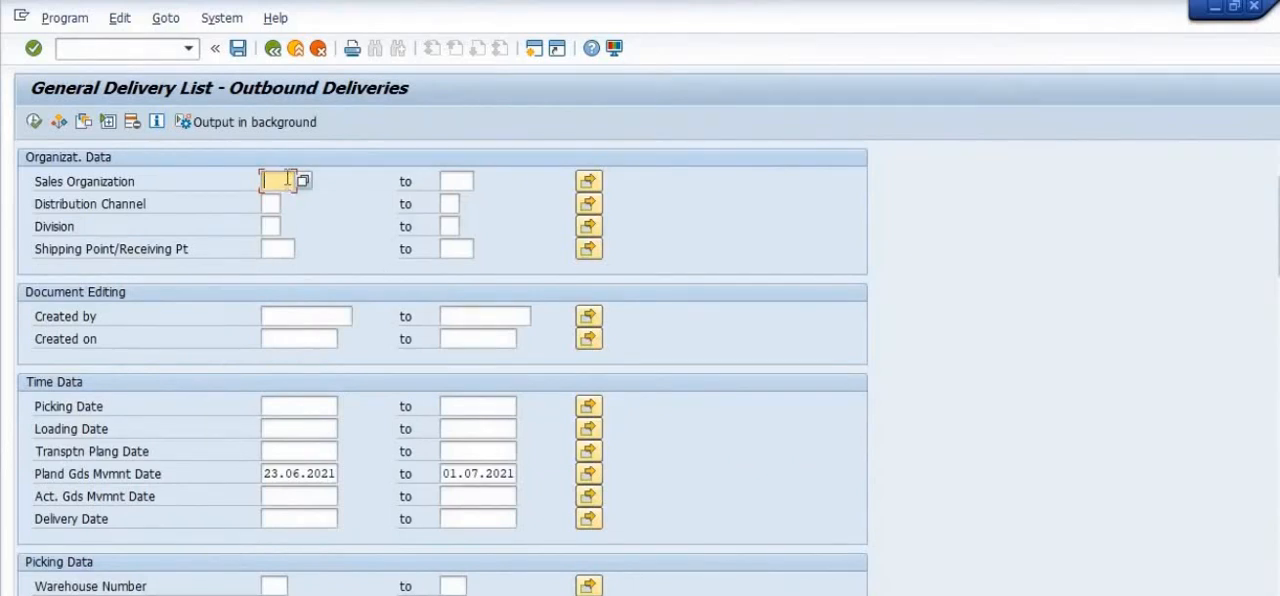
- Enter sales organization 1030 and distribution channel 01 to 06, and browse shipping points
{"action": "type", "text": "1030"}
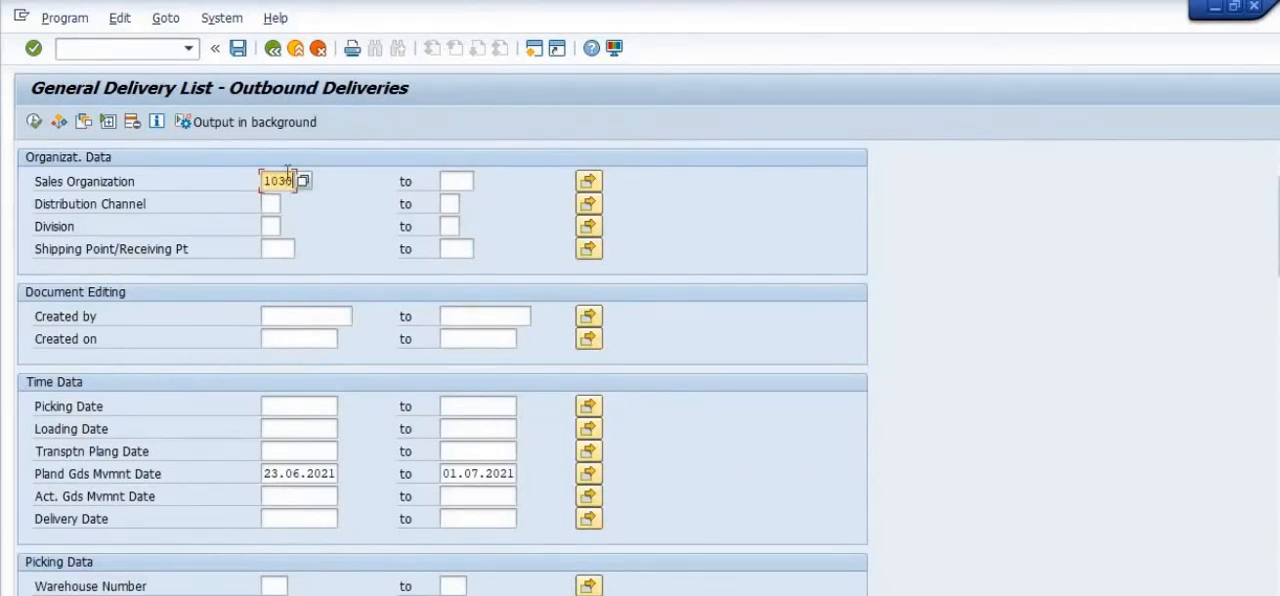
{"action": "mouse_move", "coordinate": [183, 169]}
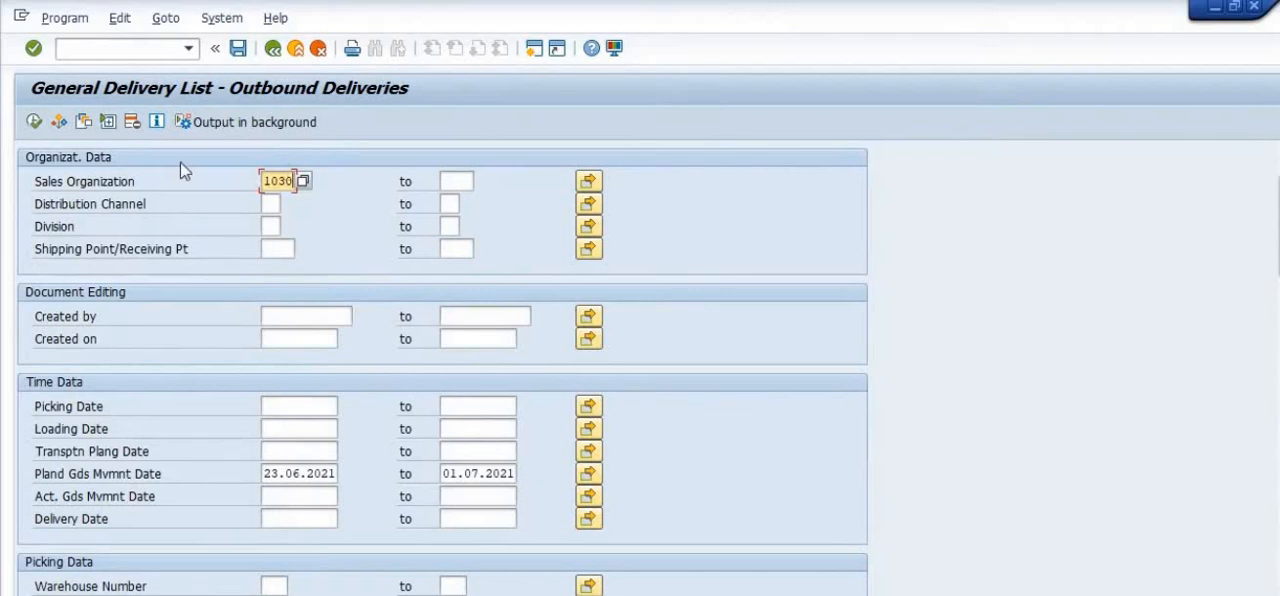
{"action": "left_click", "coordinate": [270, 203]}
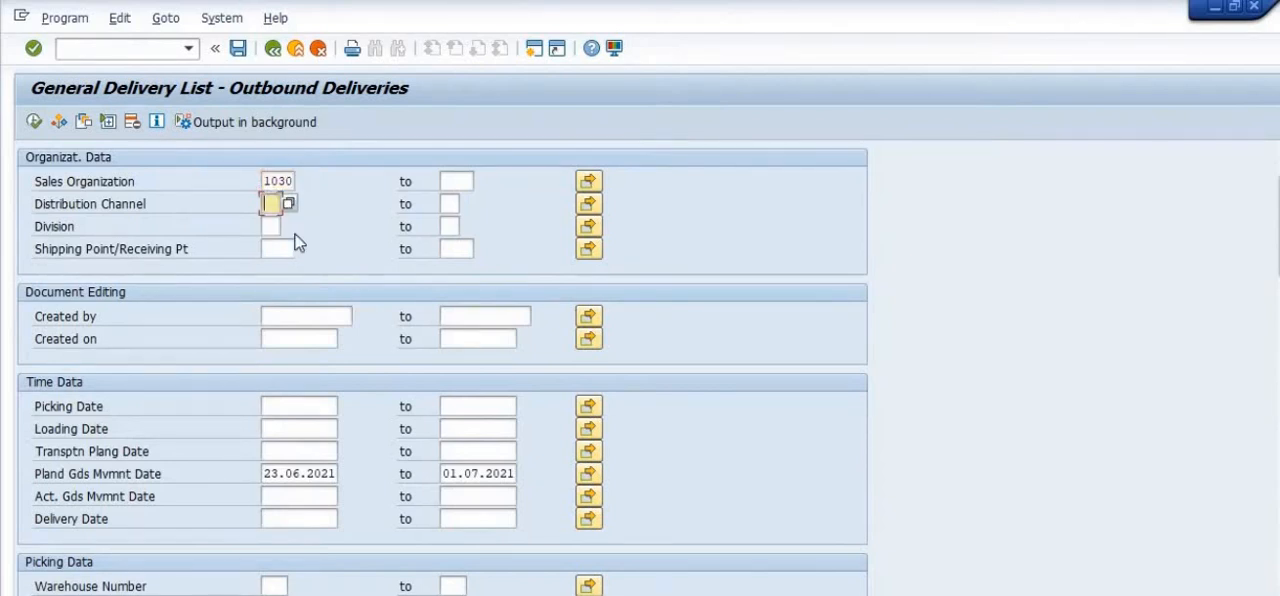
{"action": "left_click", "coordinate": [275, 203]}
{"action": "type", "text": "01"}
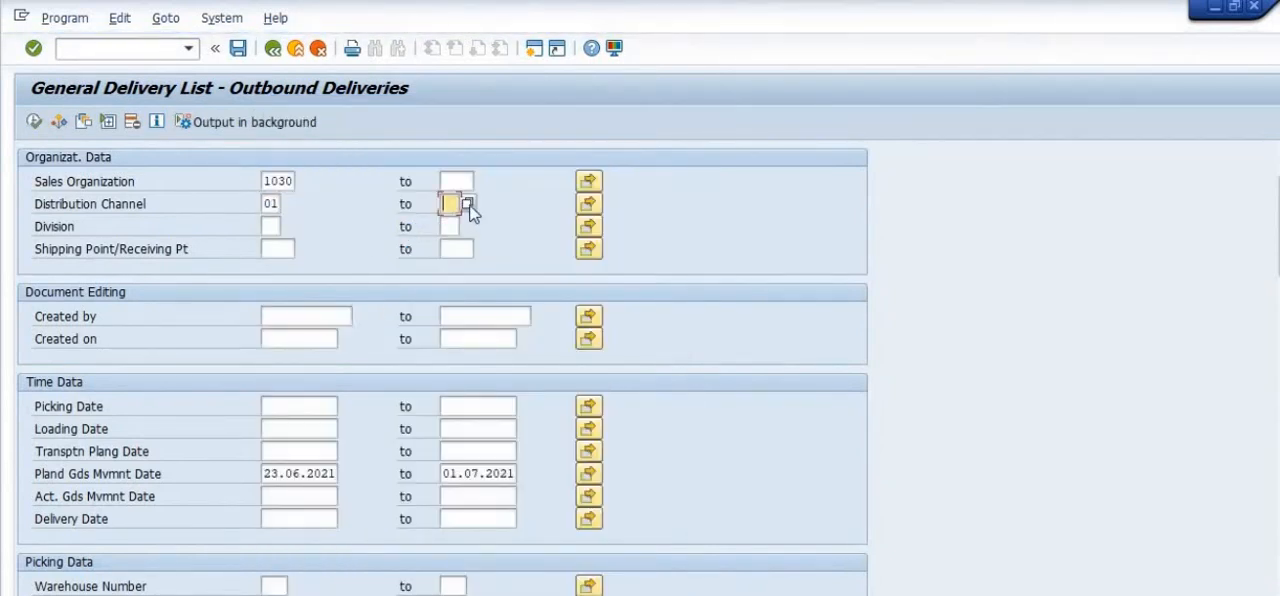
{"action": "left_click", "coordinate": [454, 203]}
{"action": "type", "text": "06"}
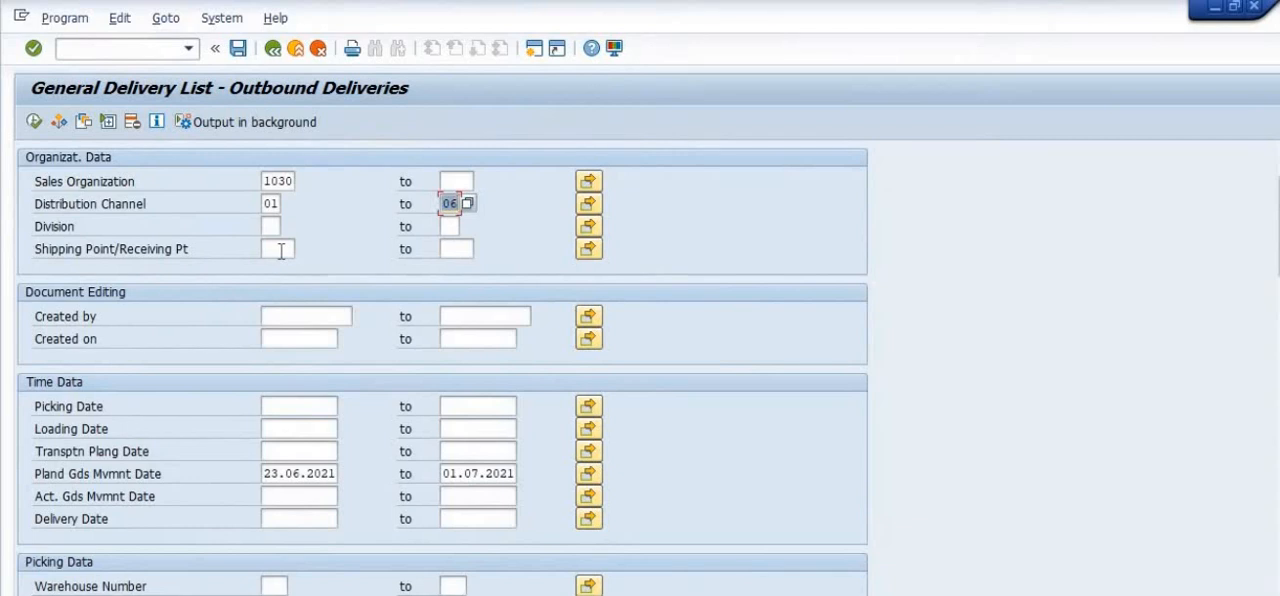
{"action": "left_click", "coordinate": [278, 248]}
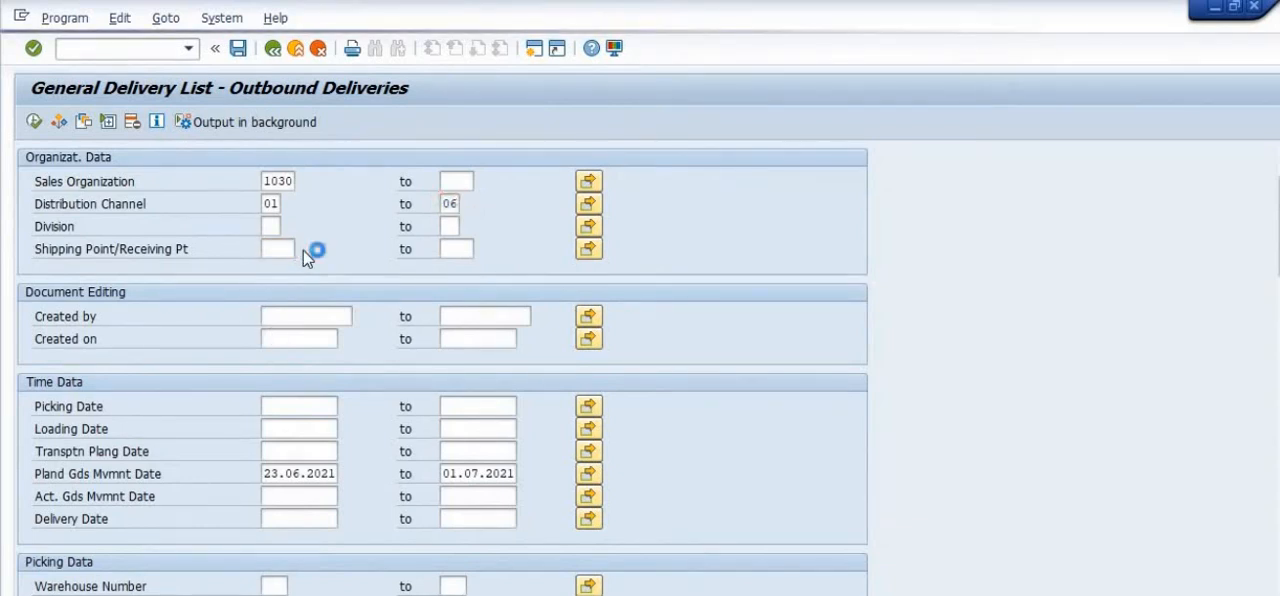
{"action": "left_click", "coordinate": [315, 248]}
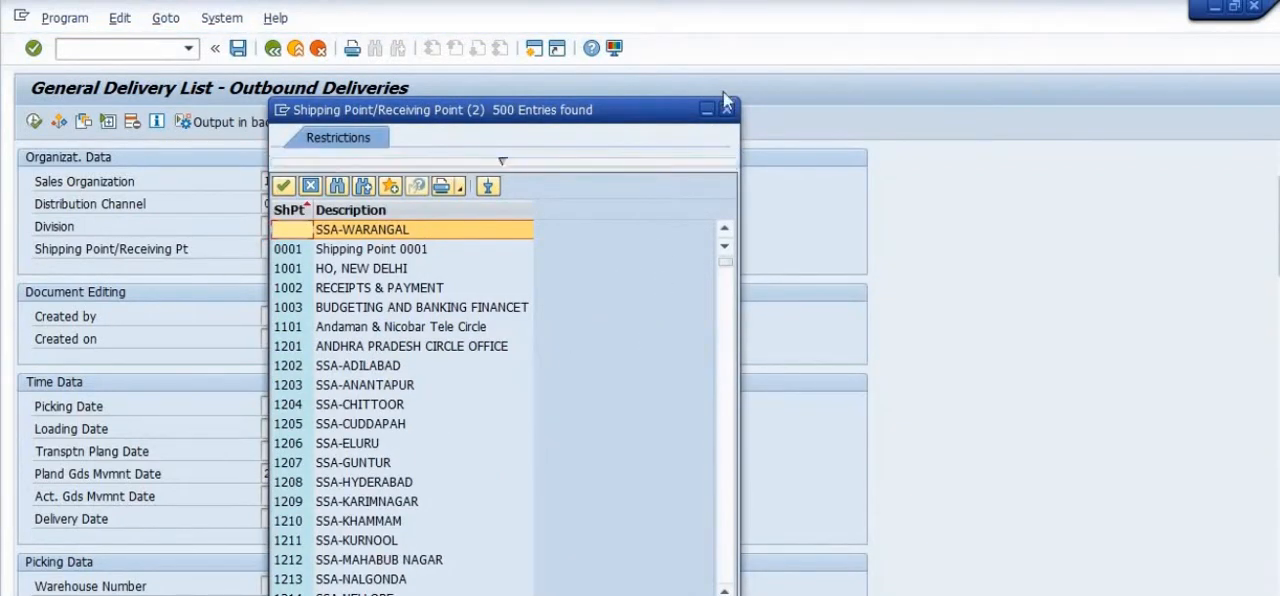
{"action": "left_click", "coordinate": [725, 99]}
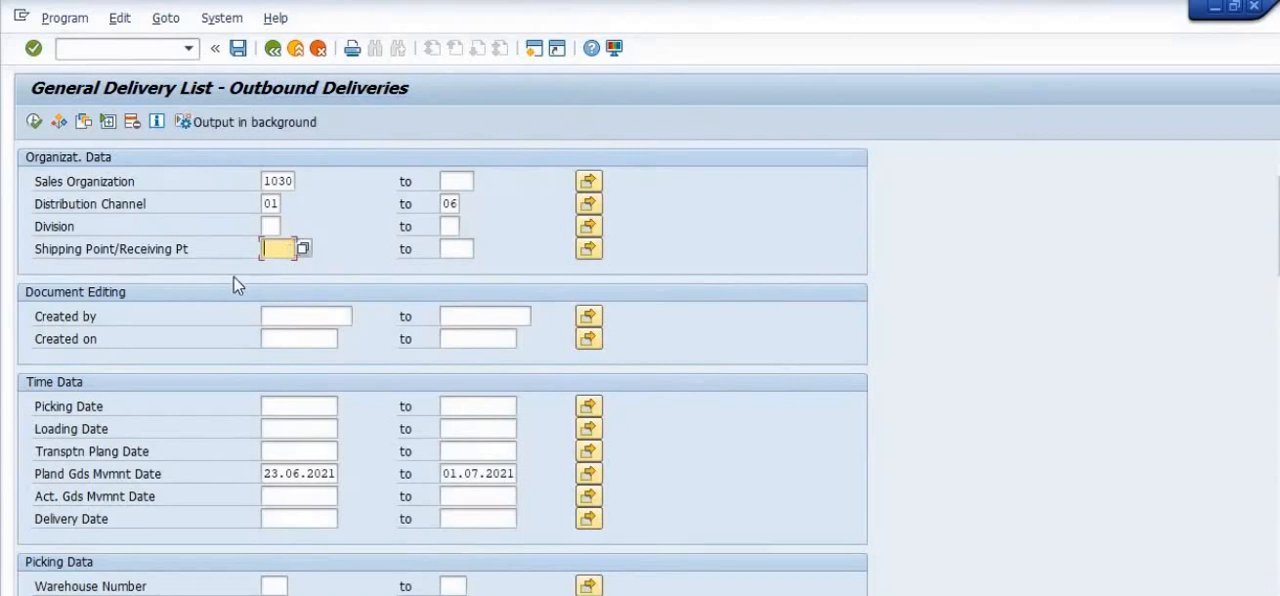
{"action": "mouse_move", "coordinate": [385, 260]}
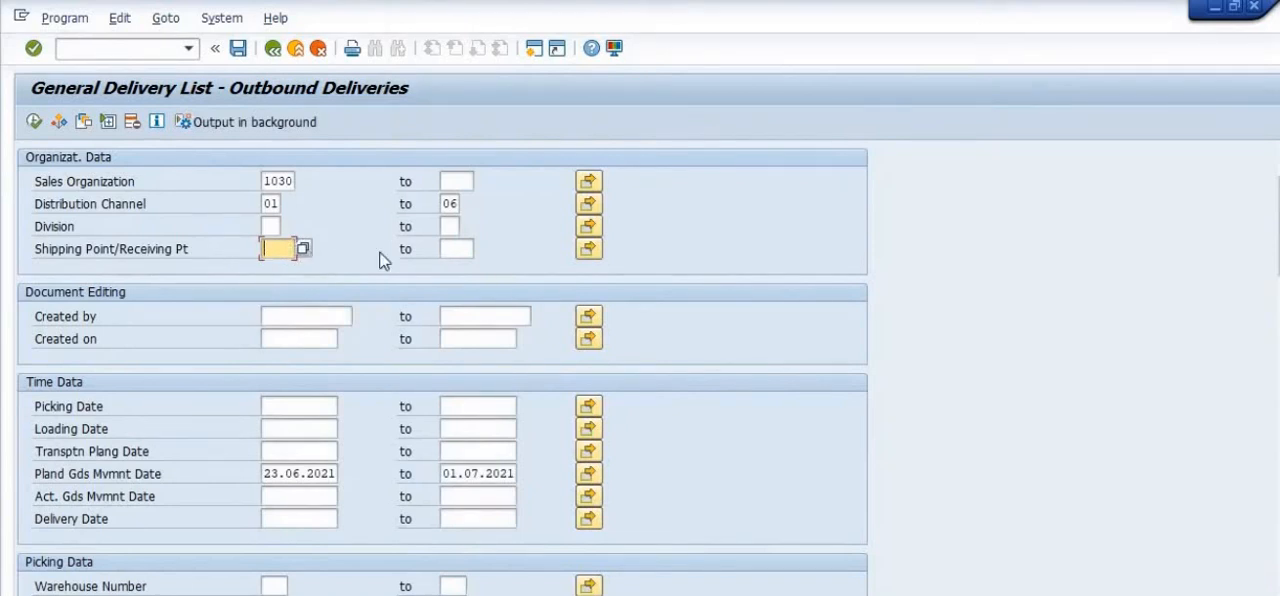
{"action": "mouse_move", "coordinate": [258, 162]}
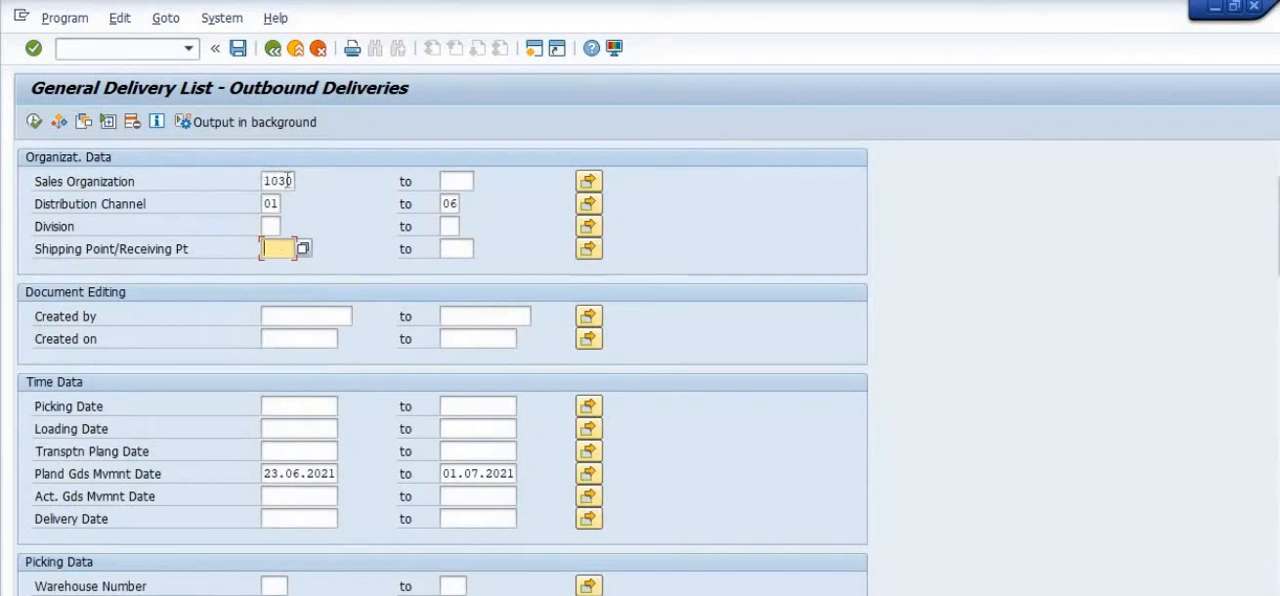
{"action": "mouse_move", "coordinate": [343, 288]}
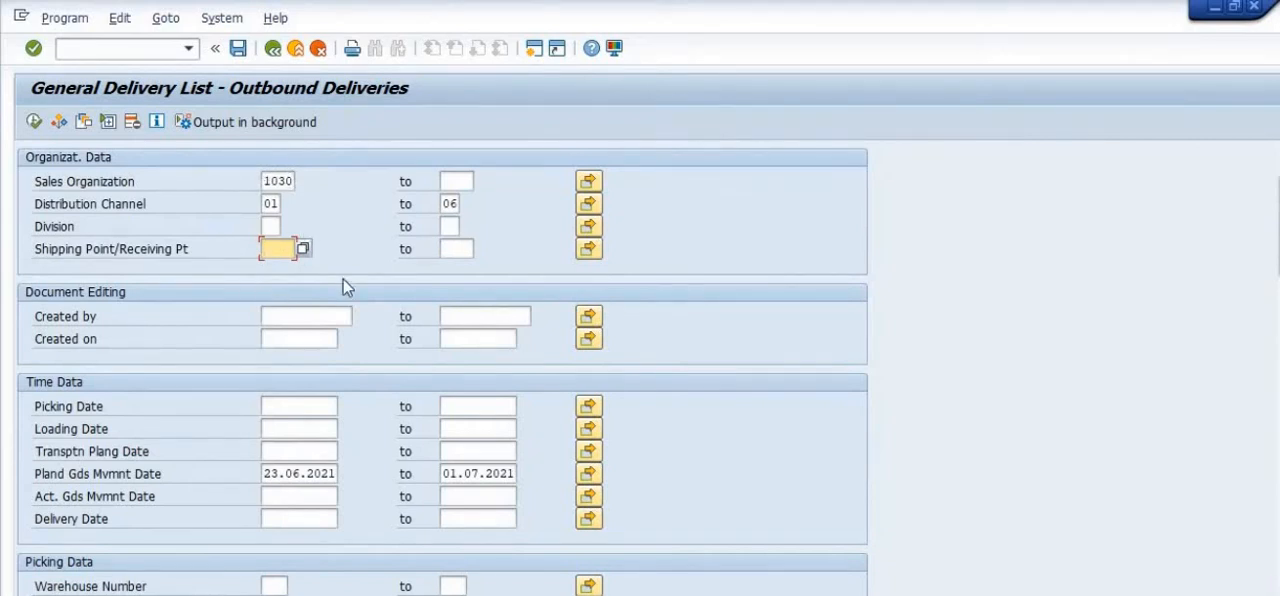
- Set the planned goods movement date range to 01012019 through 01082019
{"action": "left_click", "coordinate": [298, 473]}
{"action": "type", "text": "0"}
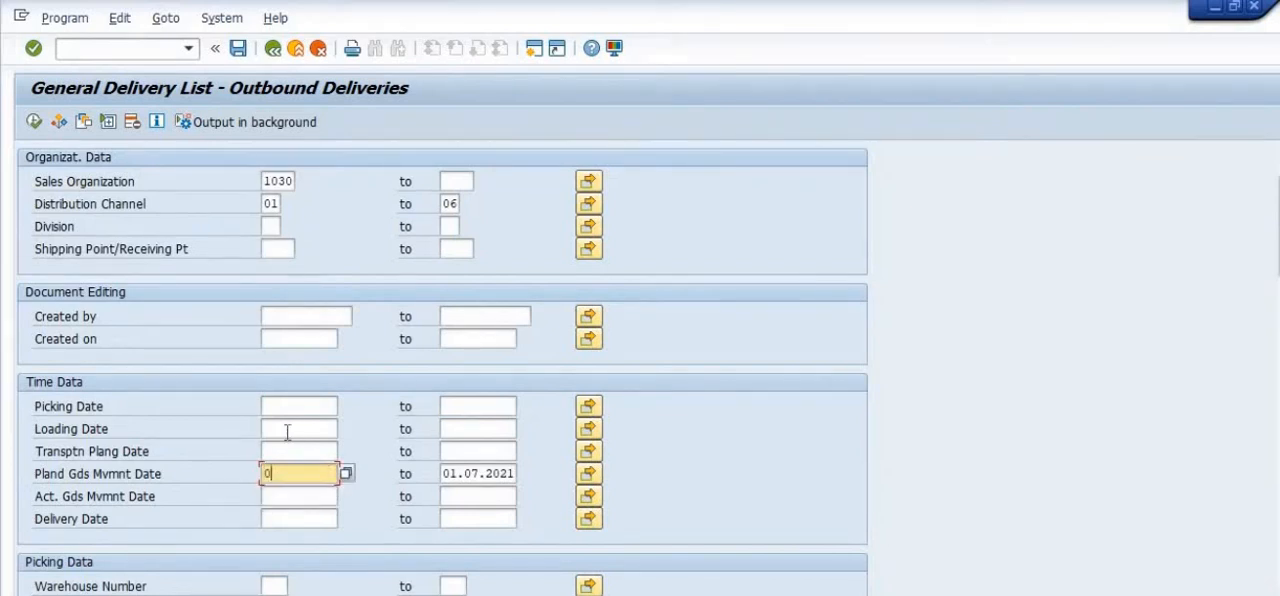
{"action": "type", "text": "1012019"}
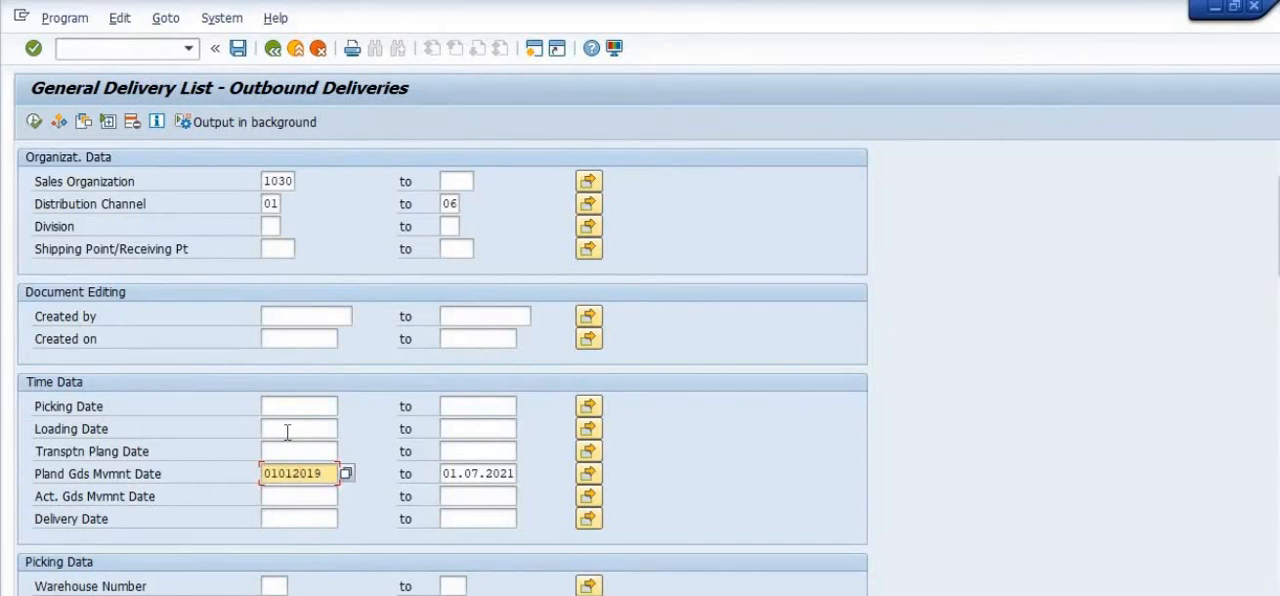
{"action": "left_click", "coordinate": [477, 473]}
{"action": "type", "text": "01"}
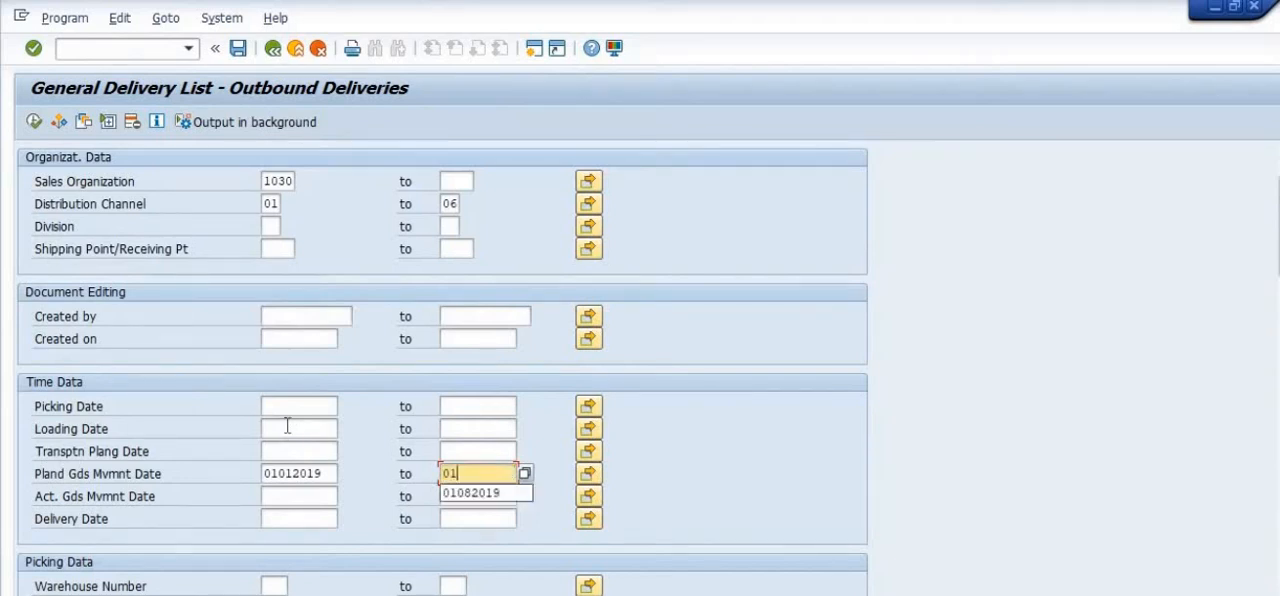
{"action": "left_click", "coordinate": [470, 492]}
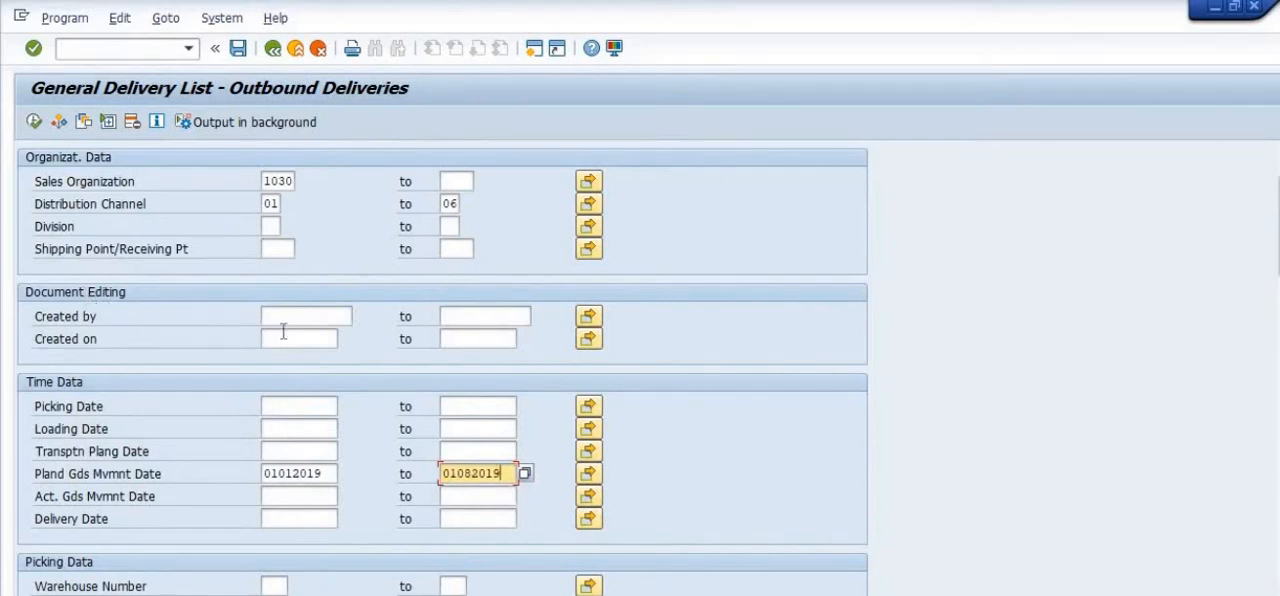
{"action": "mouse_move", "coordinate": [319, 337]}
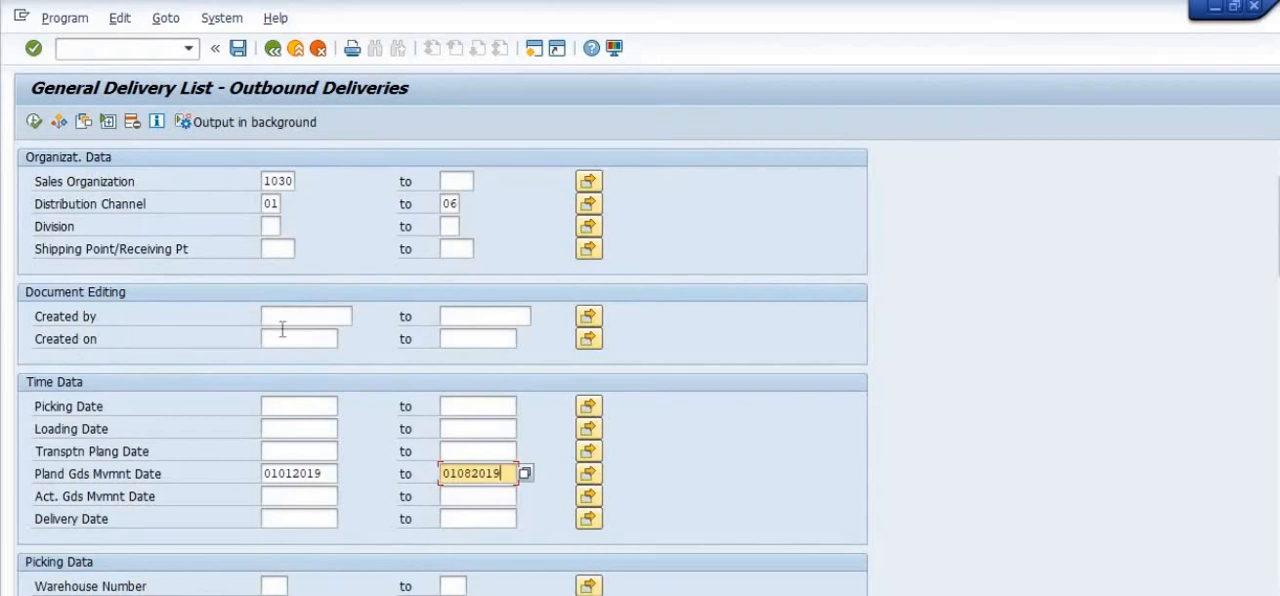
{"action": "mouse_move", "coordinate": [148, 428]}
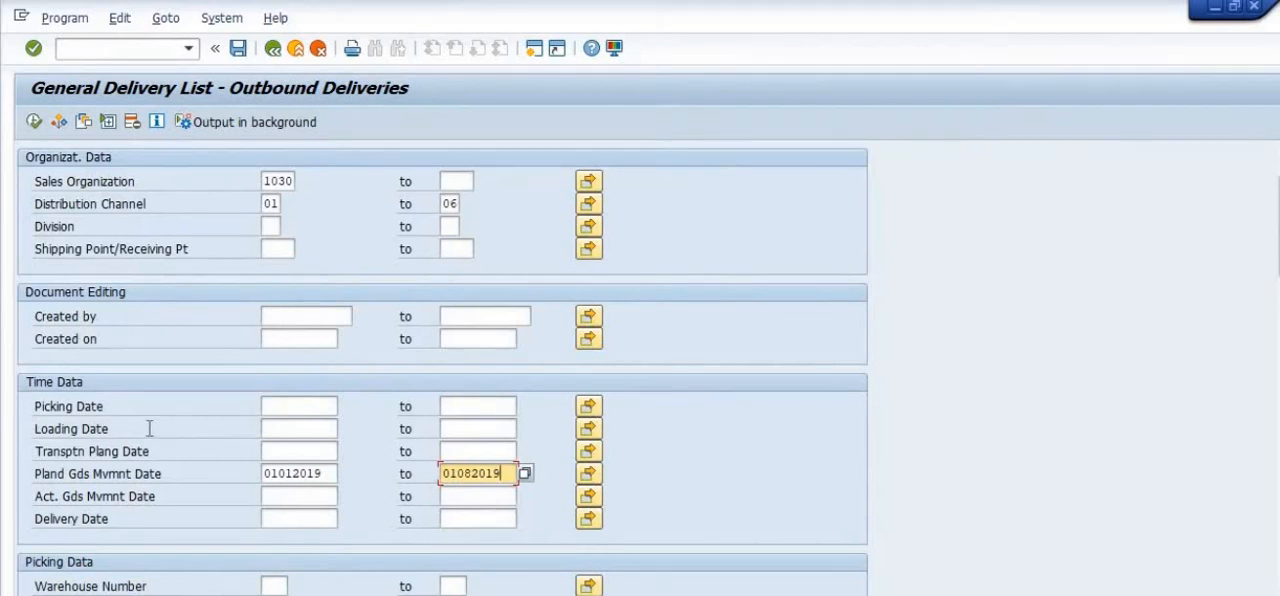
{"action": "mouse_move", "coordinate": [268, 492]}
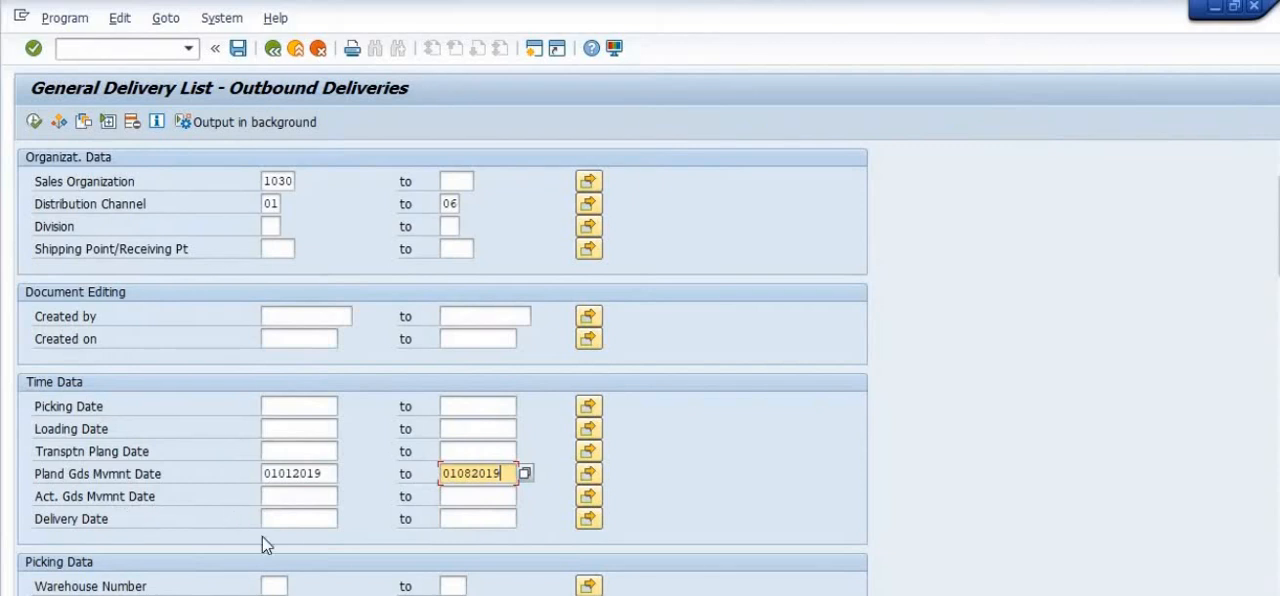
{"action": "scroll", "scroll_direction": "down", "scroll_amount": 3}
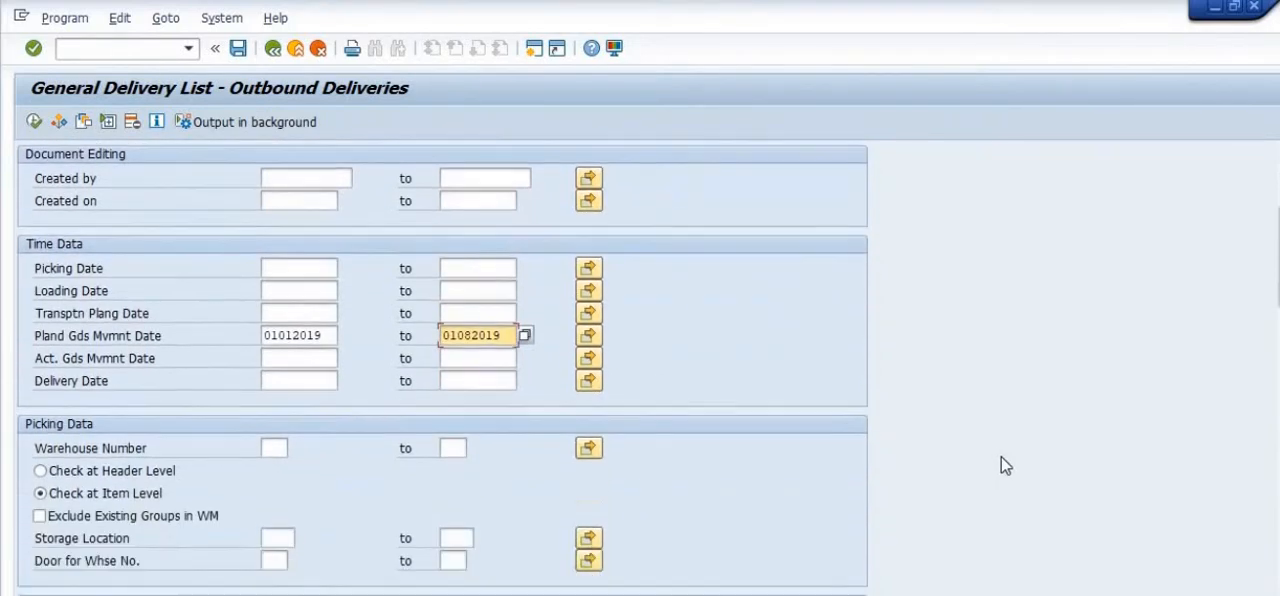
{"action": "scroll", "scroll_direction": "down", "scroll_amount": 3}
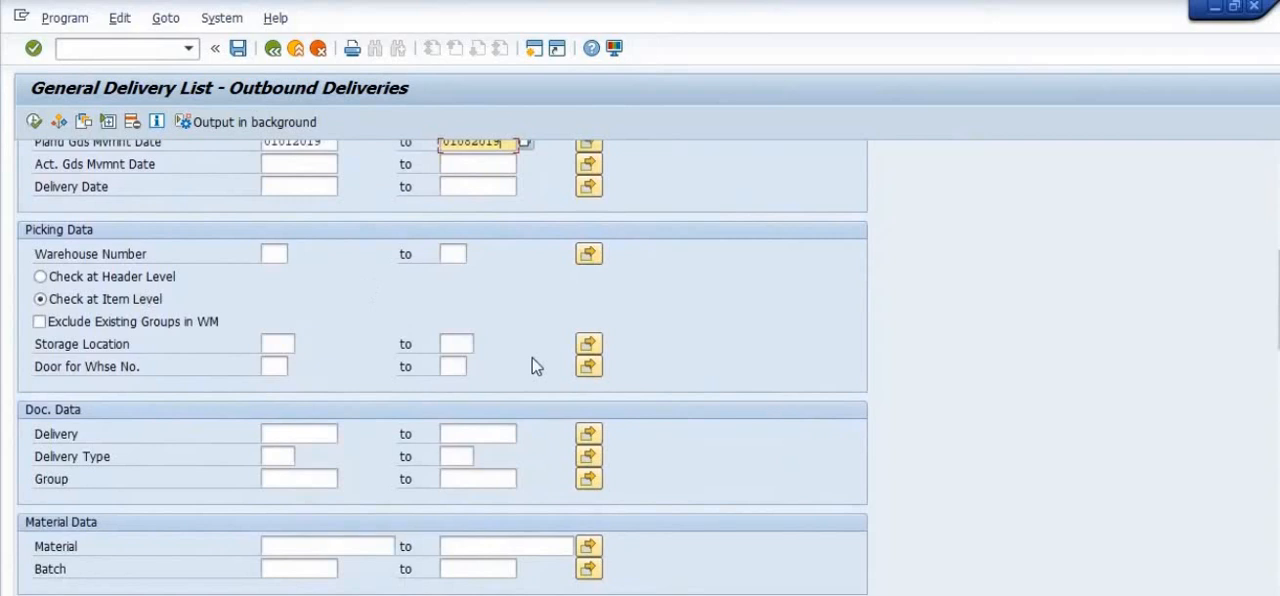
{"action": "scroll", "scroll_direction": "down", "scroll_amount": 3}
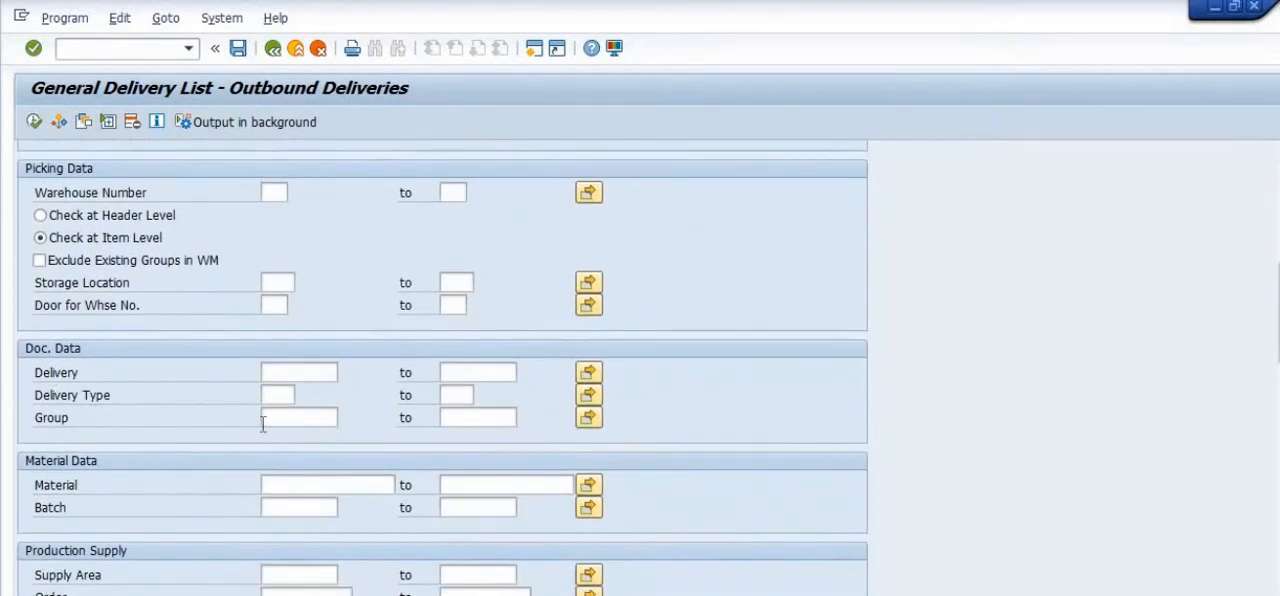
{"action": "scroll", "scroll_direction": "down", "scroll_amount": 3}
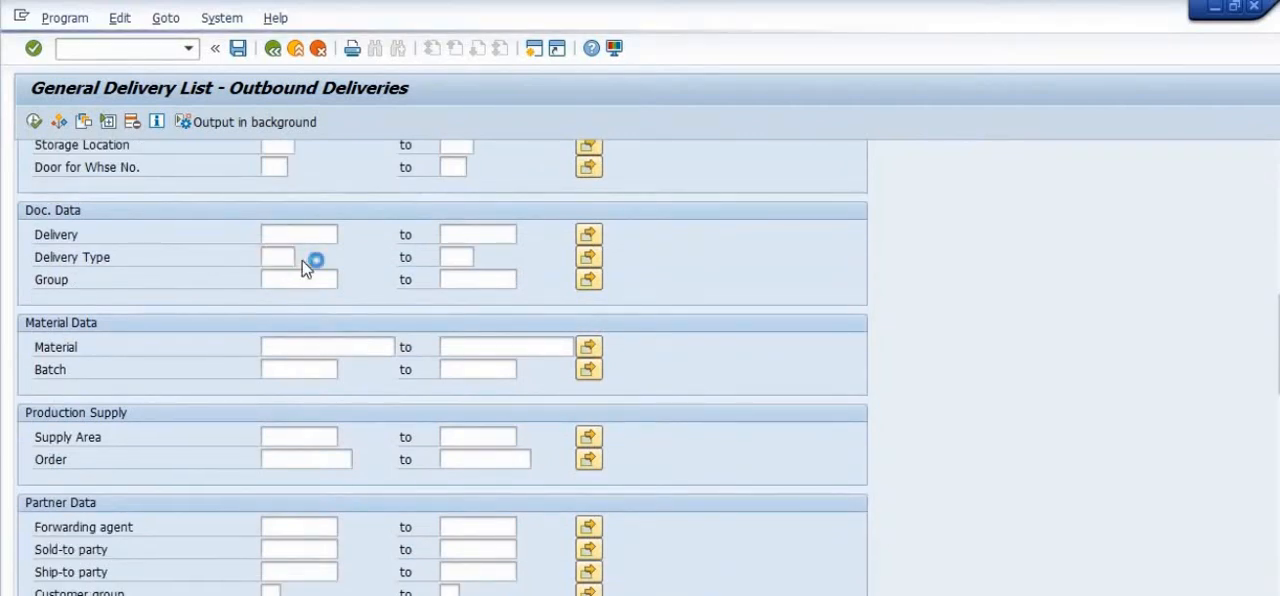
{"action": "left_click", "coordinate": [316, 257]}
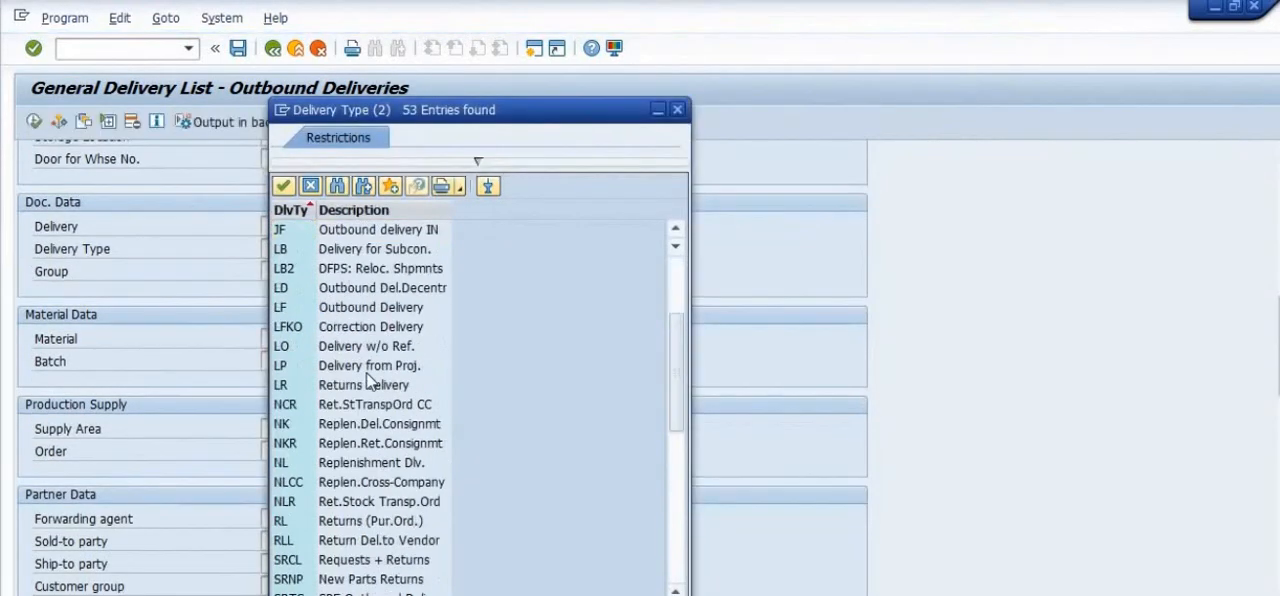
{"action": "scroll", "scroll_direction": "down", "scroll_amount": 3}
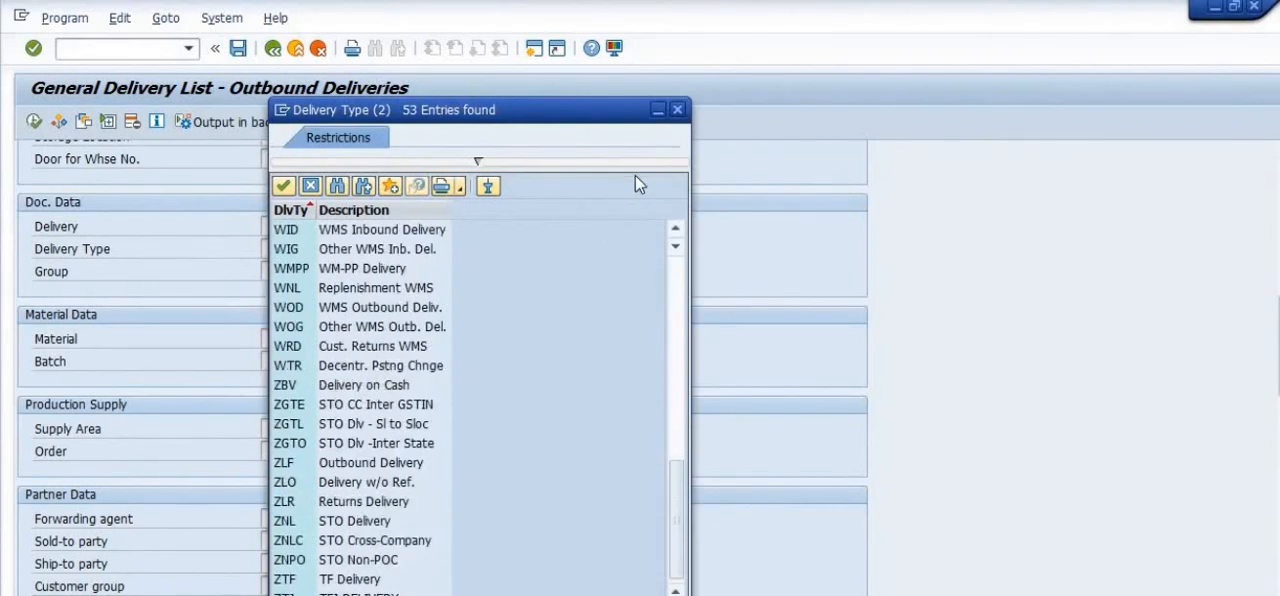
{"action": "mouse_move", "coordinate": [663, 122]}
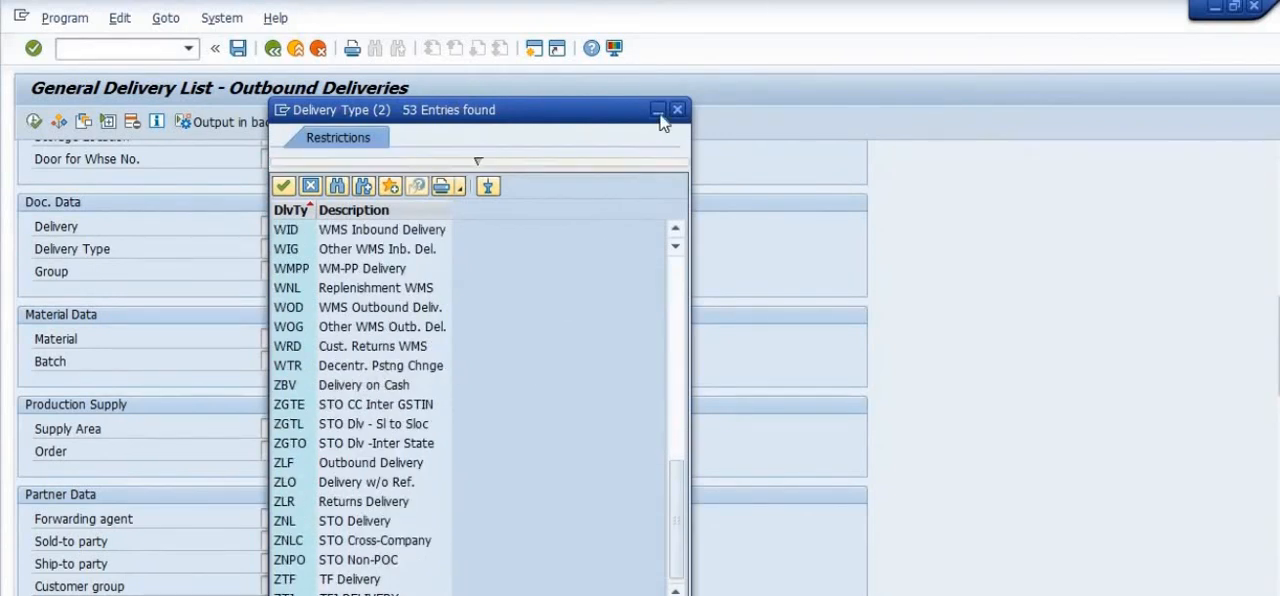
{"action": "left_click", "coordinate": [677, 109]}
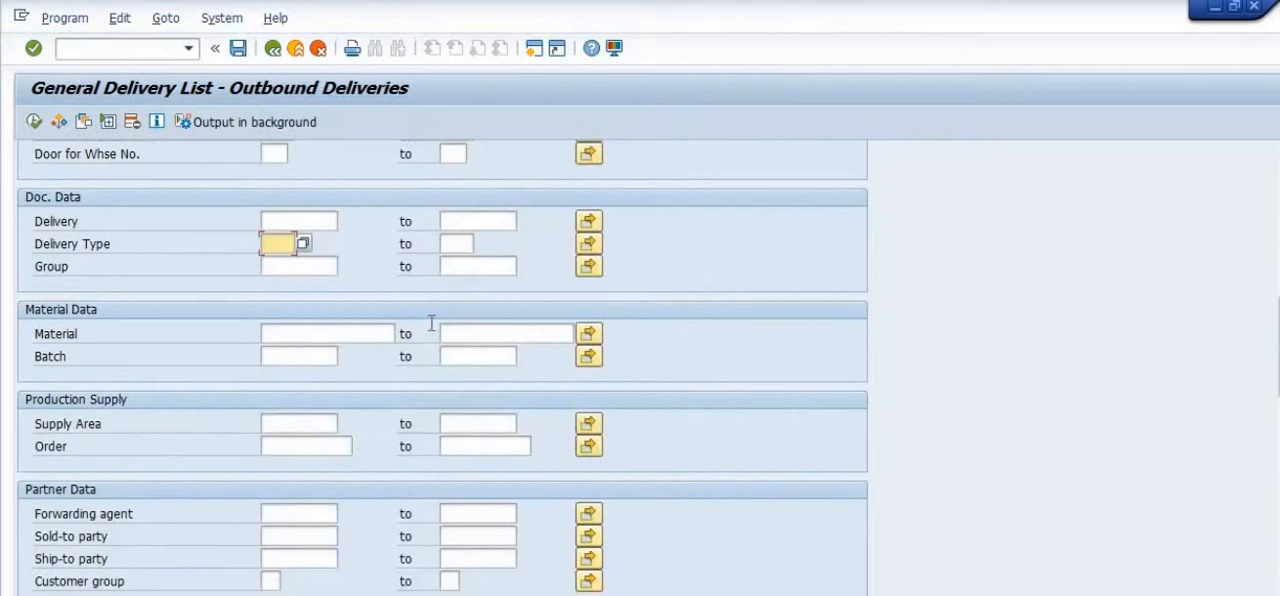
{"action": "scroll", "scroll_direction": "down", "scroll_amount": 3}
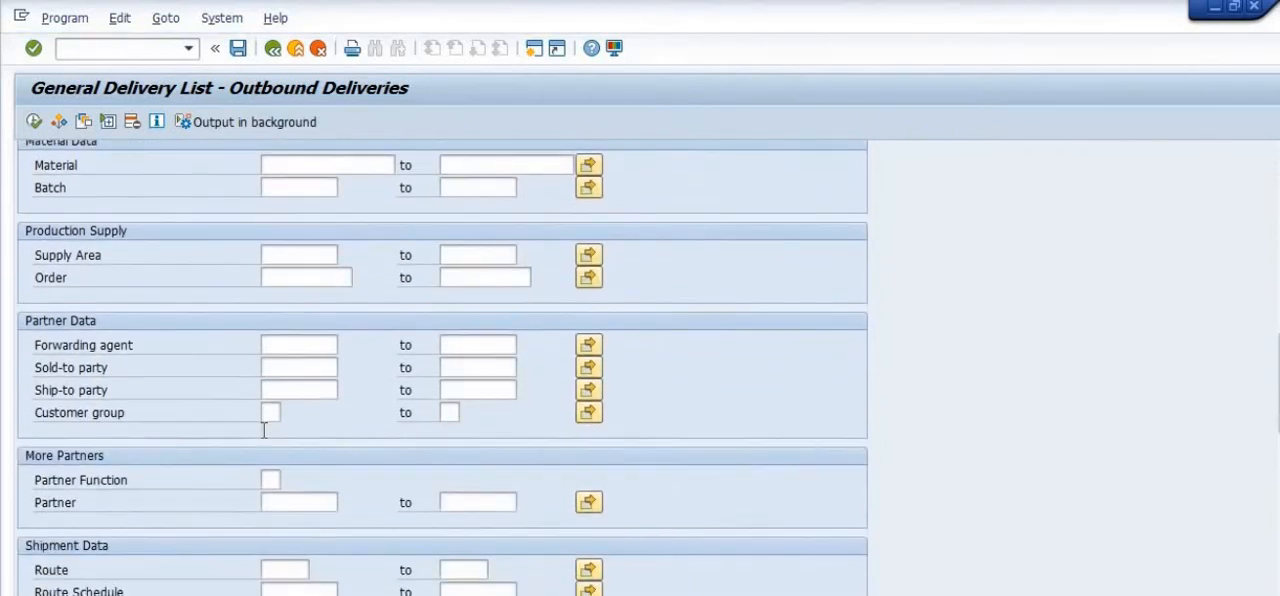
{"action": "scroll", "scroll_direction": "down", "scroll_amount": 3}
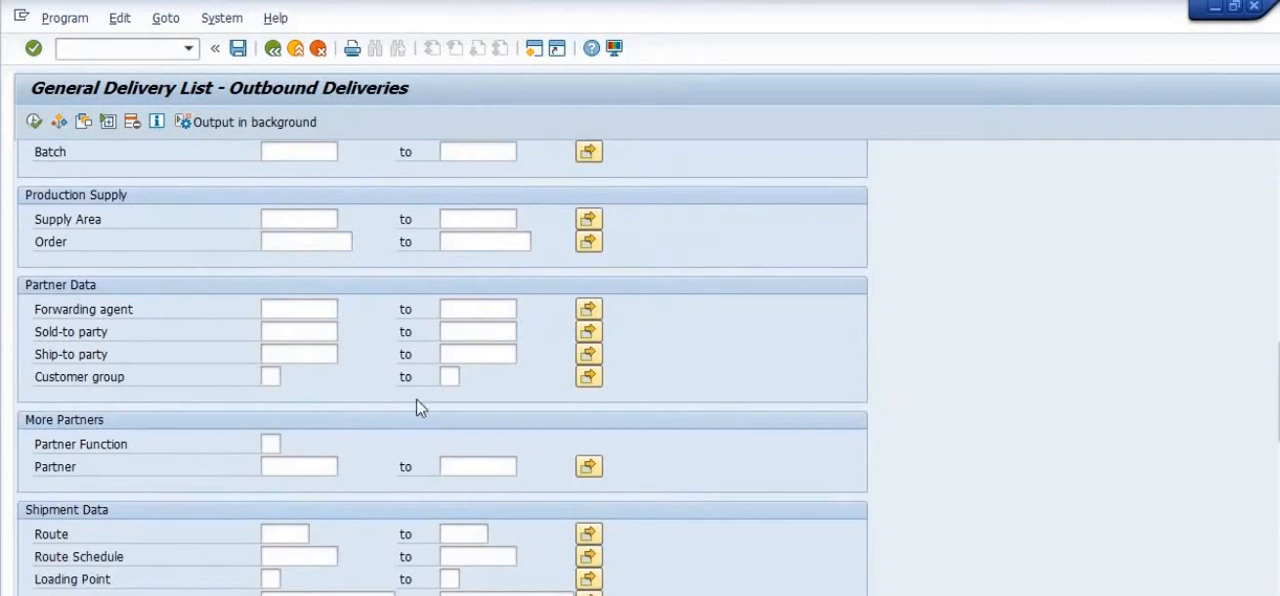
{"action": "scroll", "scroll_direction": "down", "scroll_amount": 3}
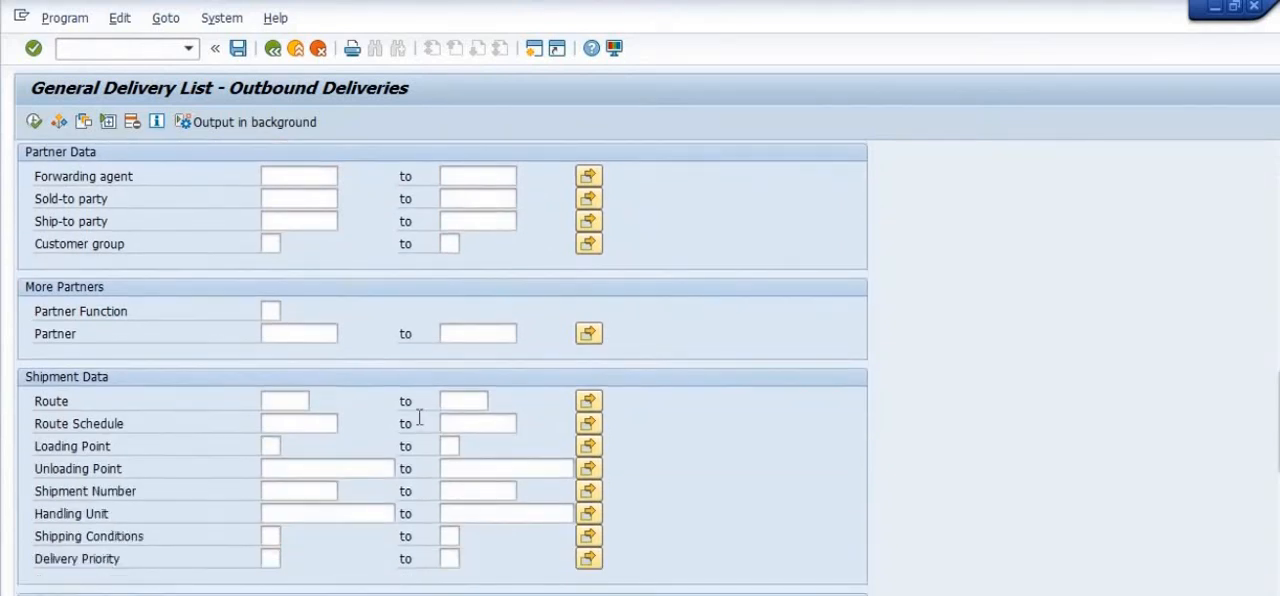
{"action": "scroll", "scroll_direction": "up", "scroll_amount": 3}
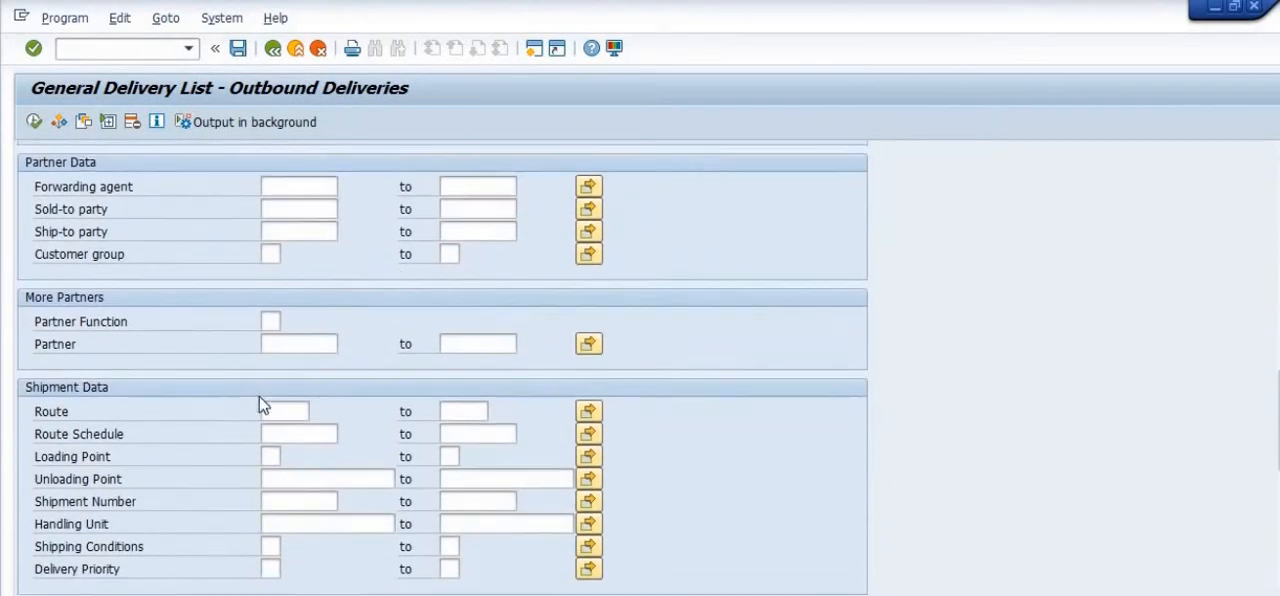
{"action": "scroll", "scroll_direction": "down", "scroll_amount": 3}
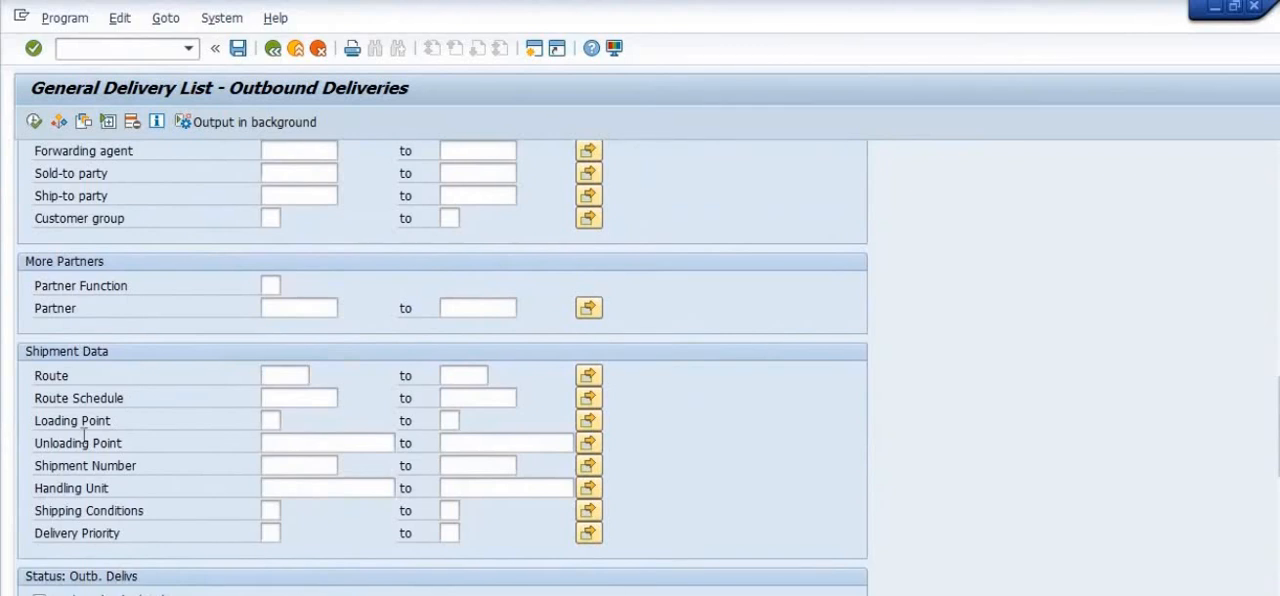
{"action": "scroll", "scroll_direction": "down", "scroll_amount": 3}
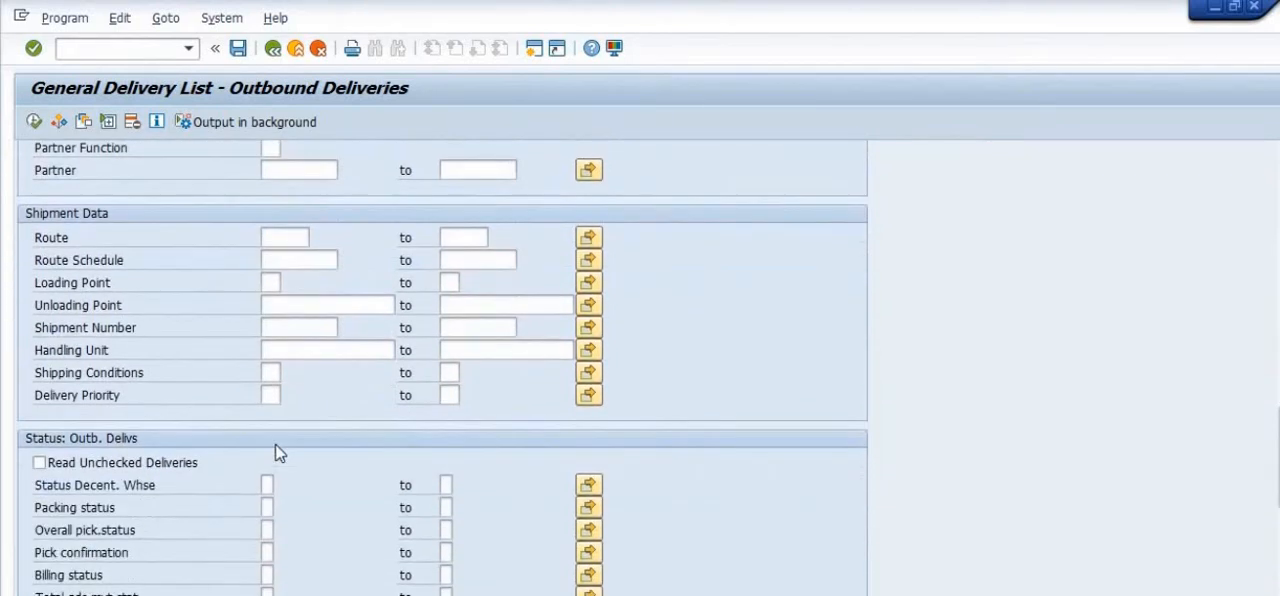
{"action": "scroll", "scroll_direction": "down", "scroll_amount": 3}
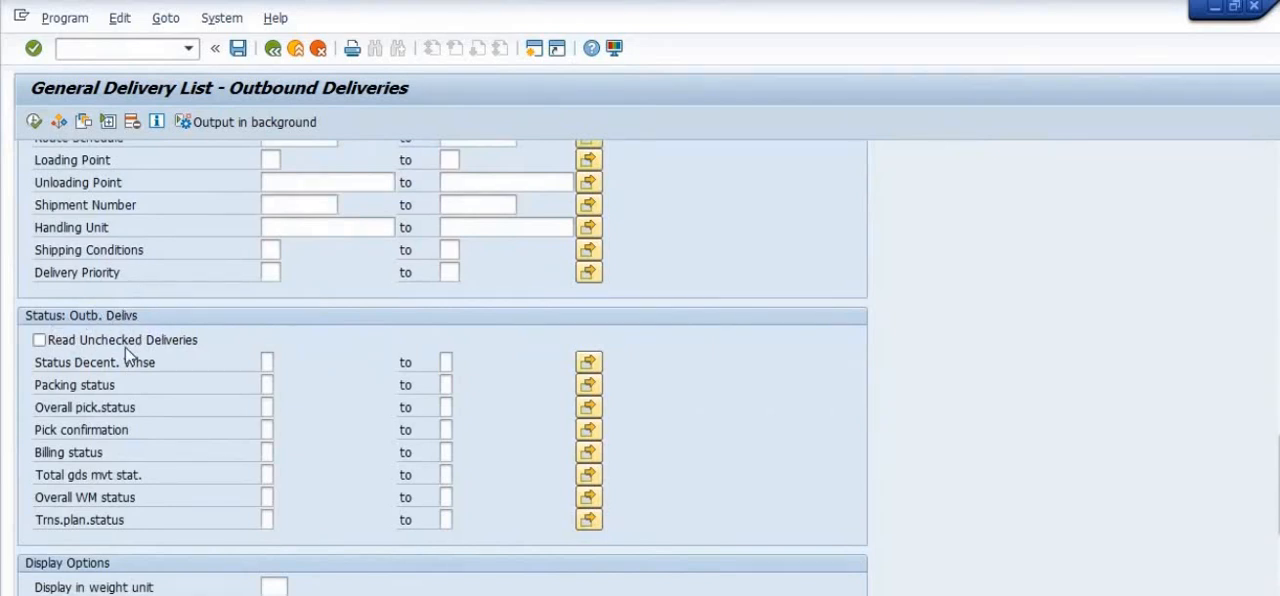
{"action": "scroll", "scroll_direction": "down", "scroll_amount": 3}
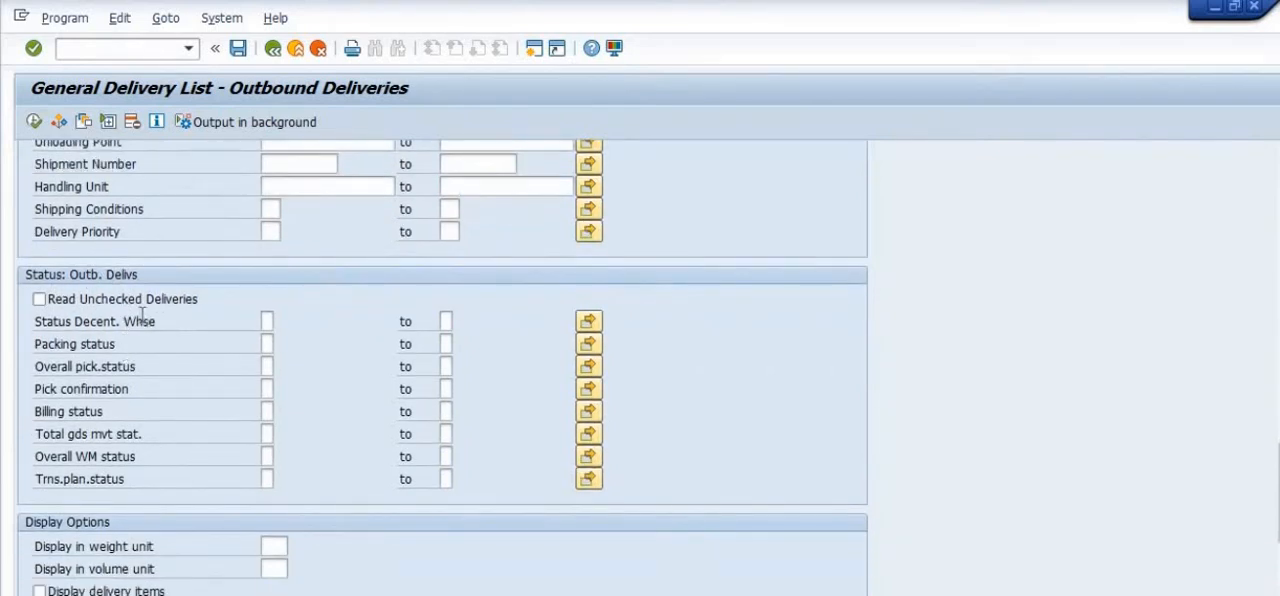
{"action": "scroll", "scroll_direction": "down", "scroll_amount": 3}
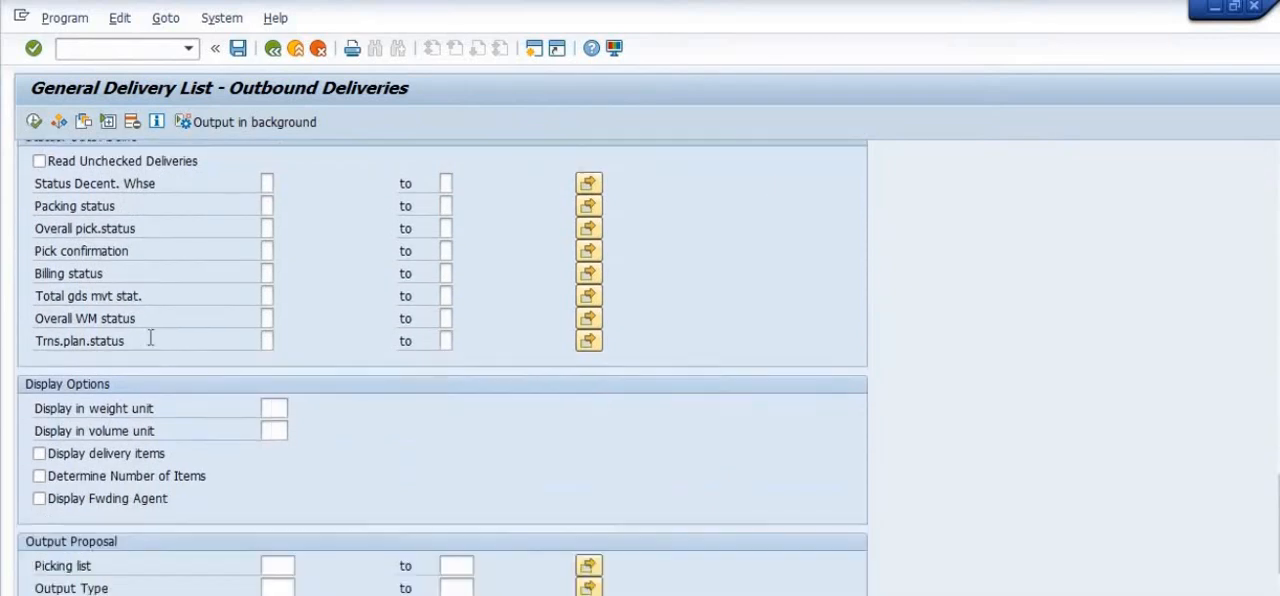
{"action": "scroll", "scroll_direction": "down", "scroll_amount": 3}
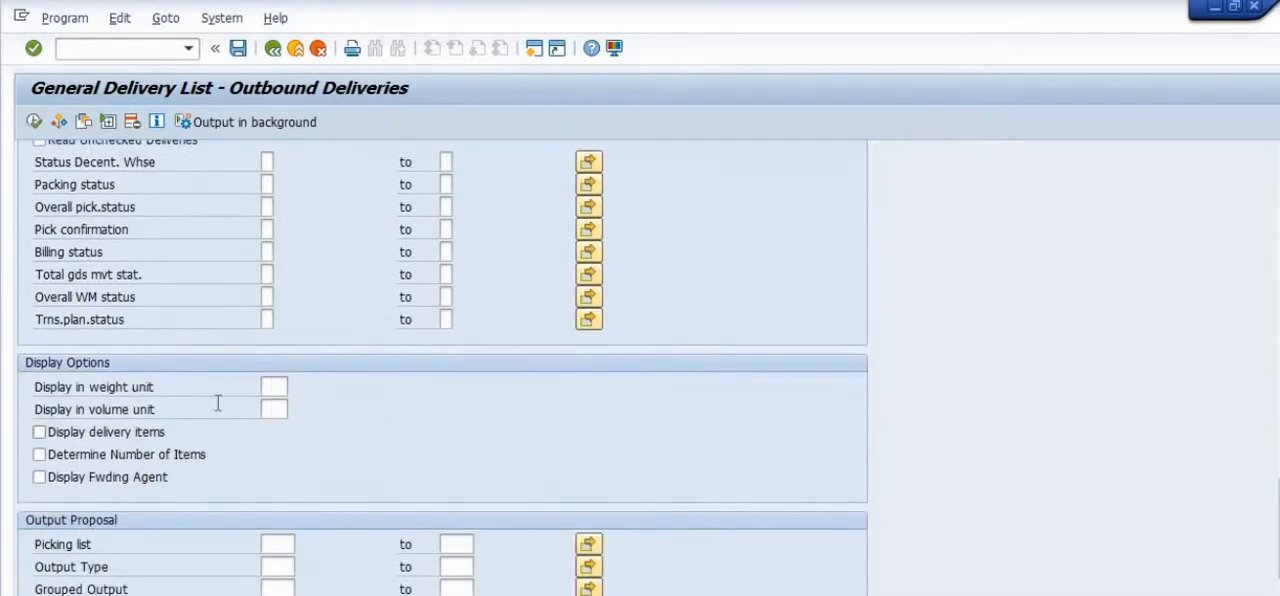
{"action": "scroll", "scroll_direction": "up", "scroll_amount": 3}
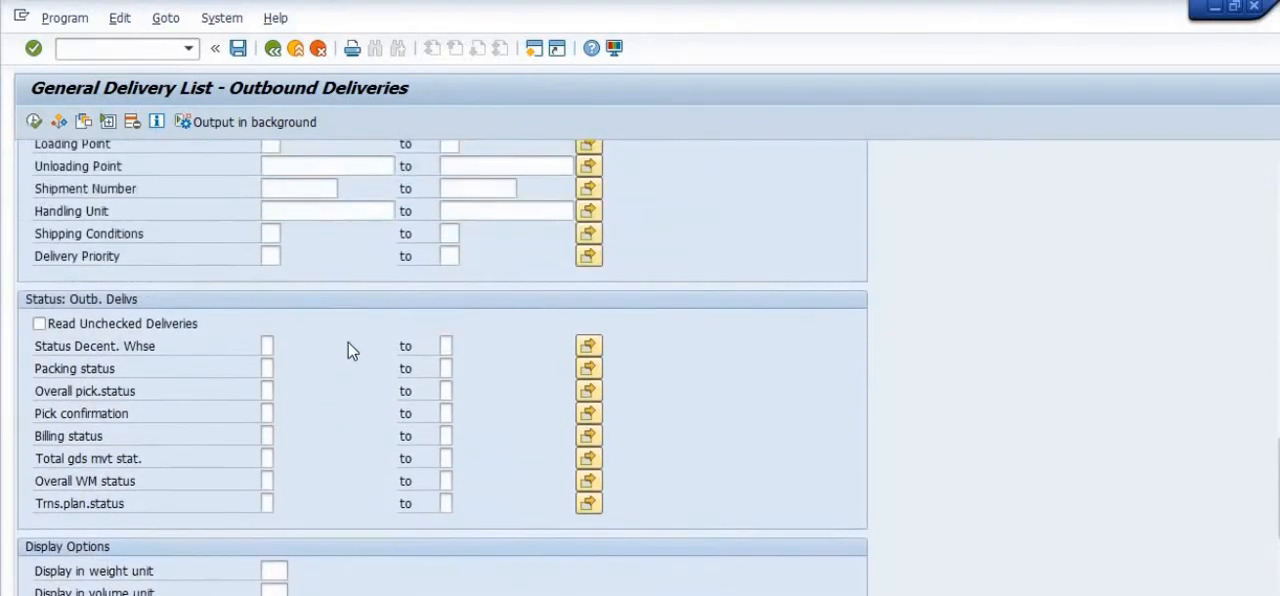
{"action": "scroll", "scroll_direction": "up", "scroll_amount": 3}
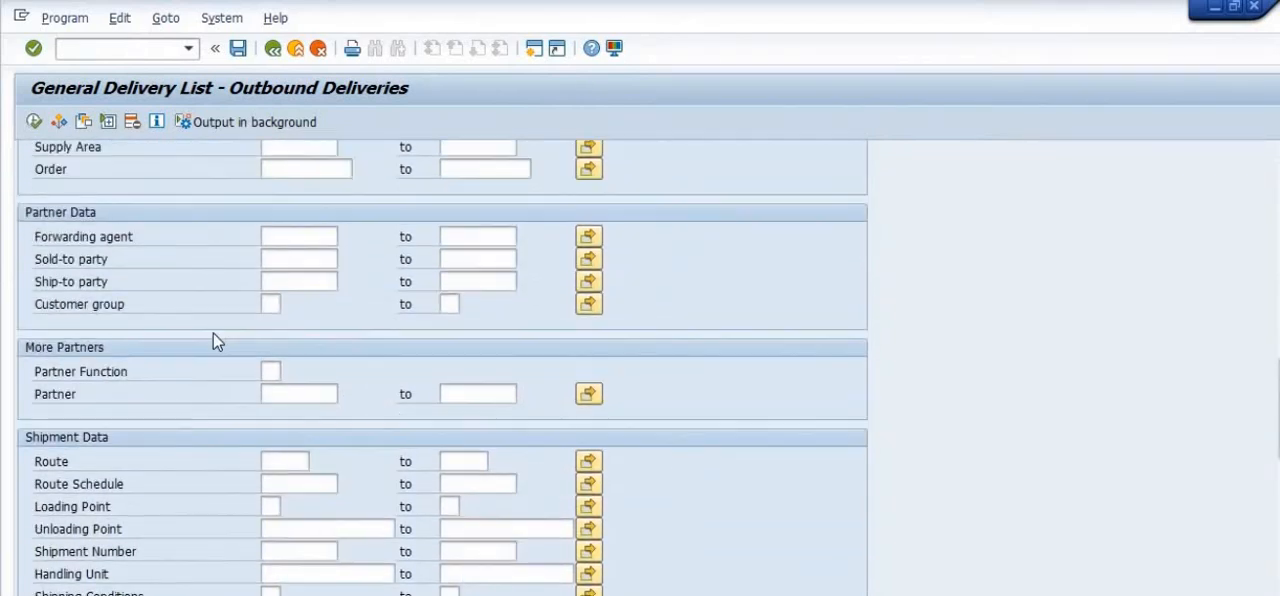
{"action": "scroll", "scroll_direction": "up", "scroll_amount": 3}
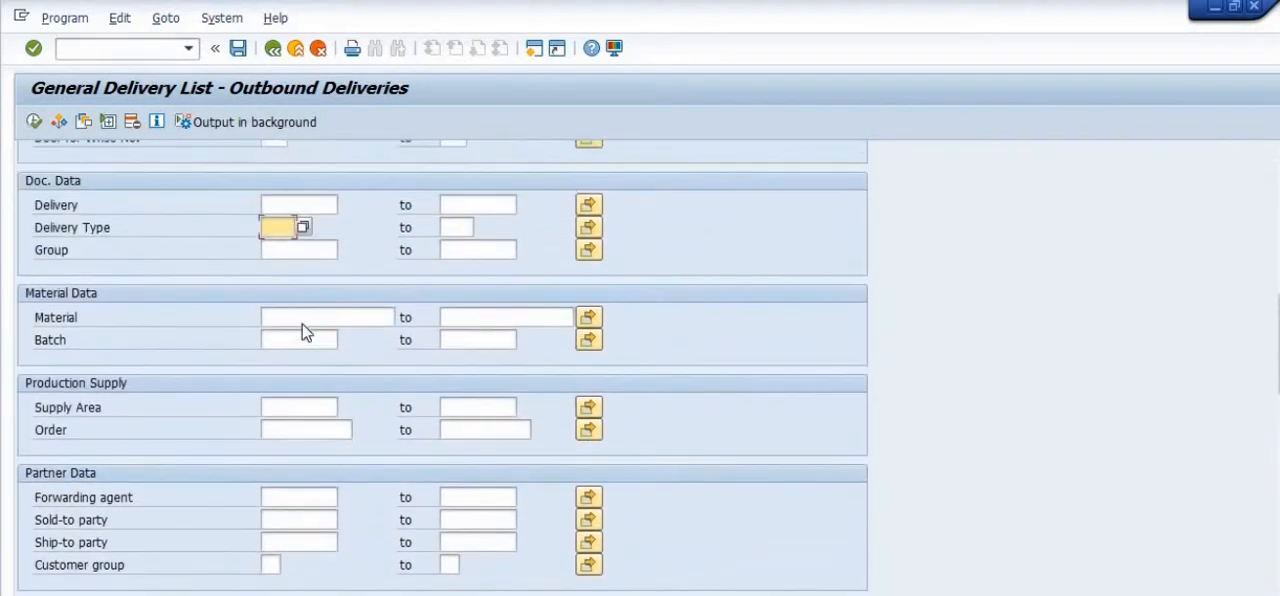
{"action": "scroll", "scroll_direction": "up", "scroll_amount": 3}
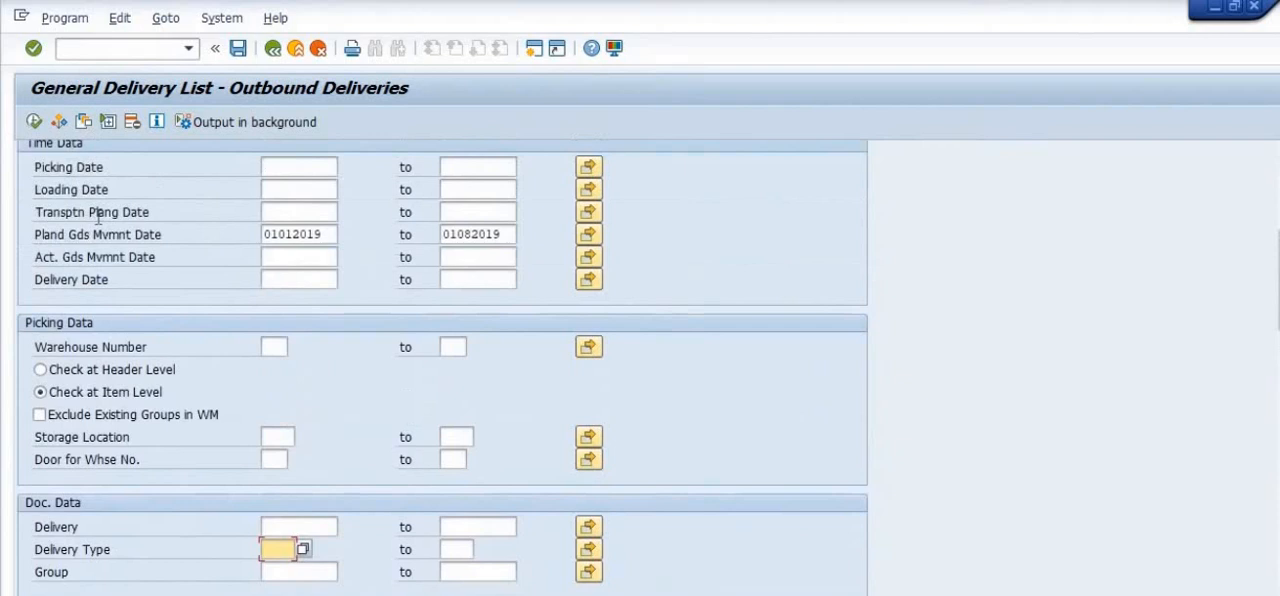
{"action": "scroll", "scroll_direction": "up", "scroll_amount": 3}
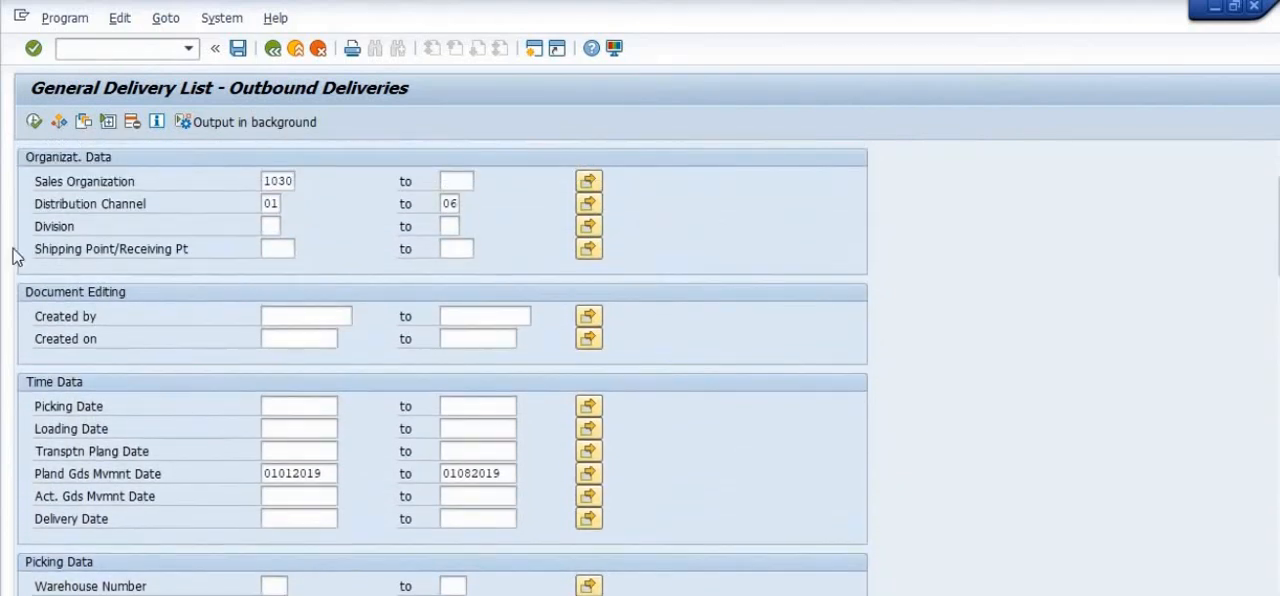
{"action": "mouse_move", "coordinate": [75, 110]}
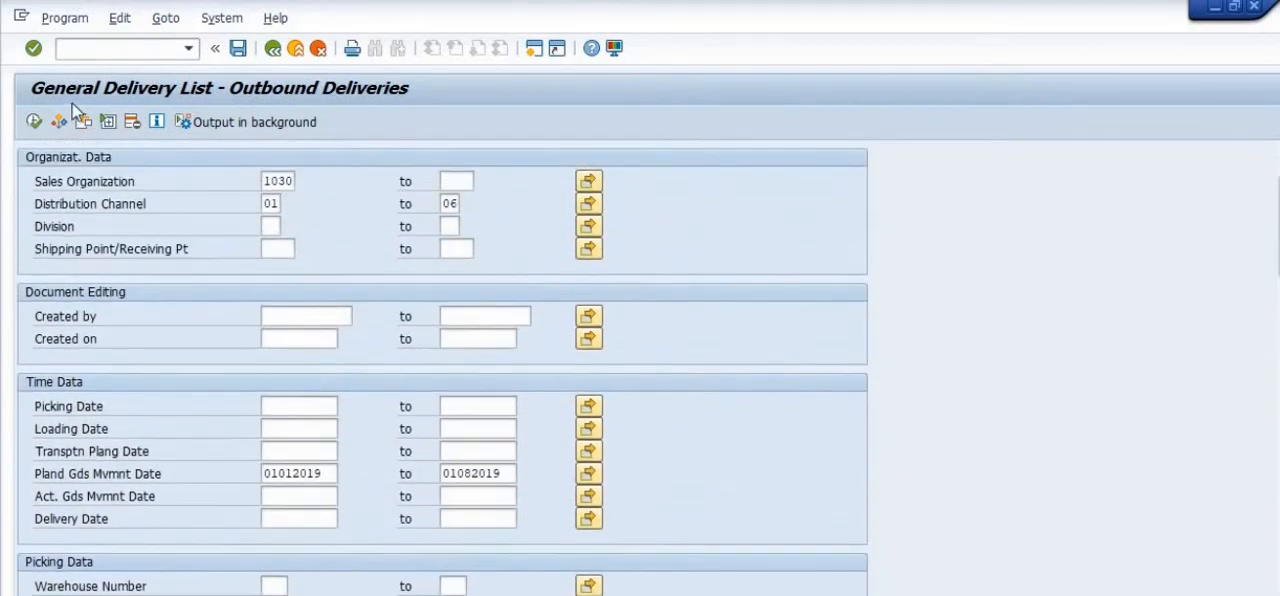
{"action": "mouse_move", "coordinate": [255, 183]}
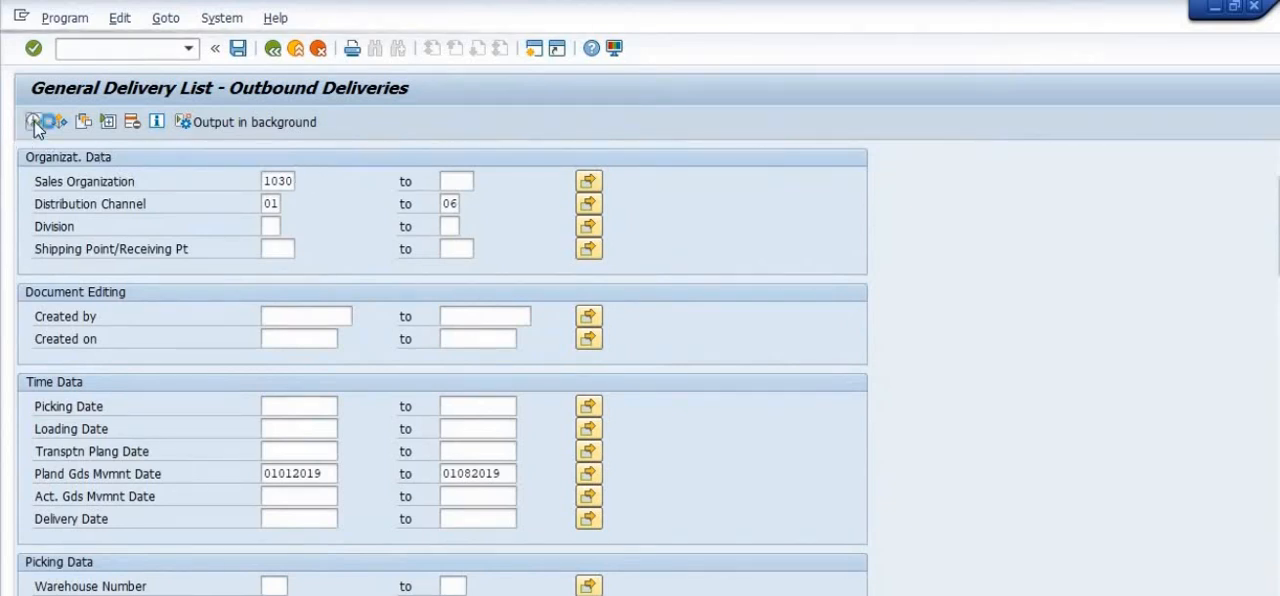
- Execute the selection to list matching outbound deliveries with their dates
{"action": "left_click", "coordinate": [36, 121]}
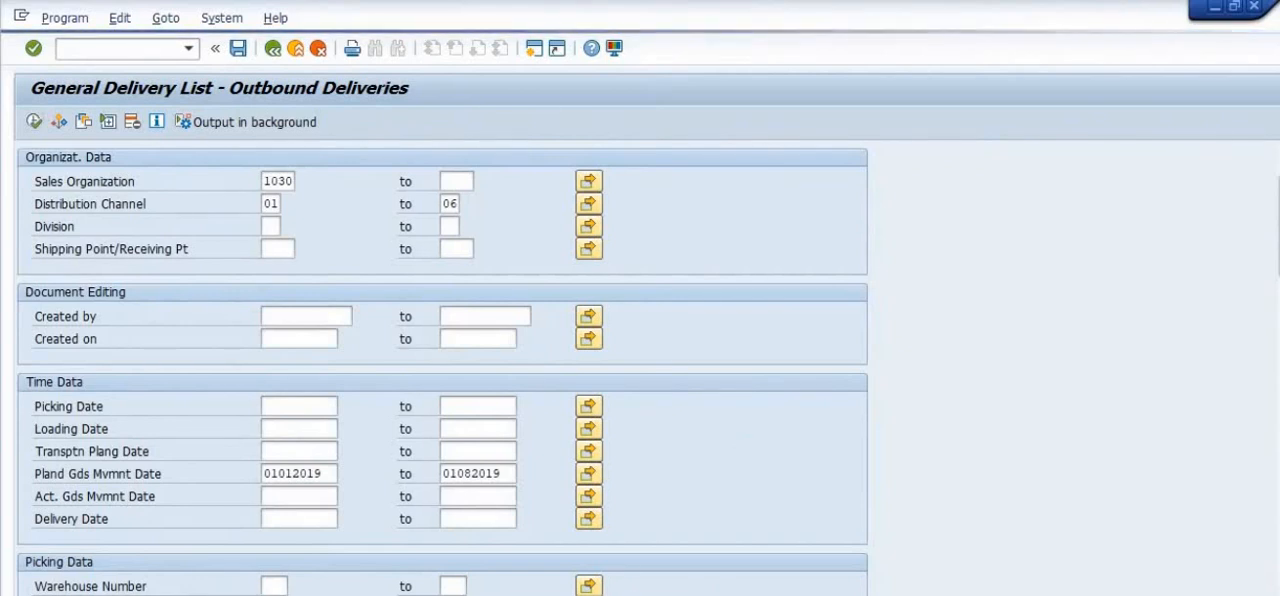
{"action": "left_click", "coordinate": [34, 121]}
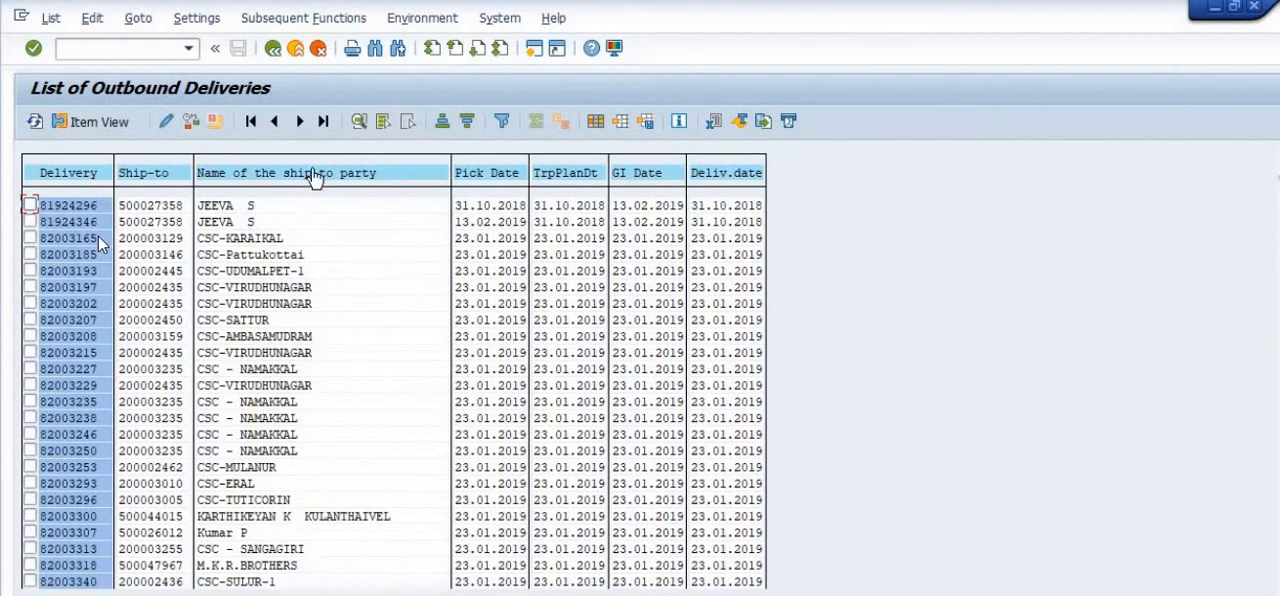
{"action": "mouse_move", "coordinate": [315, 175]}
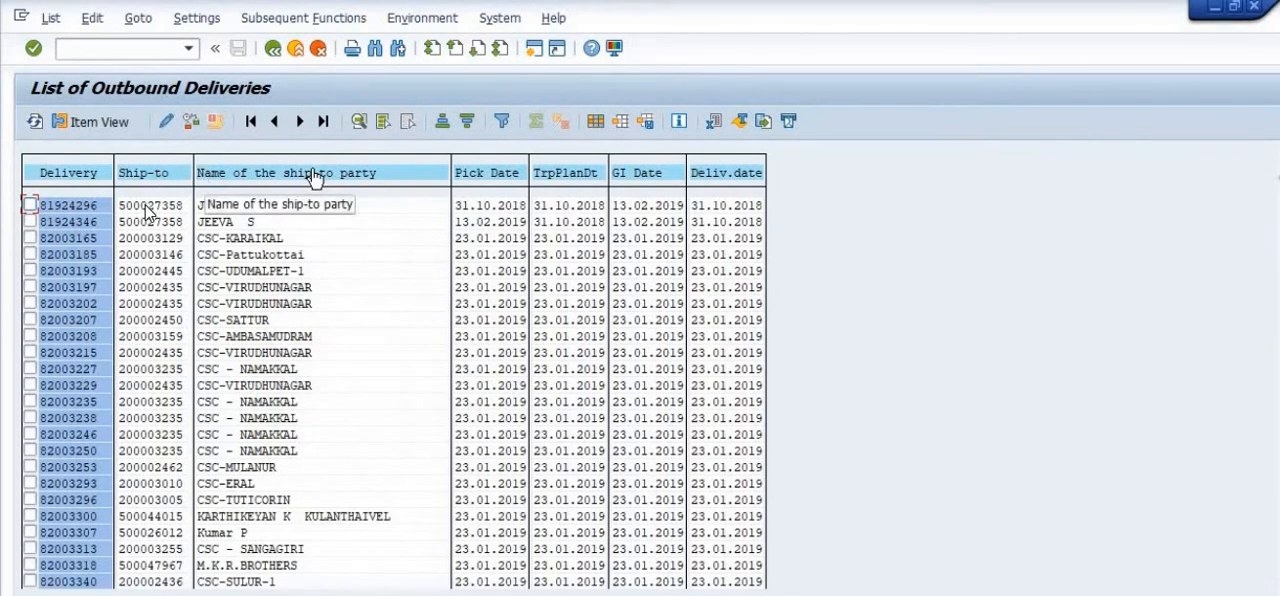
{"action": "mouse_move", "coordinate": [332, 195]}
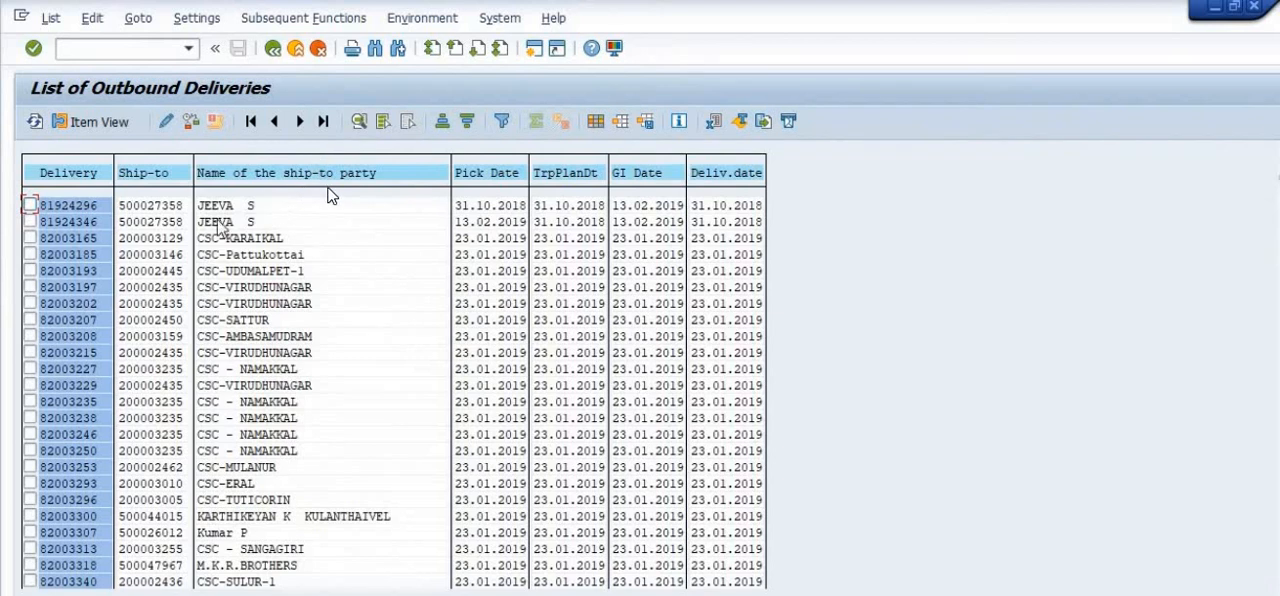
{"action": "mouse_move", "coordinate": [490, 225]}
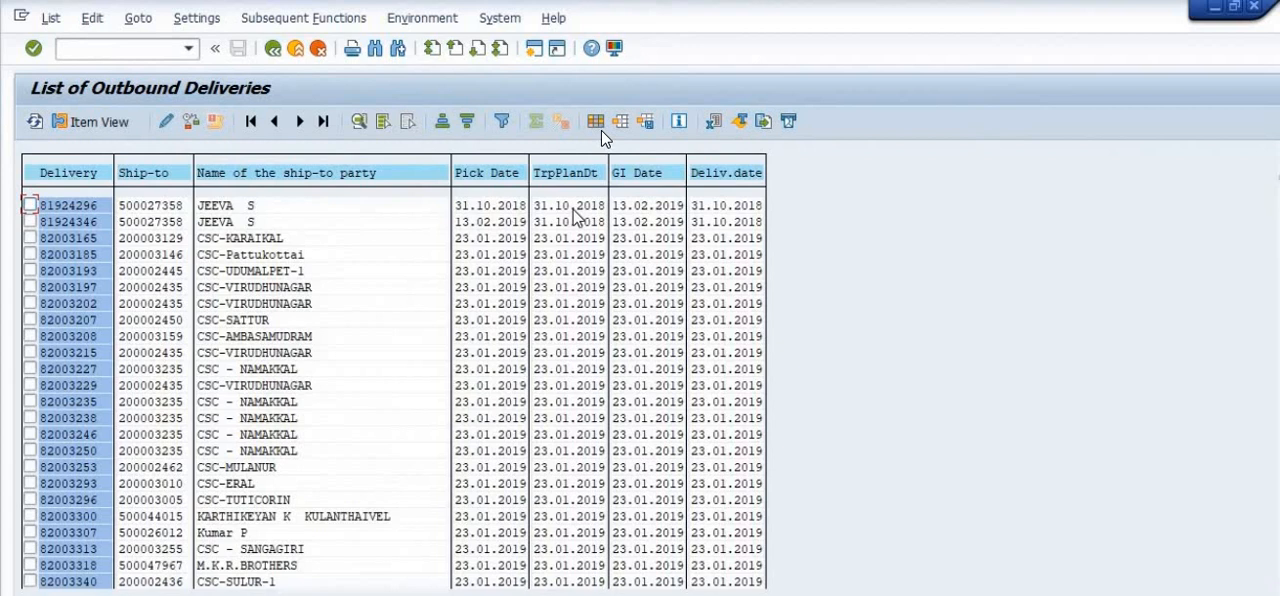
{"action": "mouse_move", "coordinate": [565, 125]}
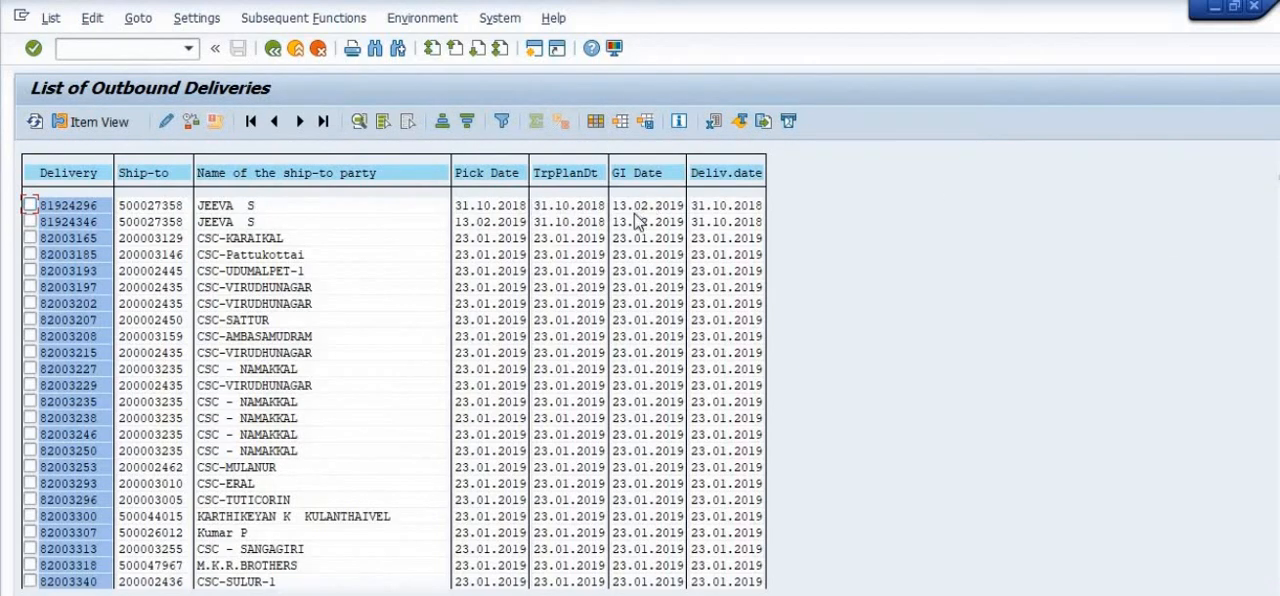
{"action": "mouse_move", "coordinate": [778, 222]}
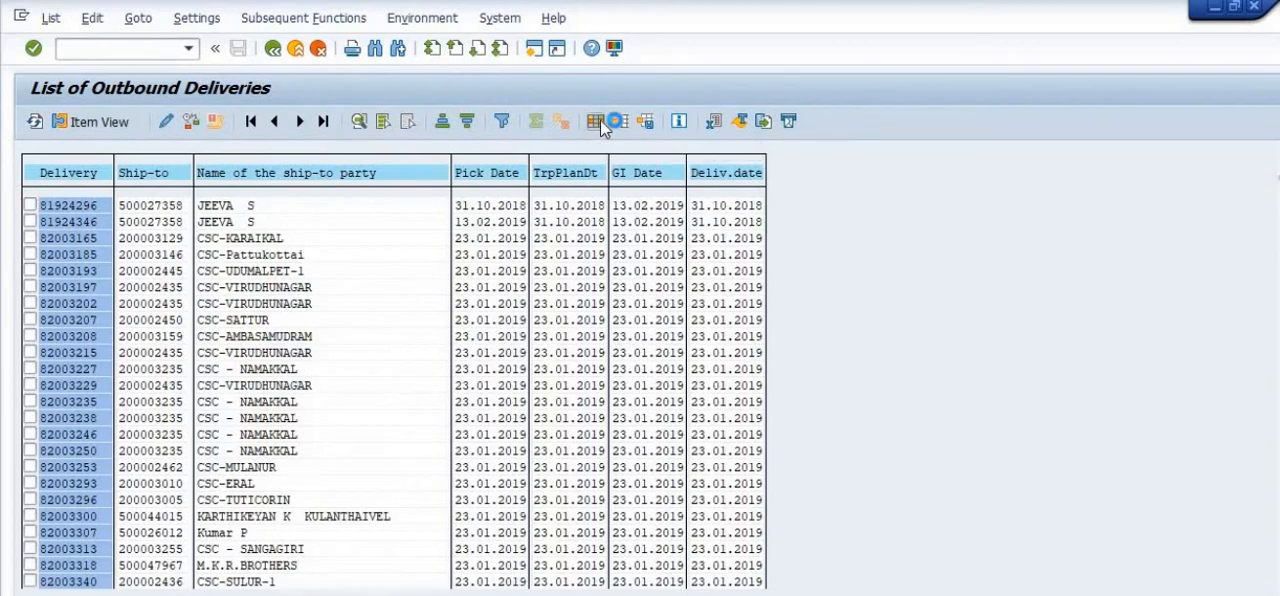
- Open the Change Layout dialog and scroll the Hidden fields list toward Distribution Channel
{"action": "left_click", "coordinate": [595, 121]}
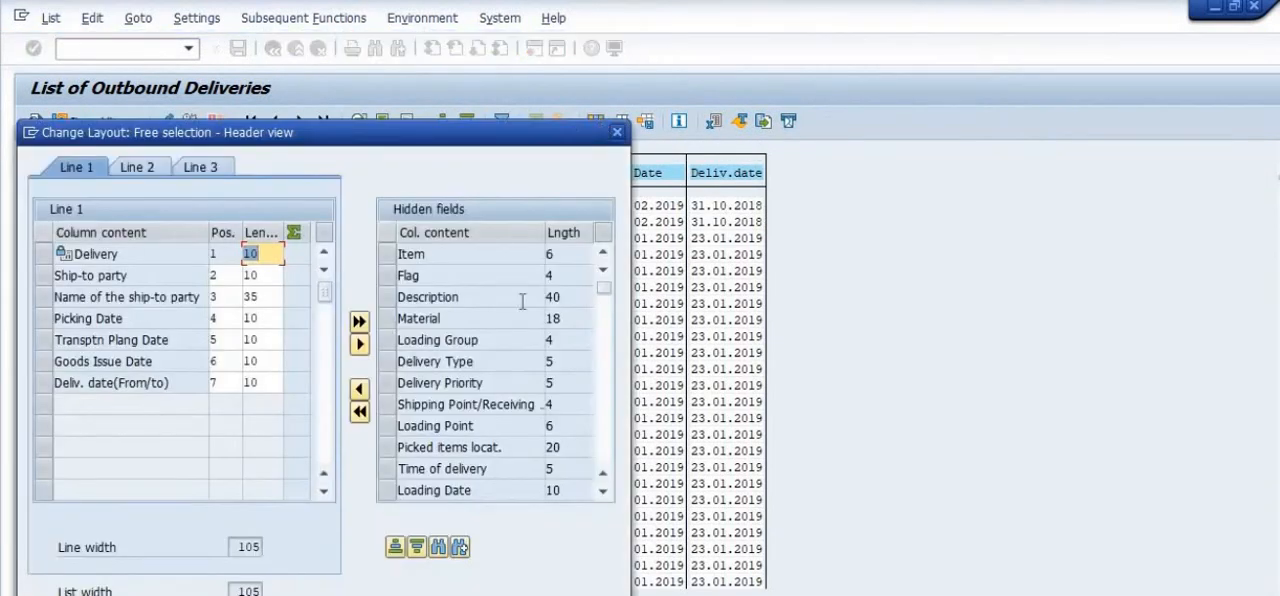
{"action": "left_click", "coordinate": [450, 318]}
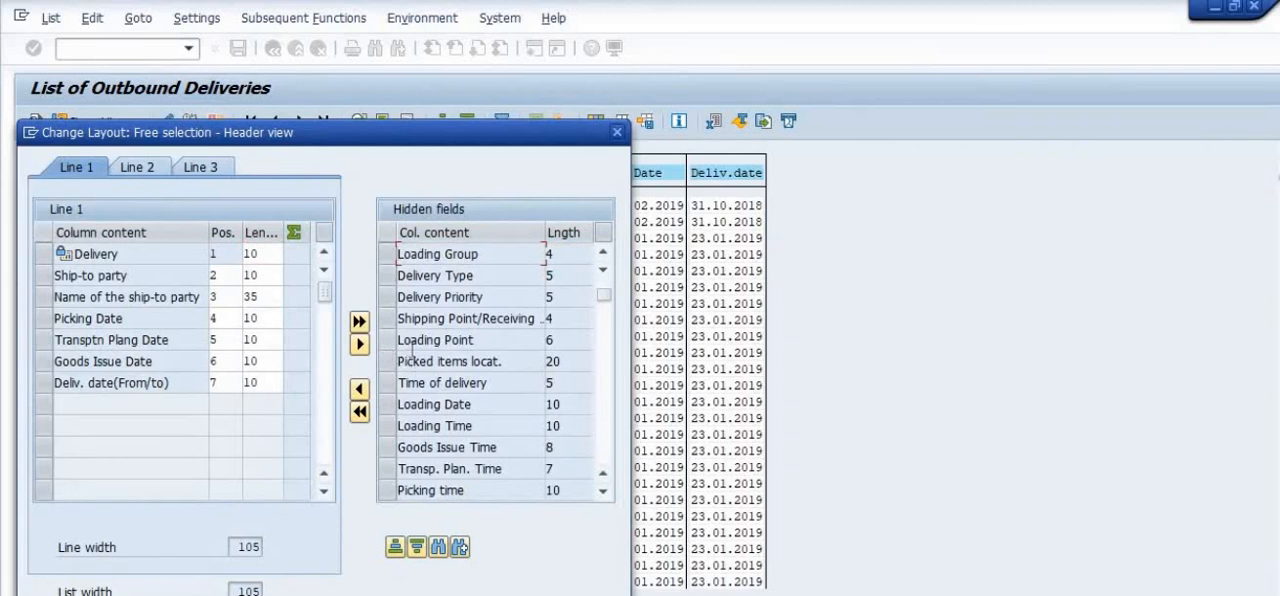
{"action": "scroll", "scroll_direction": "down", "scroll_amount": 3}
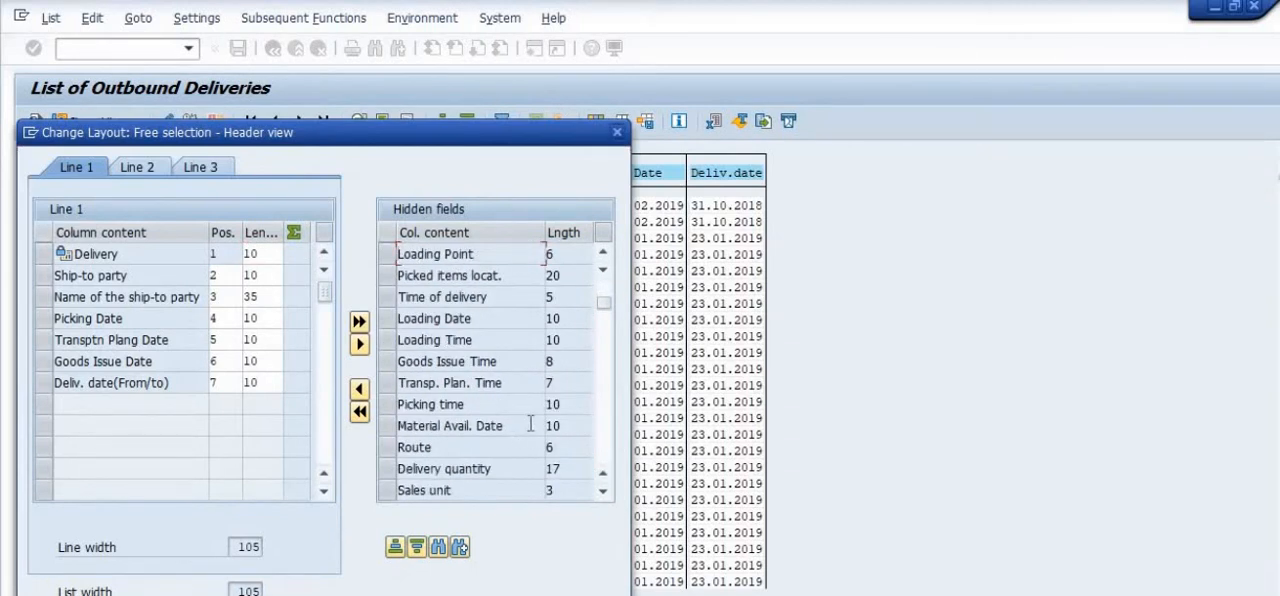
{"action": "scroll", "scroll_direction": "down", "scroll_amount": 3}
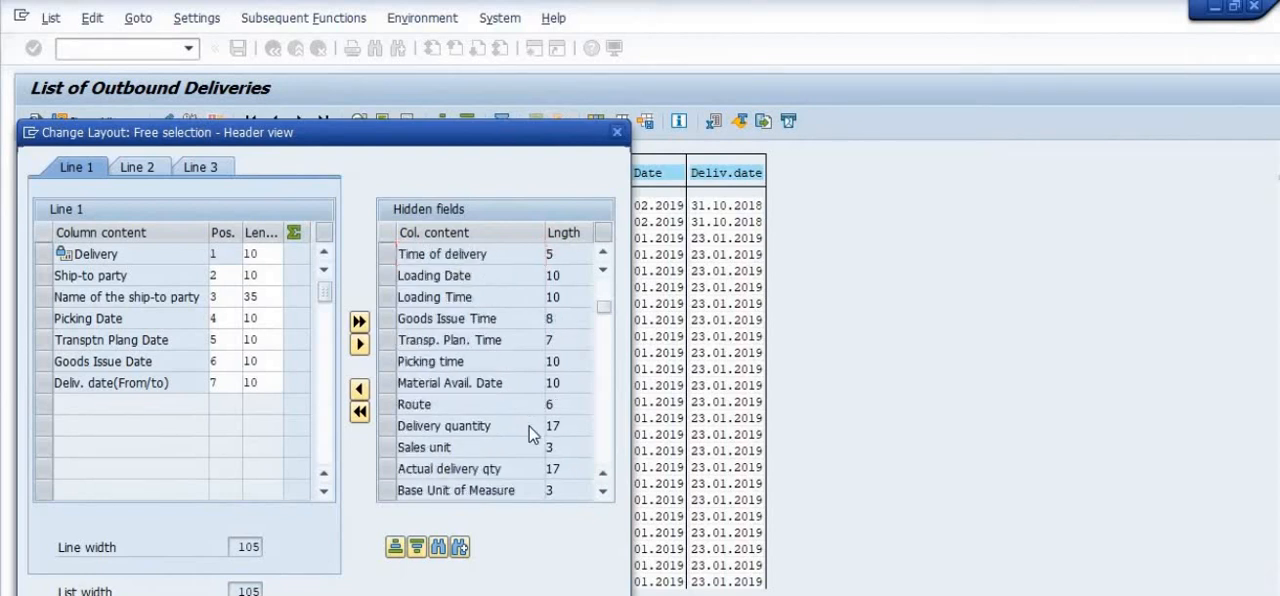
{"action": "scroll", "scroll_direction": "down", "scroll_amount": 3}
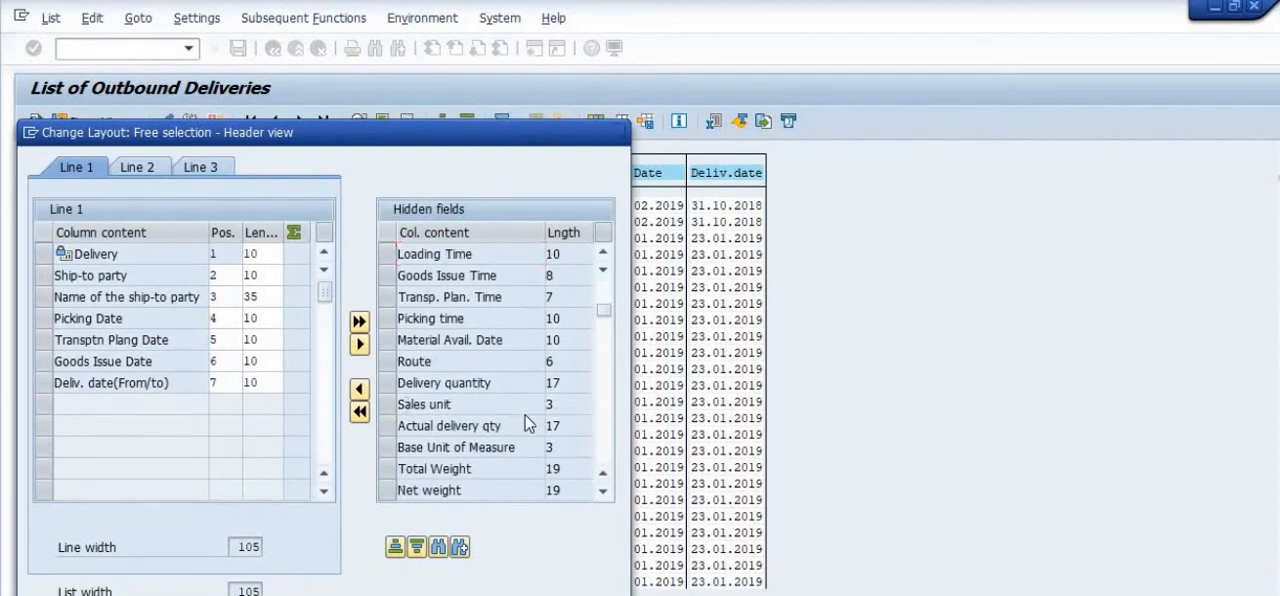
{"action": "scroll", "scroll_direction": "down", "scroll_amount": 3}
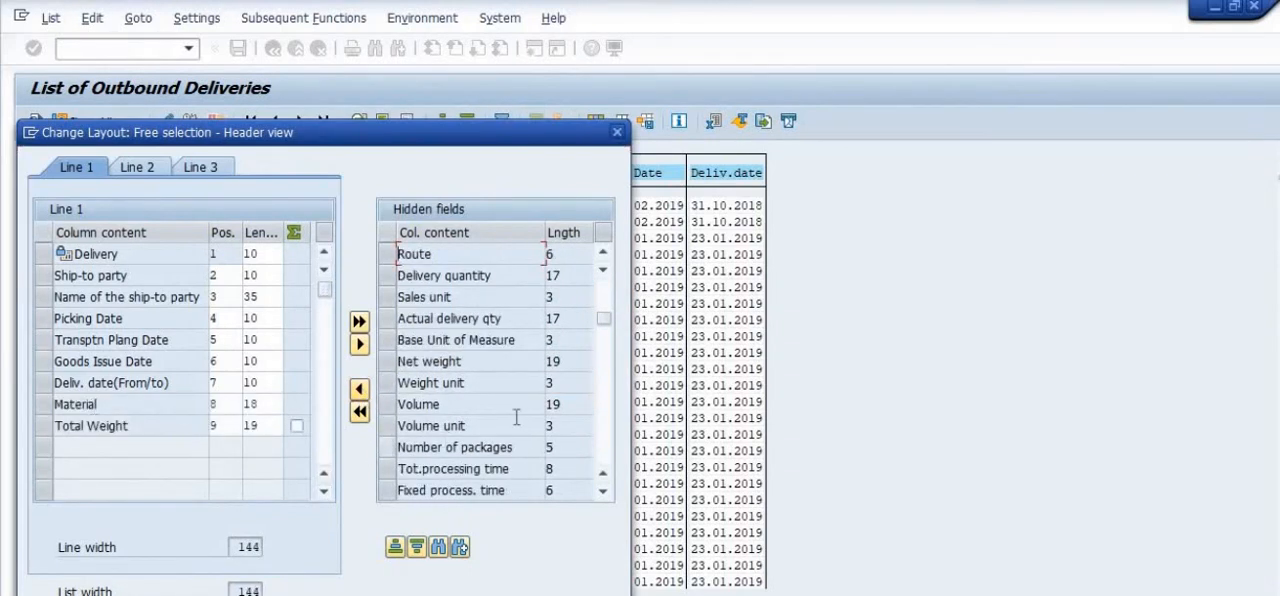
{"action": "scroll", "scroll_direction": "down", "scroll_amount": 3}
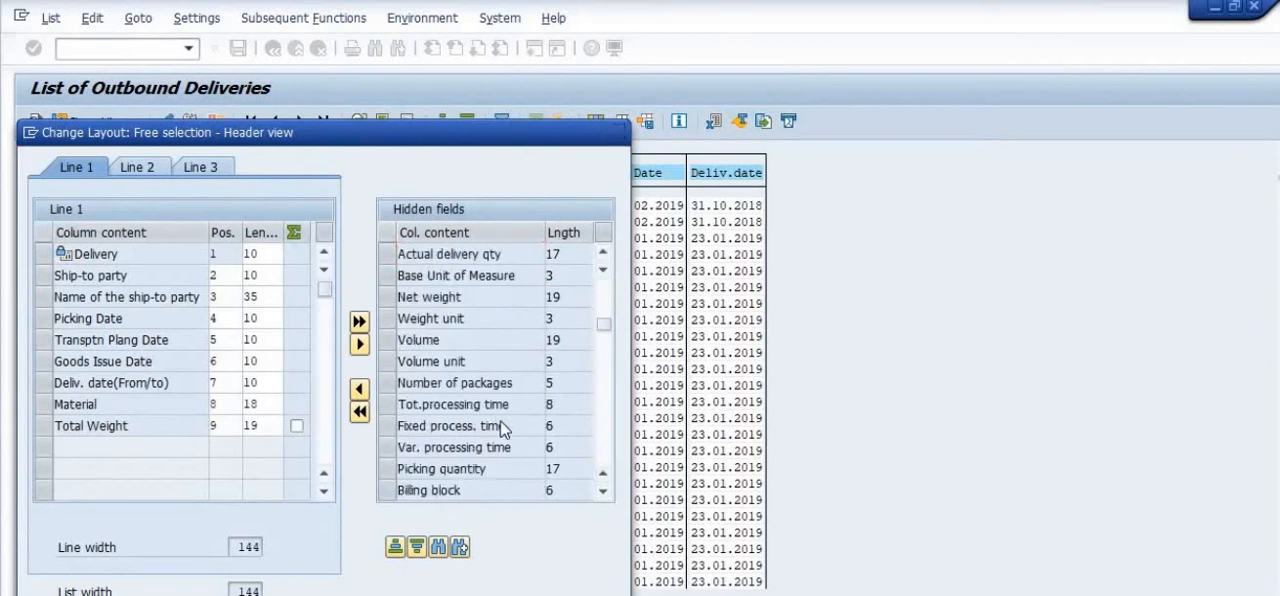
{"action": "scroll", "scroll_direction": "down", "scroll_amount": 3}
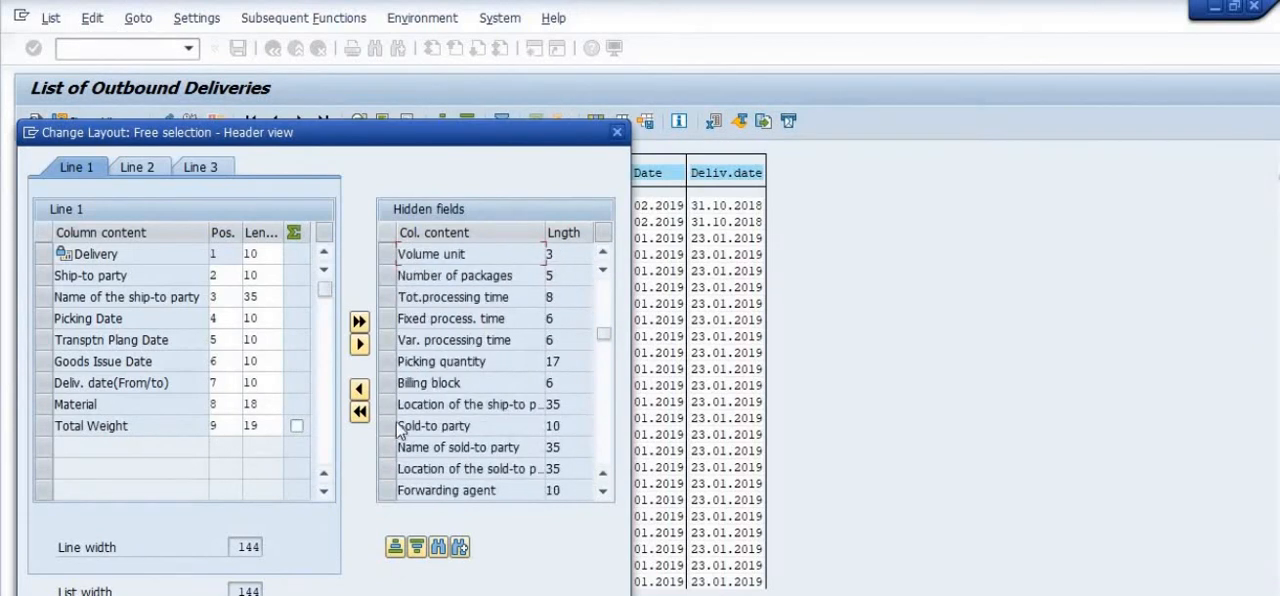
{"action": "scroll", "scroll_direction": "down", "scroll_amount": 3}
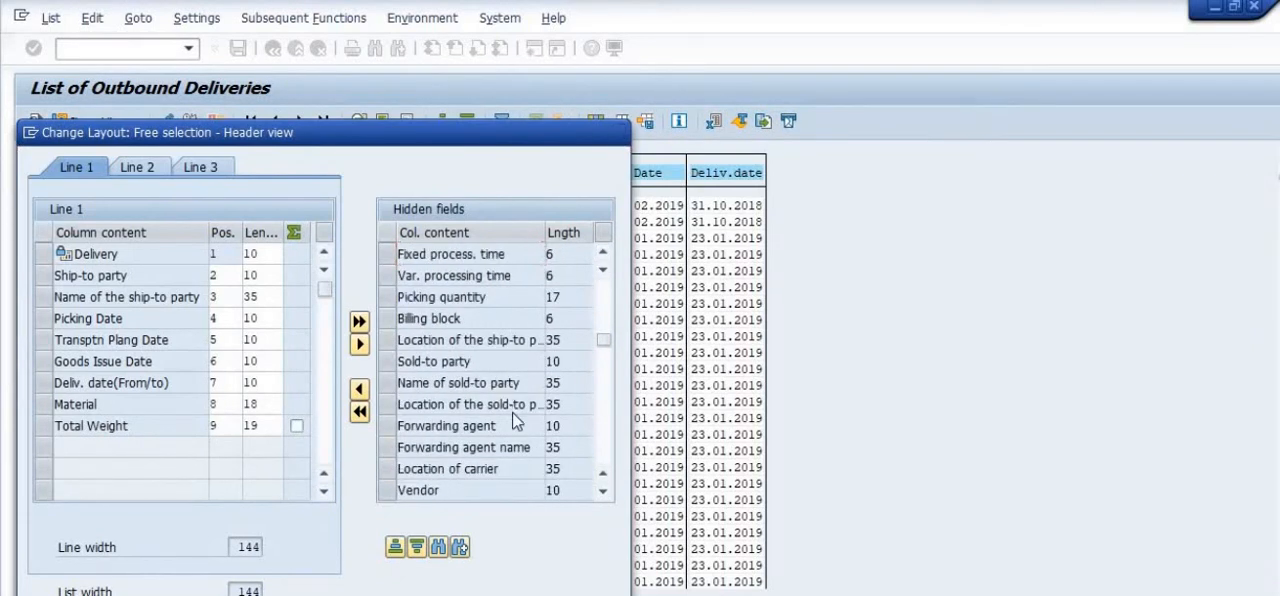
{"action": "scroll", "scroll_direction": "down", "scroll_amount": 3}
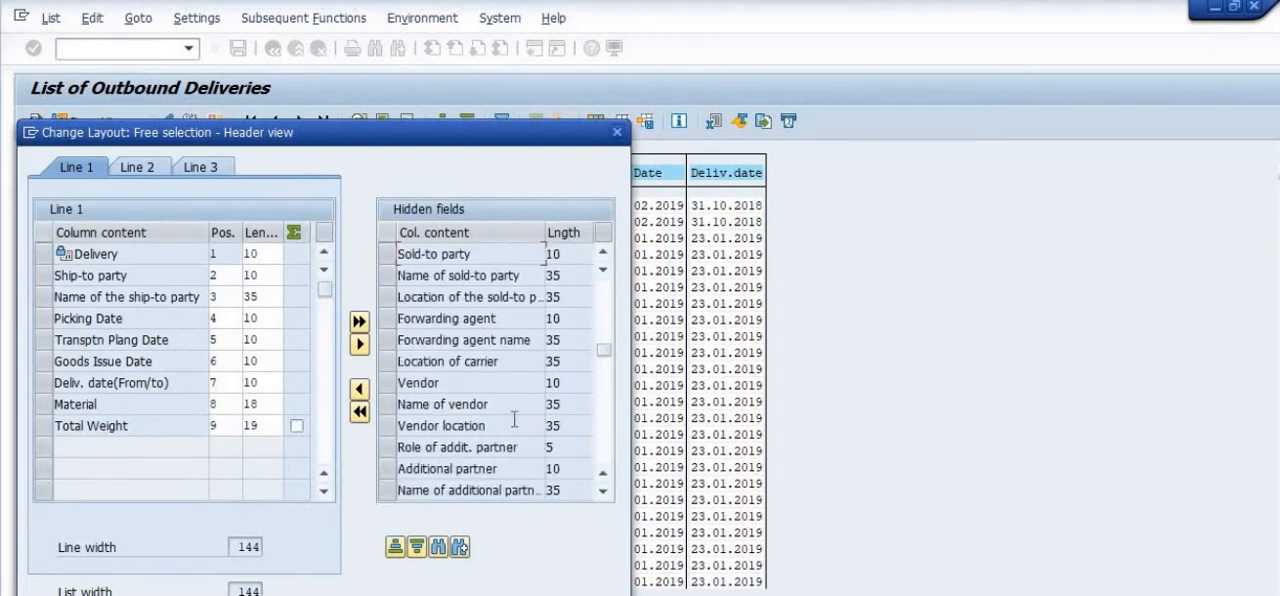
{"action": "scroll", "scroll_direction": "down", "scroll_amount": 3}
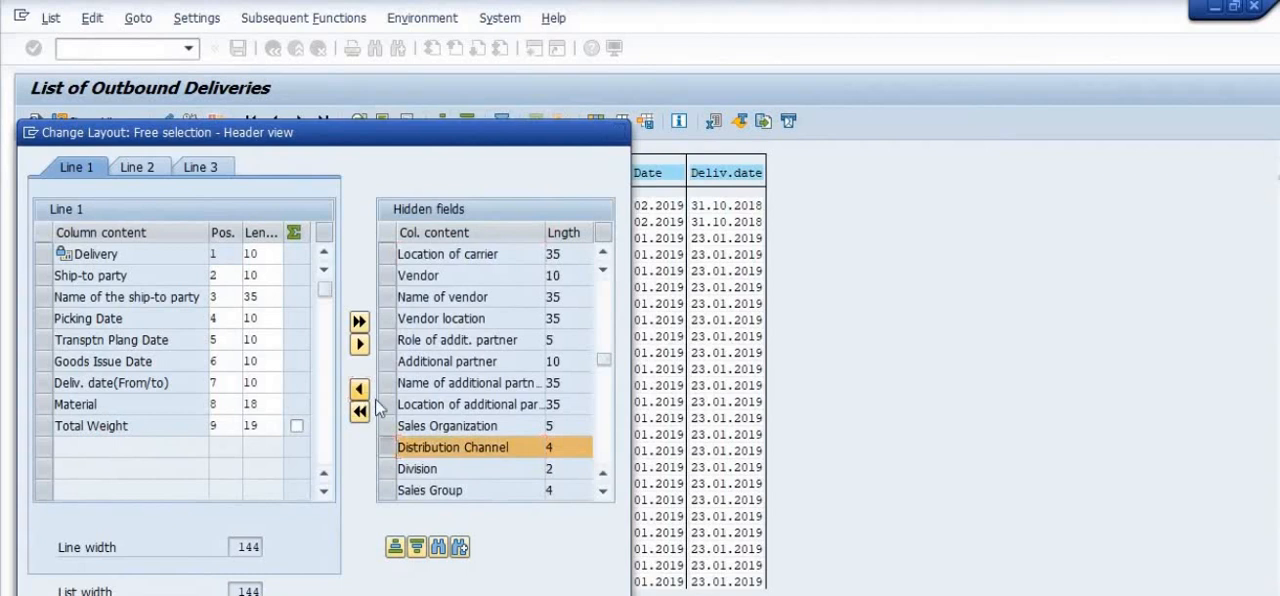
- Move Distribution Channel, Division, Sales Group and Purchasing Document into layout line 1
{"action": "left_click", "coordinate": [359, 388]}
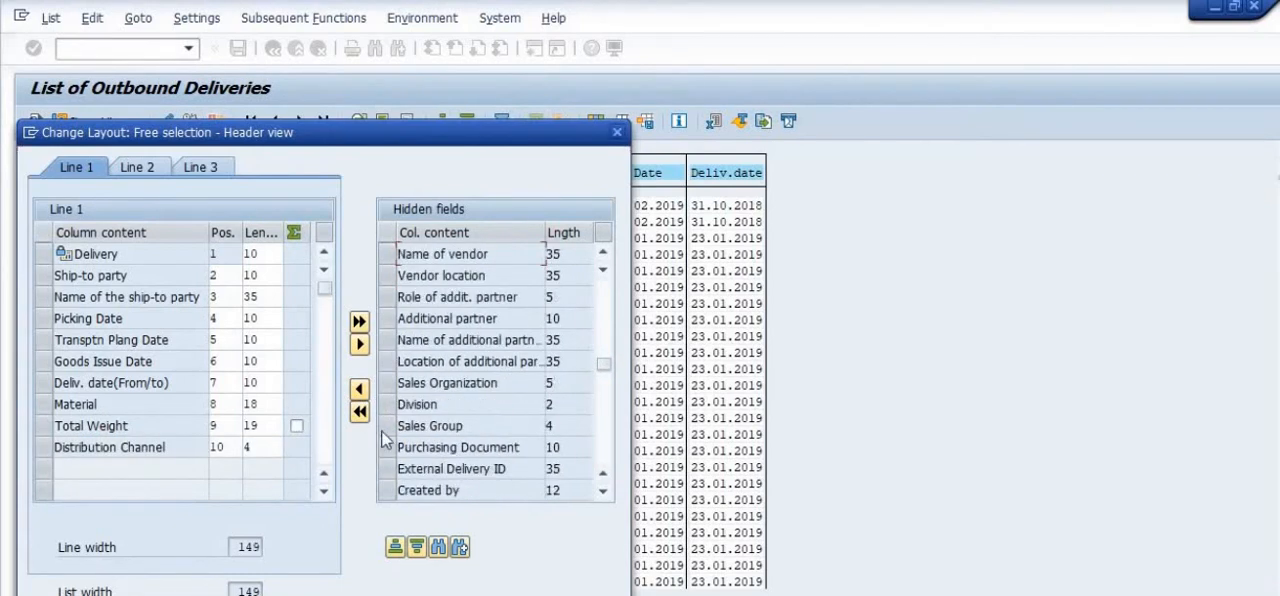
{"action": "left_click", "coordinate": [417, 404]}
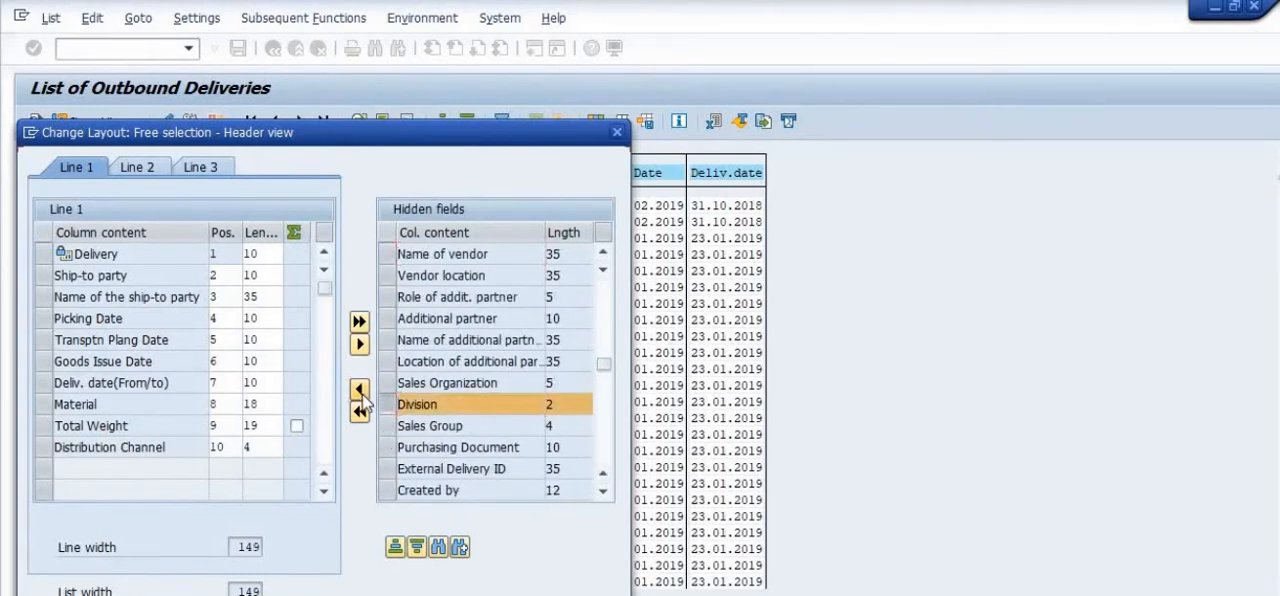
{"action": "left_click", "coordinate": [359, 388]}
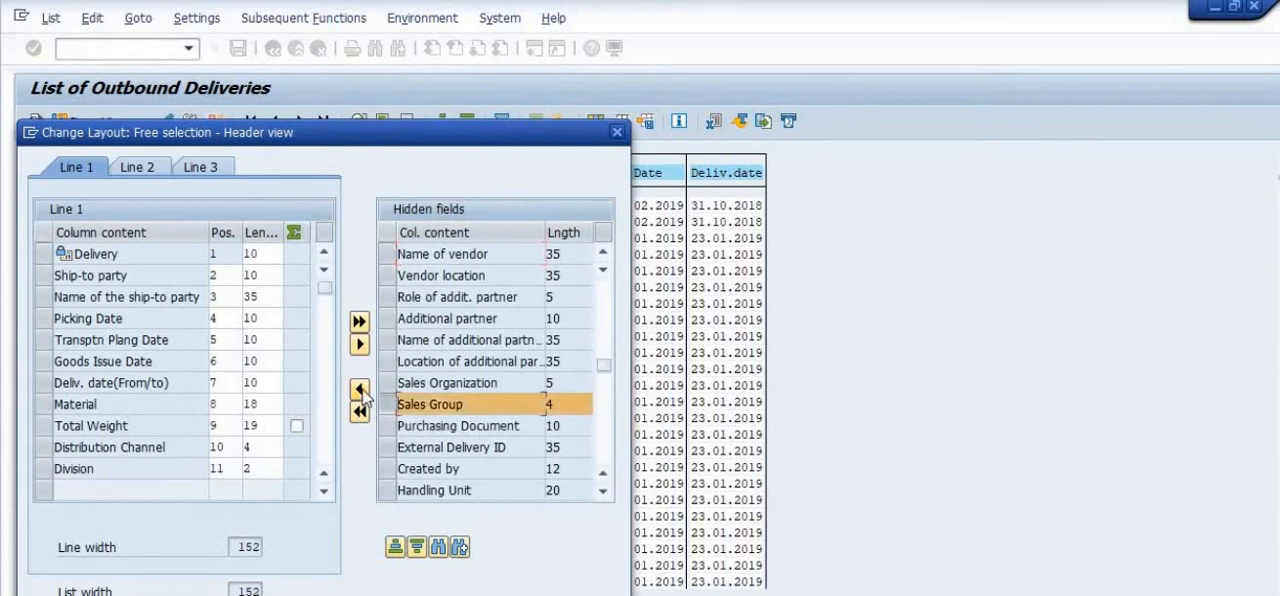
{"action": "left_click", "coordinate": [359, 388]}
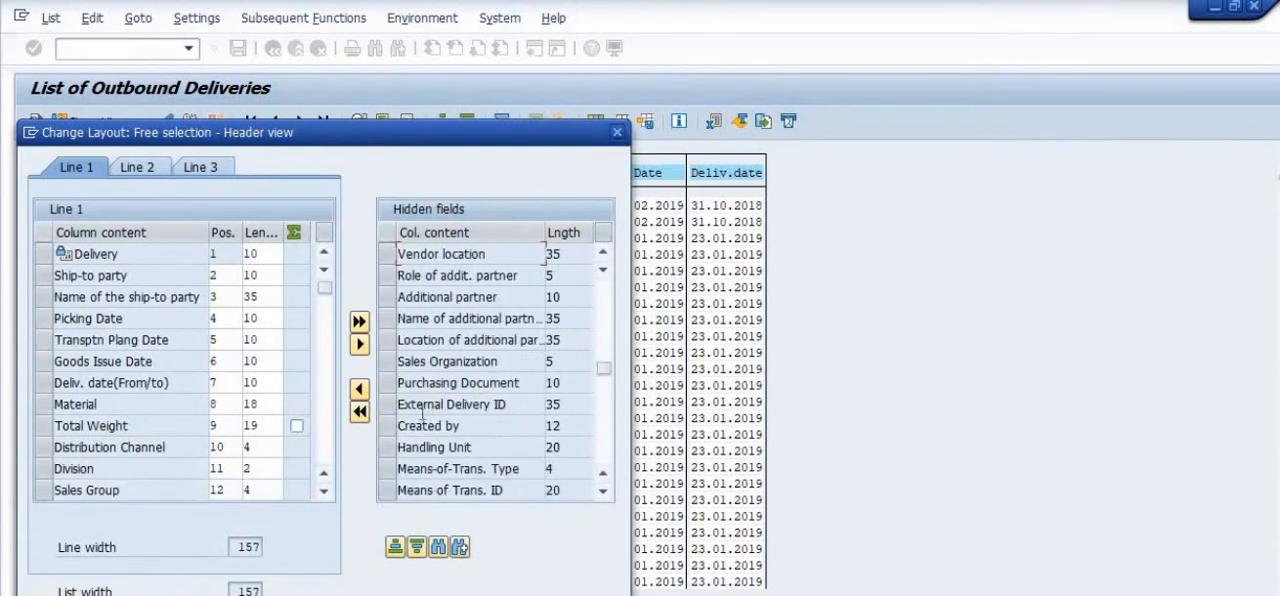
{"action": "left_click", "coordinate": [458, 383]}
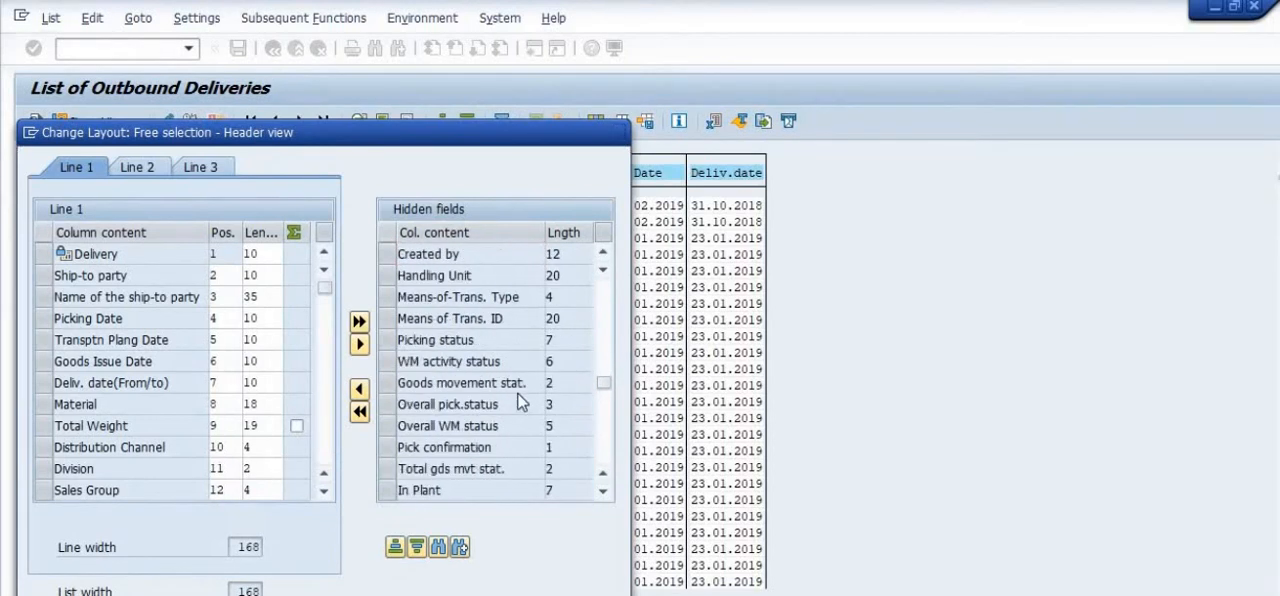
{"action": "scroll", "scroll_direction": "down", "scroll_amount": 3}
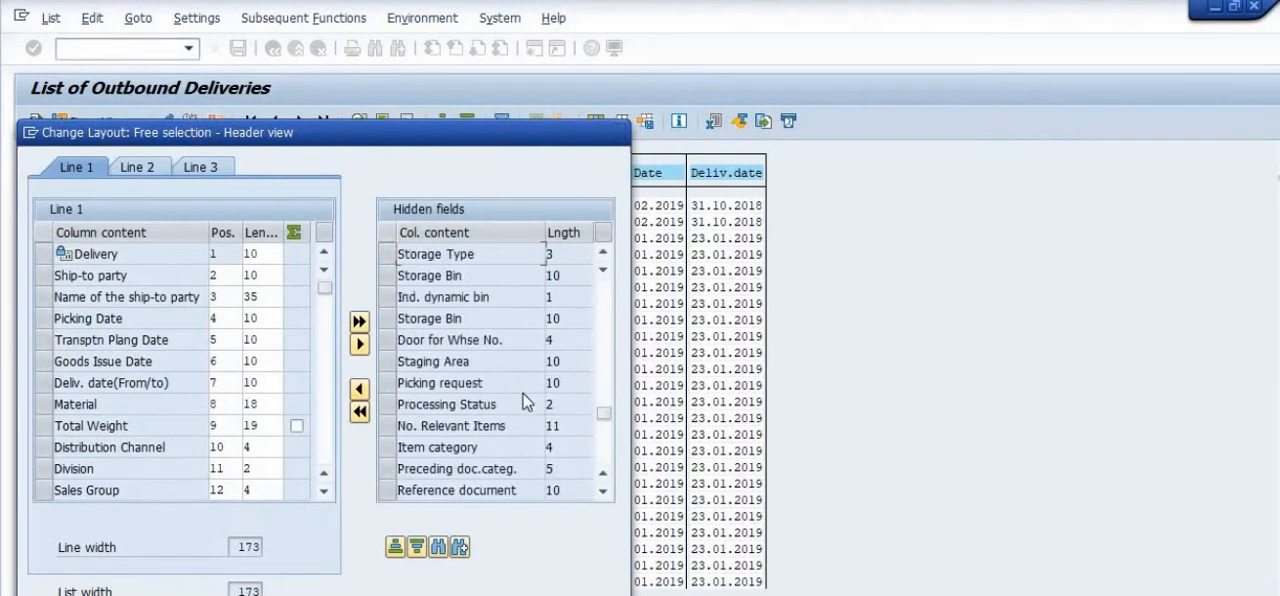
{"action": "scroll", "scroll_direction": "down", "scroll_amount": 3}
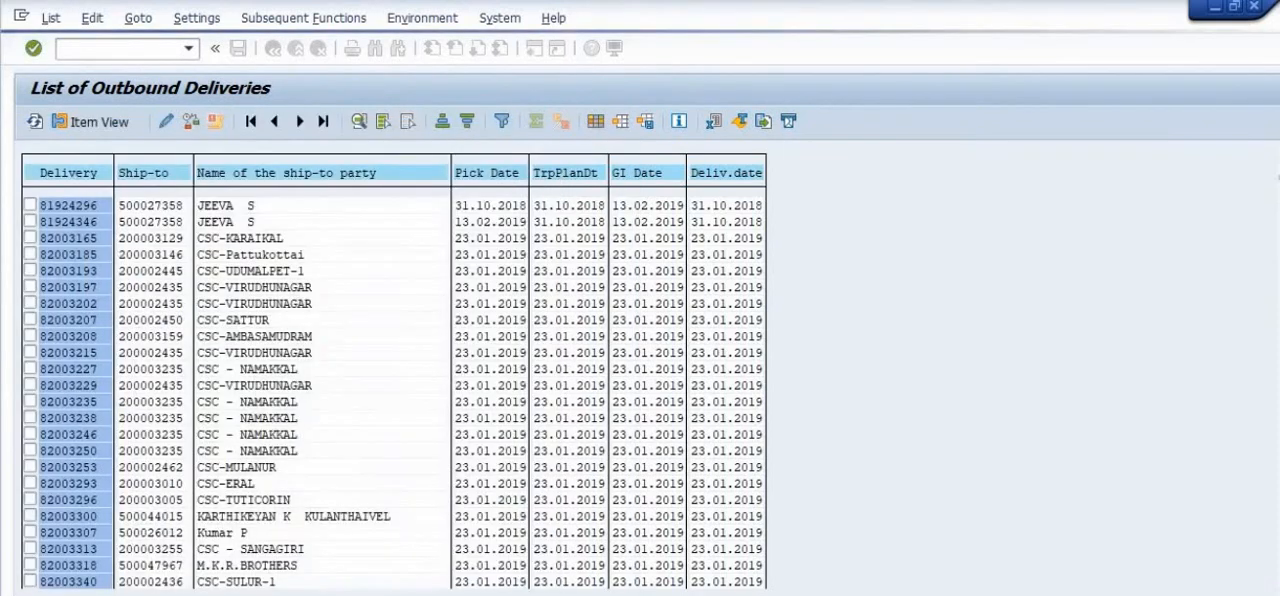
{"action": "mouse_move", "coordinate": [793, 471]}
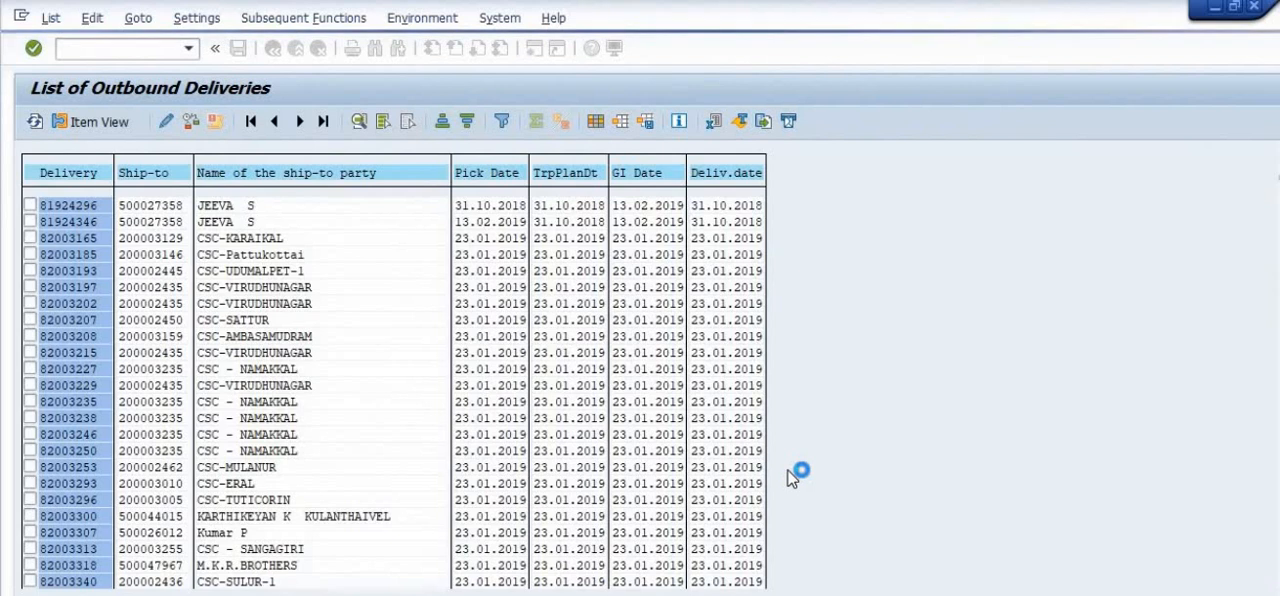
{"action": "mouse_move", "coordinate": [1020, 212]}
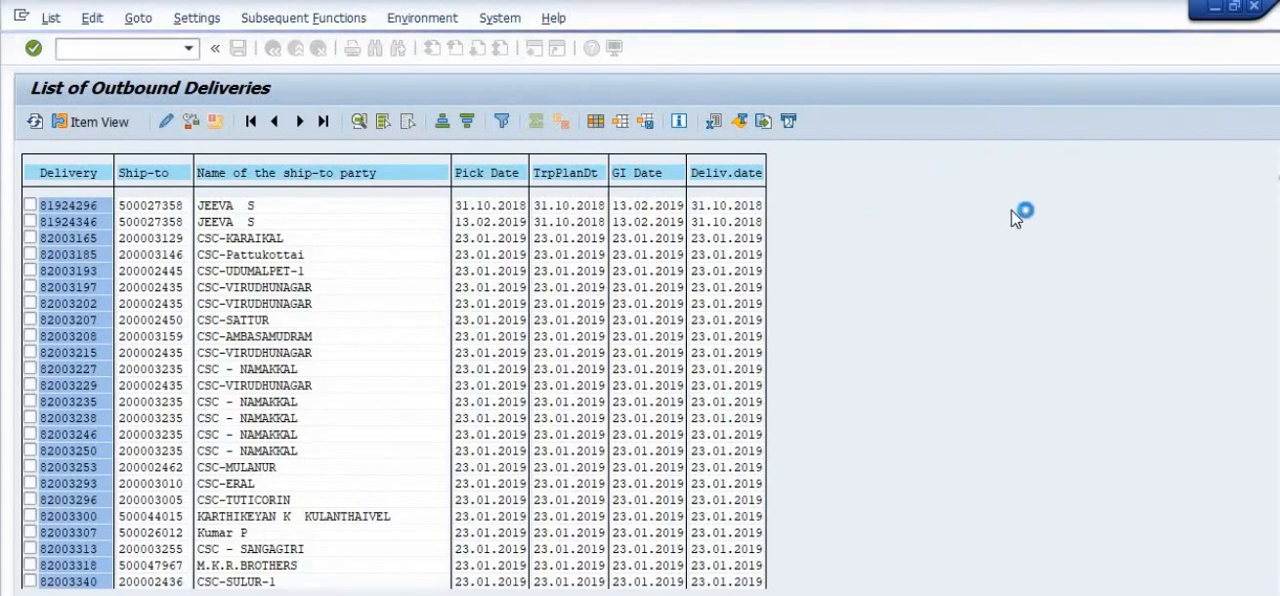
{"action": "mouse_move", "coordinate": [1014, 196]}
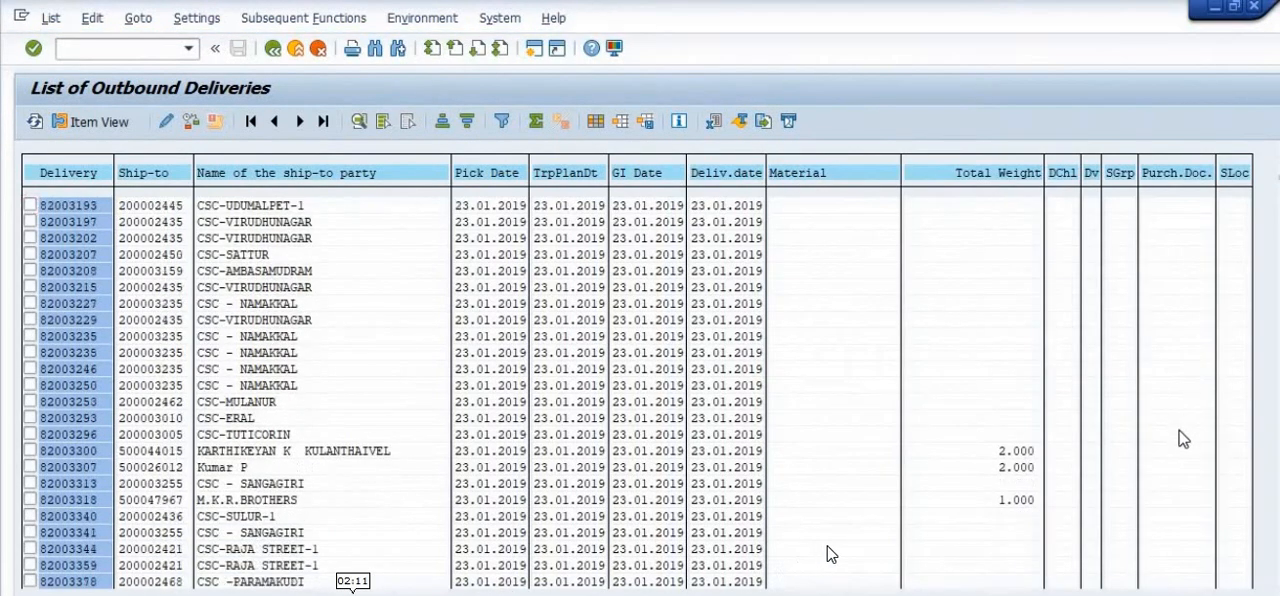
- Scroll up through the delivery list to review the newly added columns
{"action": "scroll", "scroll_direction": "up", "scroll_amount": 3}
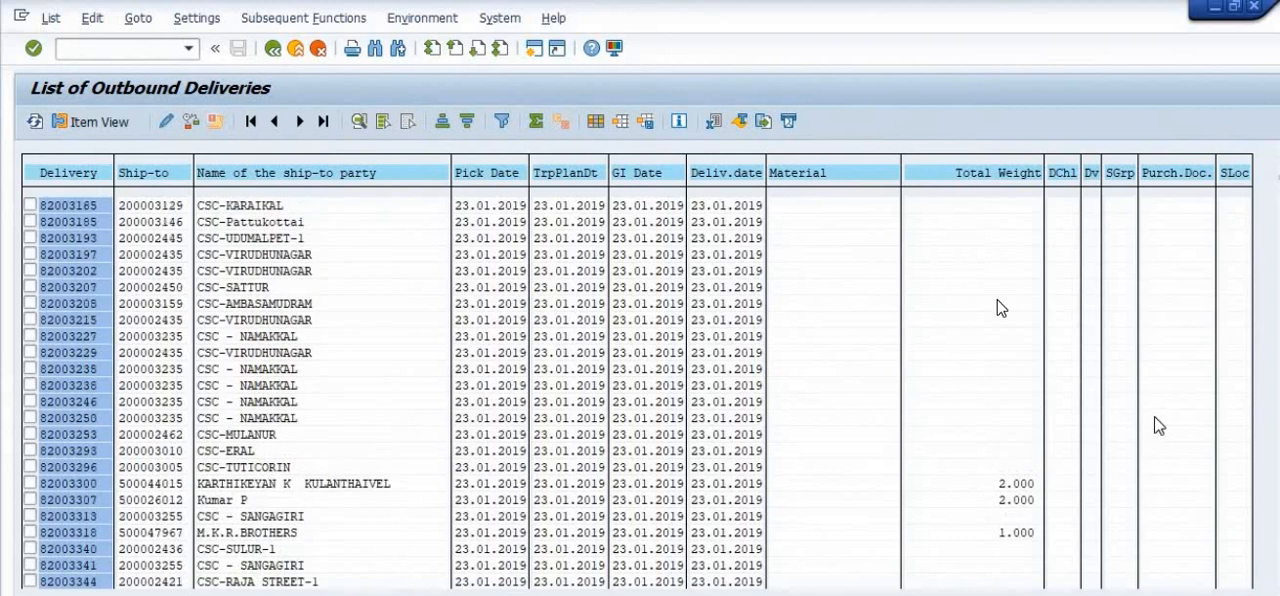
{"action": "scroll", "scroll_direction": "up", "scroll_amount": 3}
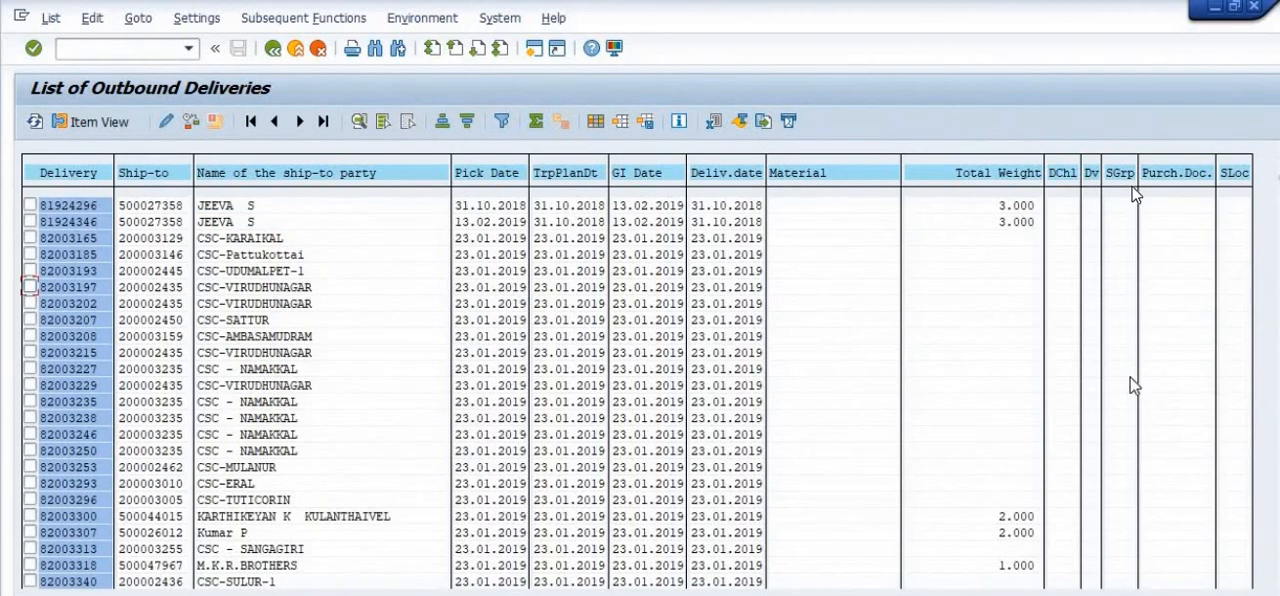
{"action": "mouse_move", "coordinate": [1200, 217]}
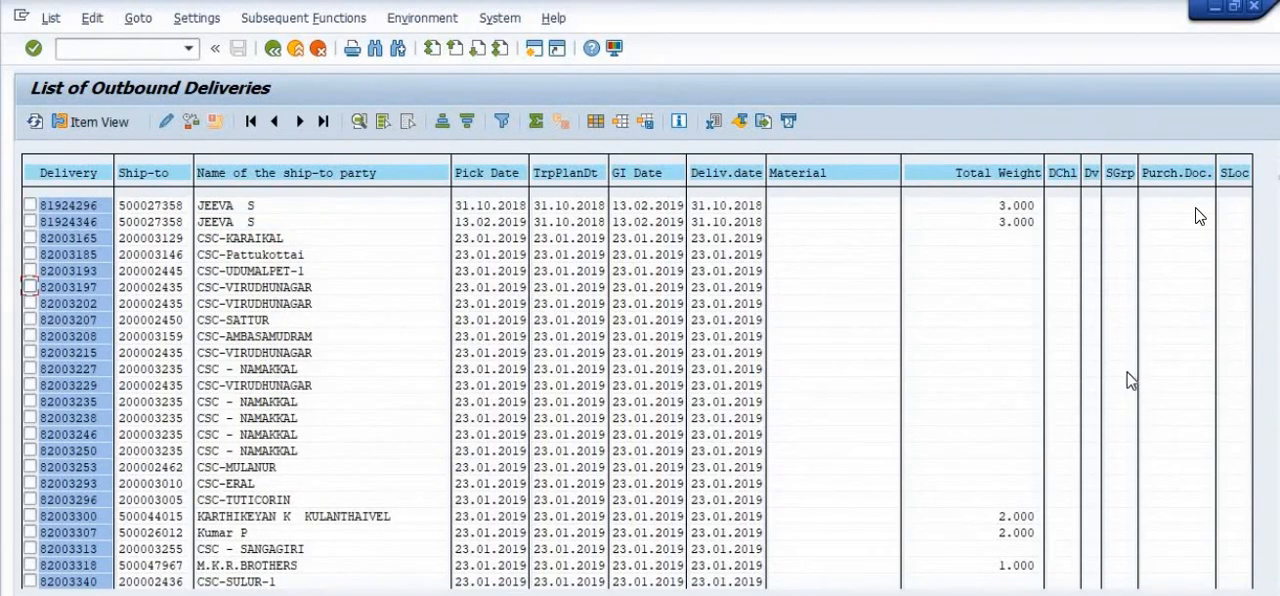
{"action": "mouse_move", "coordinate": [920, 318]}
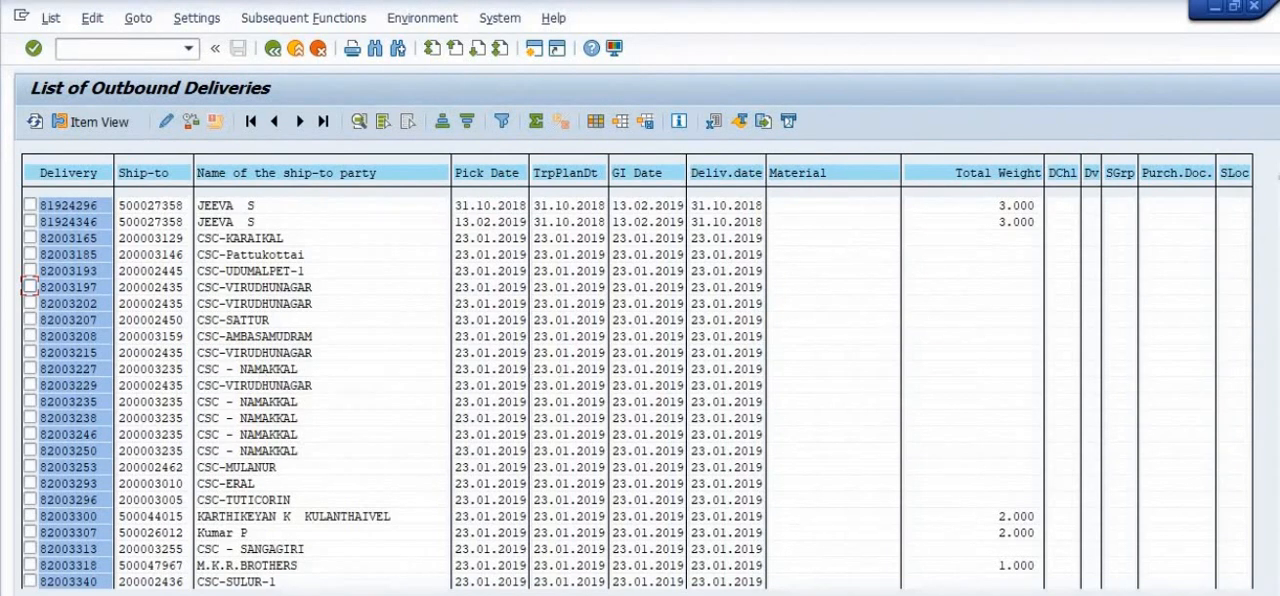
{"action": "mouse_move", "coordinate": [808, 369]}
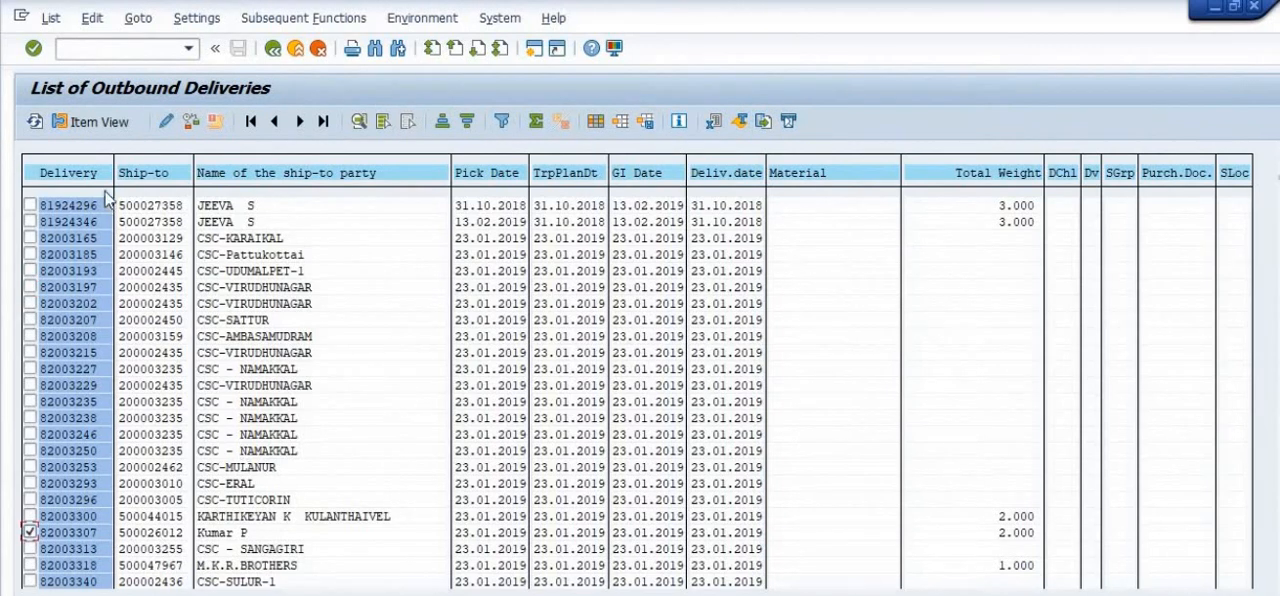
{"action": "mouse_move", "coordinate": [1240, 300]}
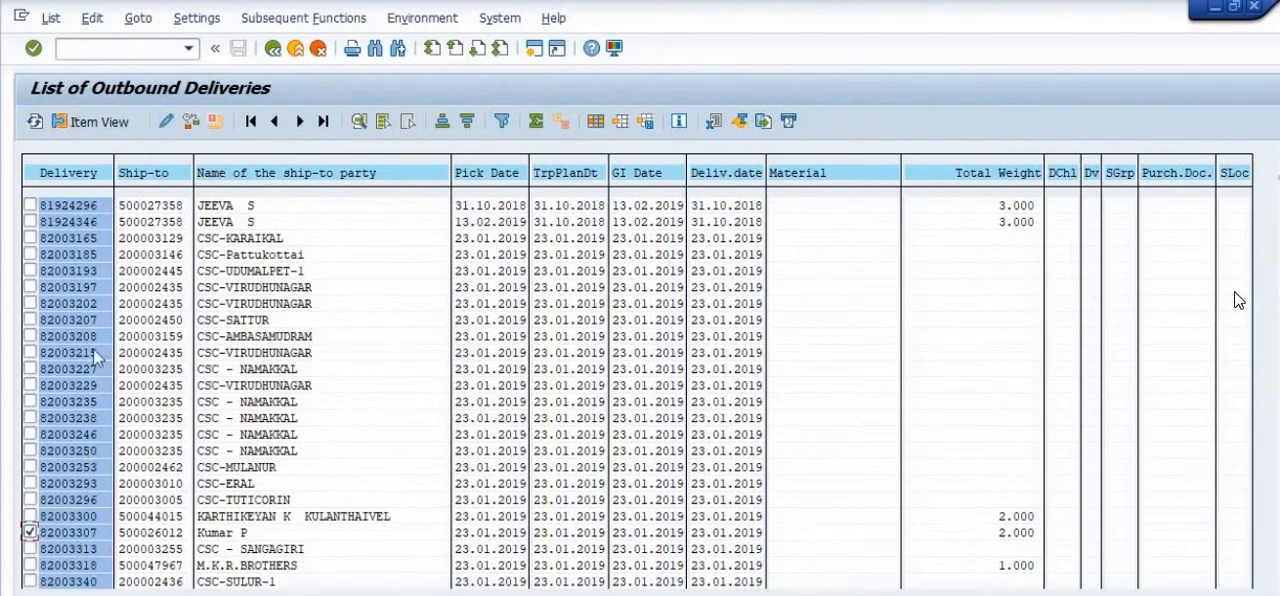
{"action": "mouse_move", "coordinate": [92, 121]}
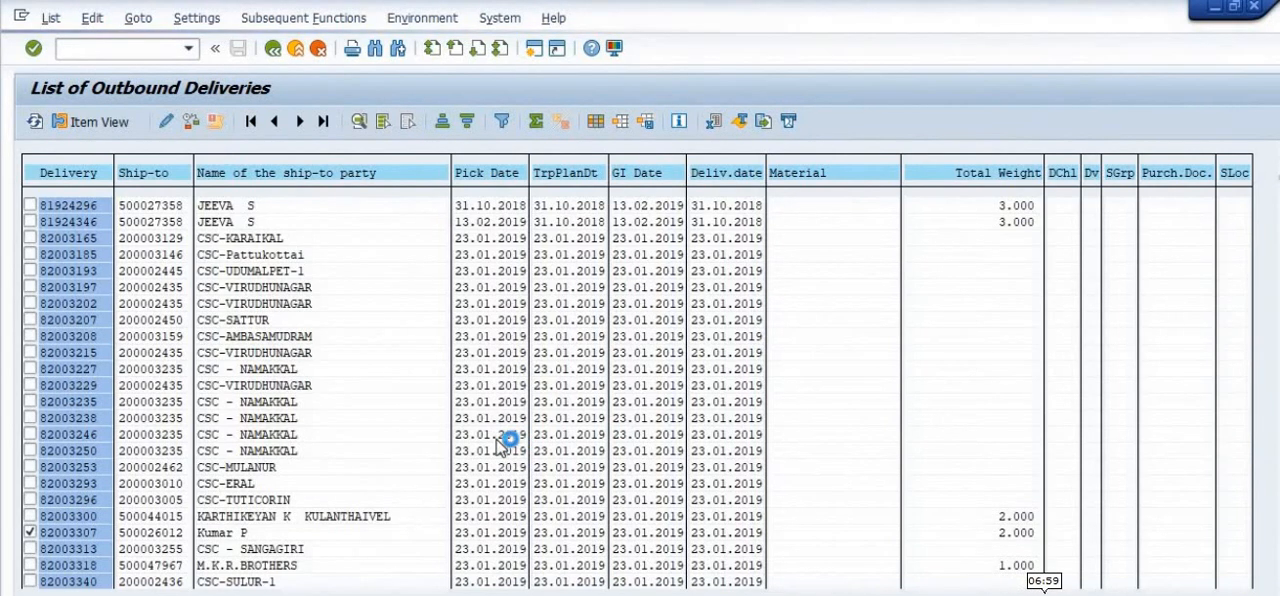
{"action": "mouse_move", "coordinate": [1148, 245]}
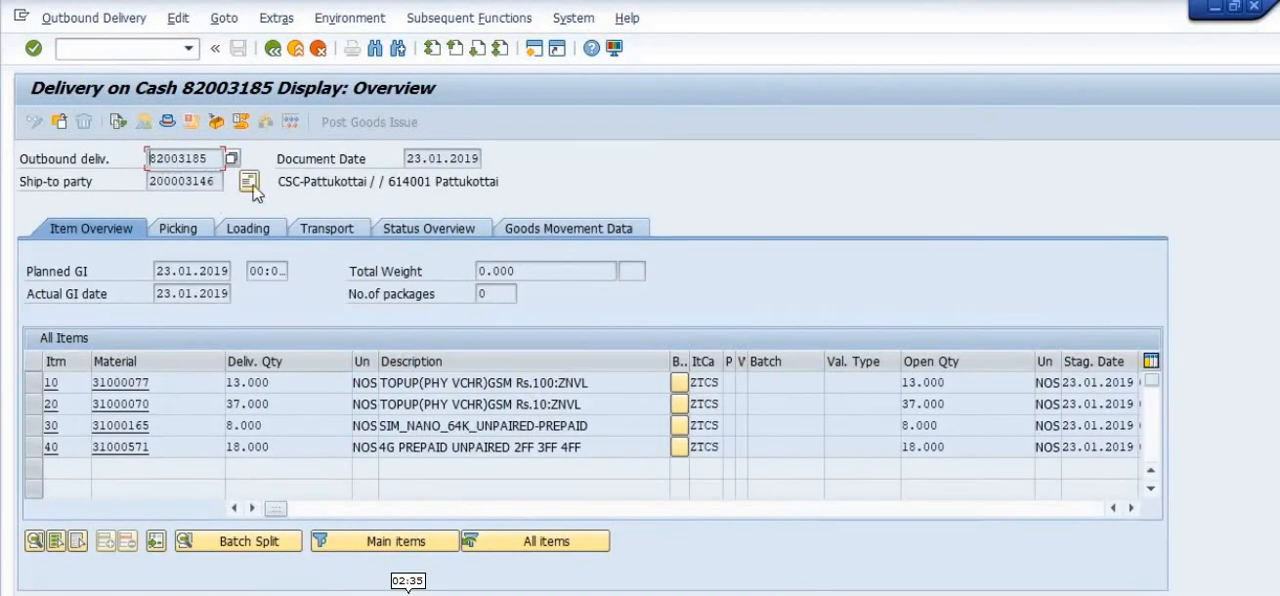
{"action": "mouse_move", "coordinate": [235, 325]}
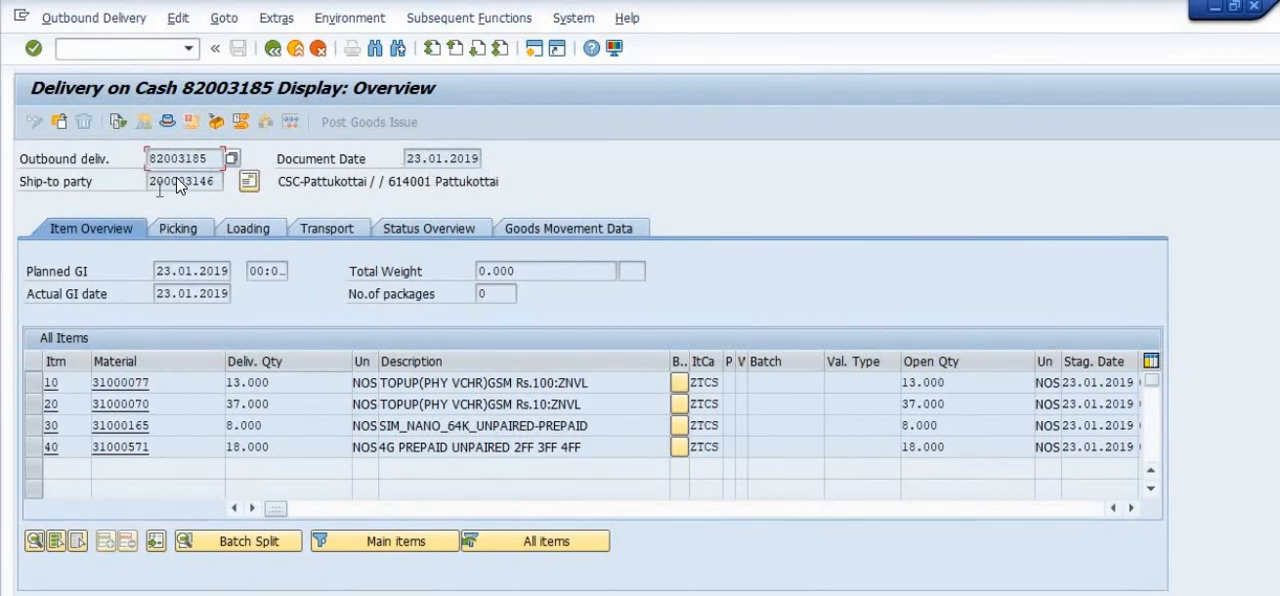
{"action": "mouse_move", "coordinate": [248, 371]}
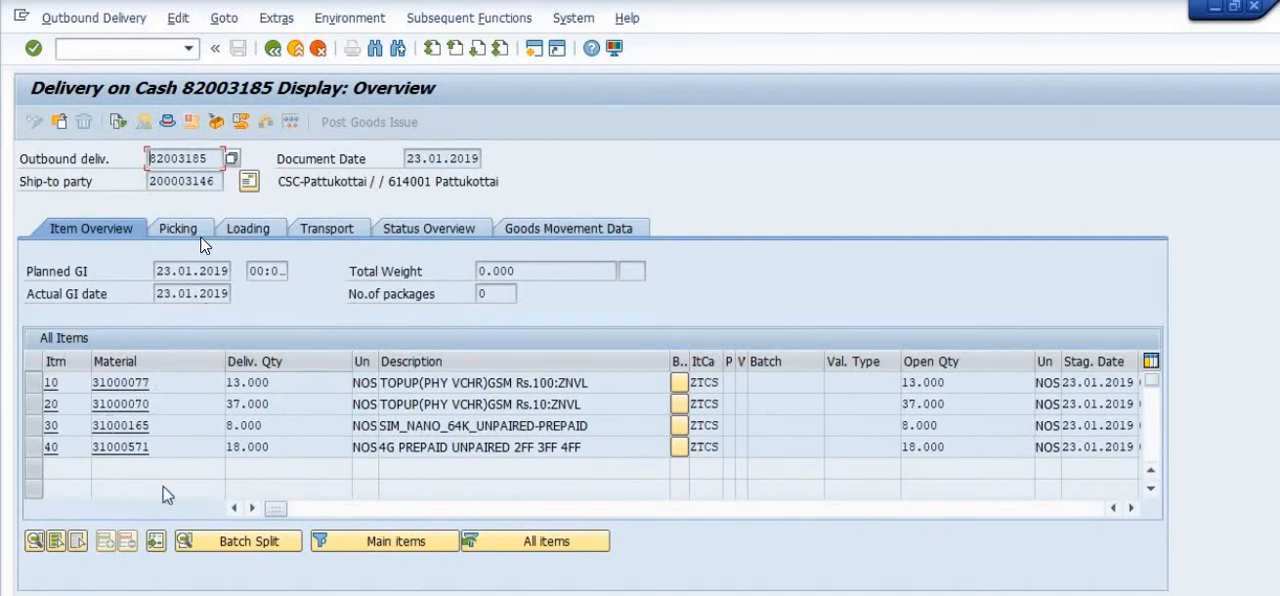
{"action": "mouse_move", "coordinate": [278, 234]}
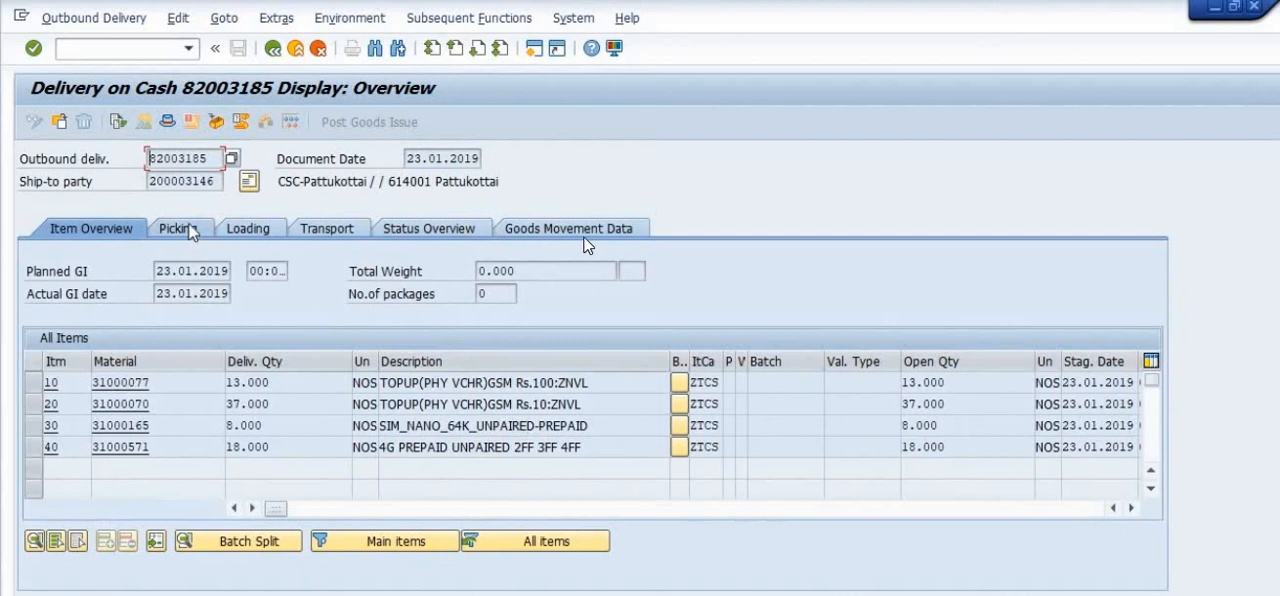
- View delivery 82003185's Picking, Loading, Status Overview and Goods Movement Data tabs
{"action": "left_click", "coordinate": [178, 228]}
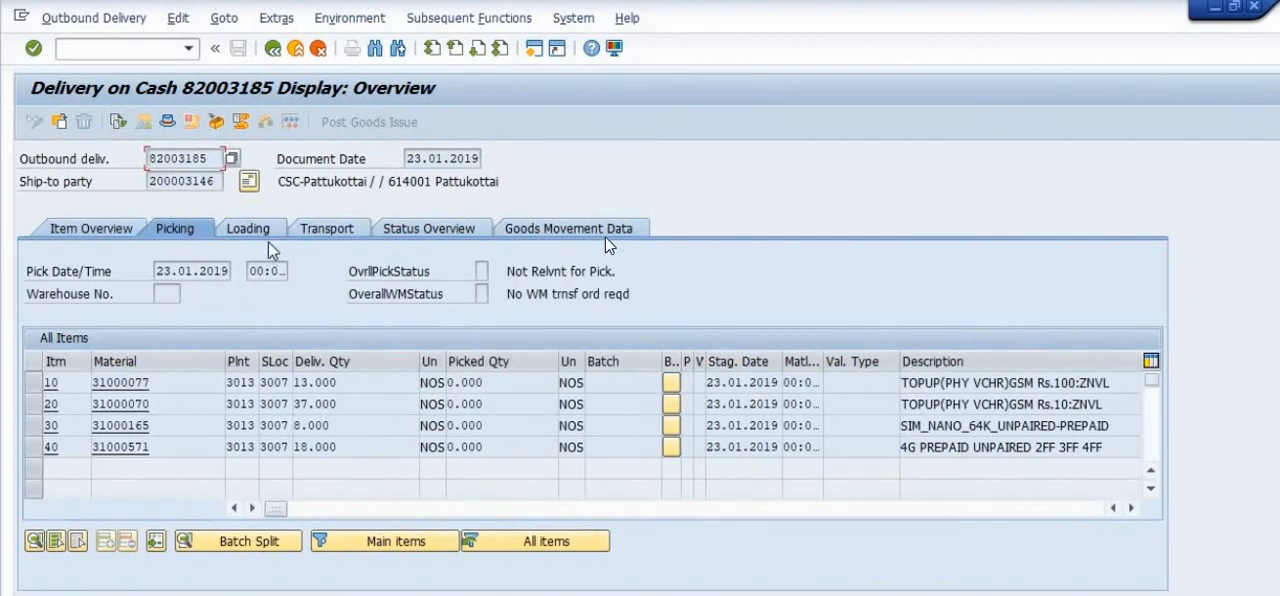
{"action": "left_click", "coordinate": [245, 228]}
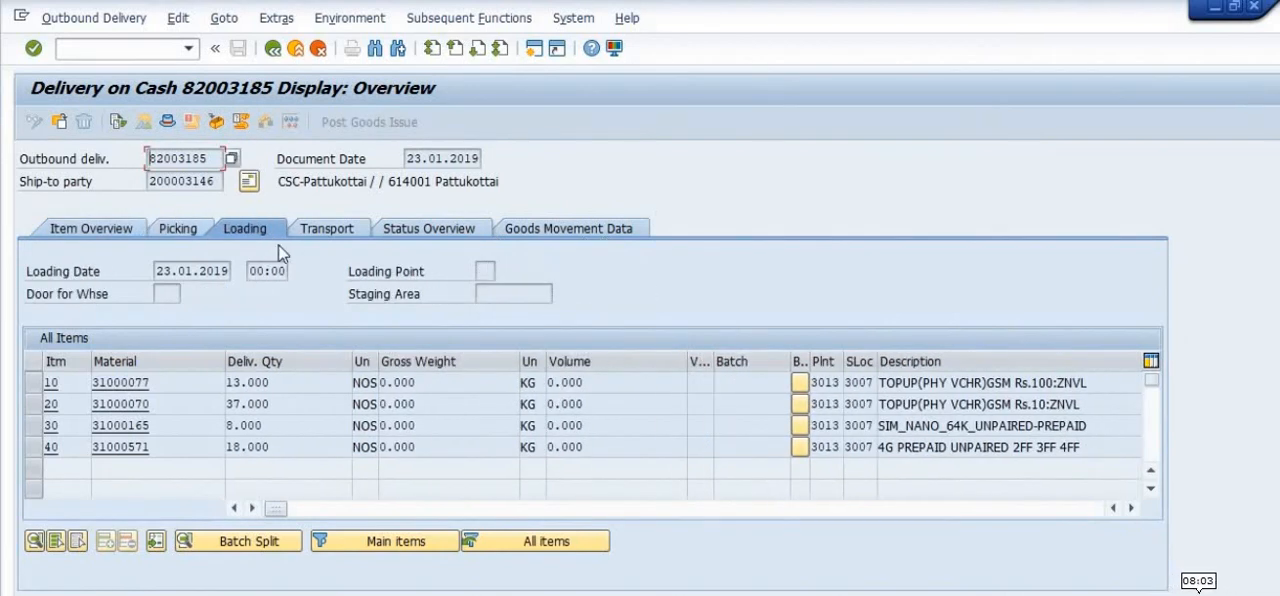
{"action": "left_click", "coordinate": [428, 228]}
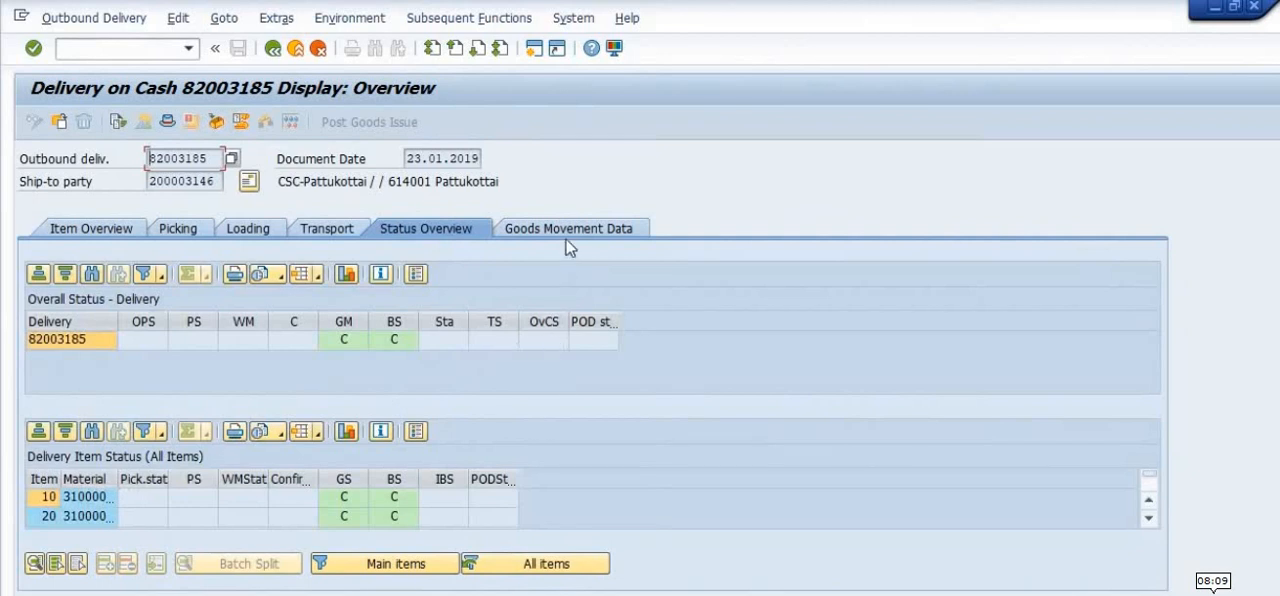
{"action": "left_click", "coordinate": [565, 228]}
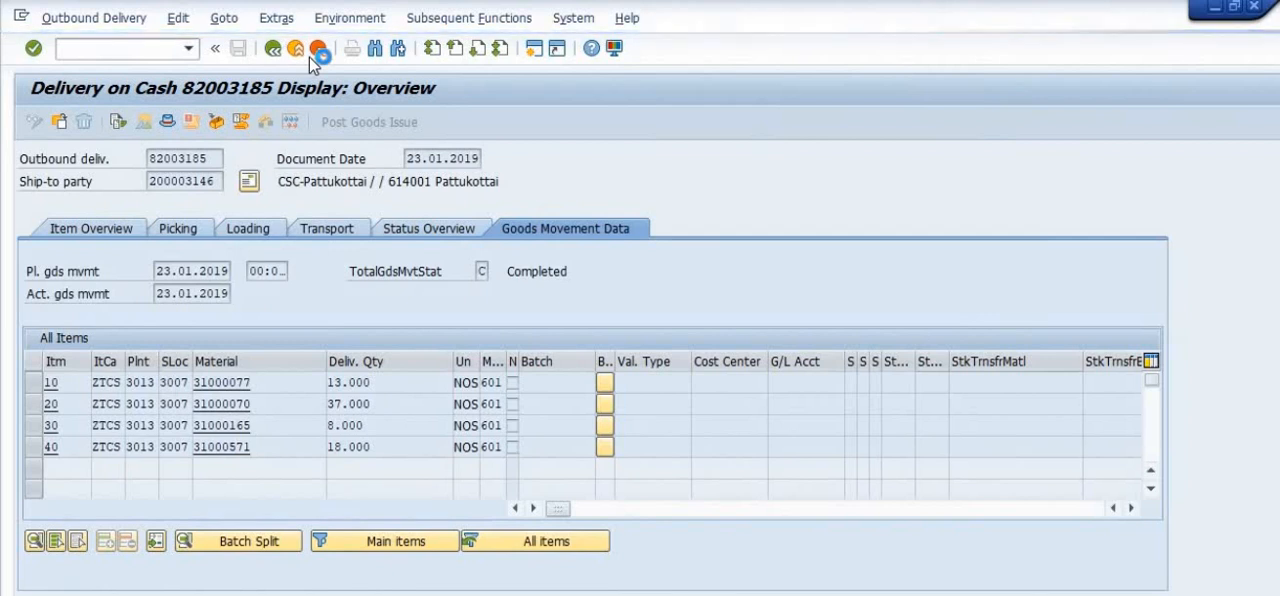
{"action": "mouse_move", "coordinate": [808, 580]}
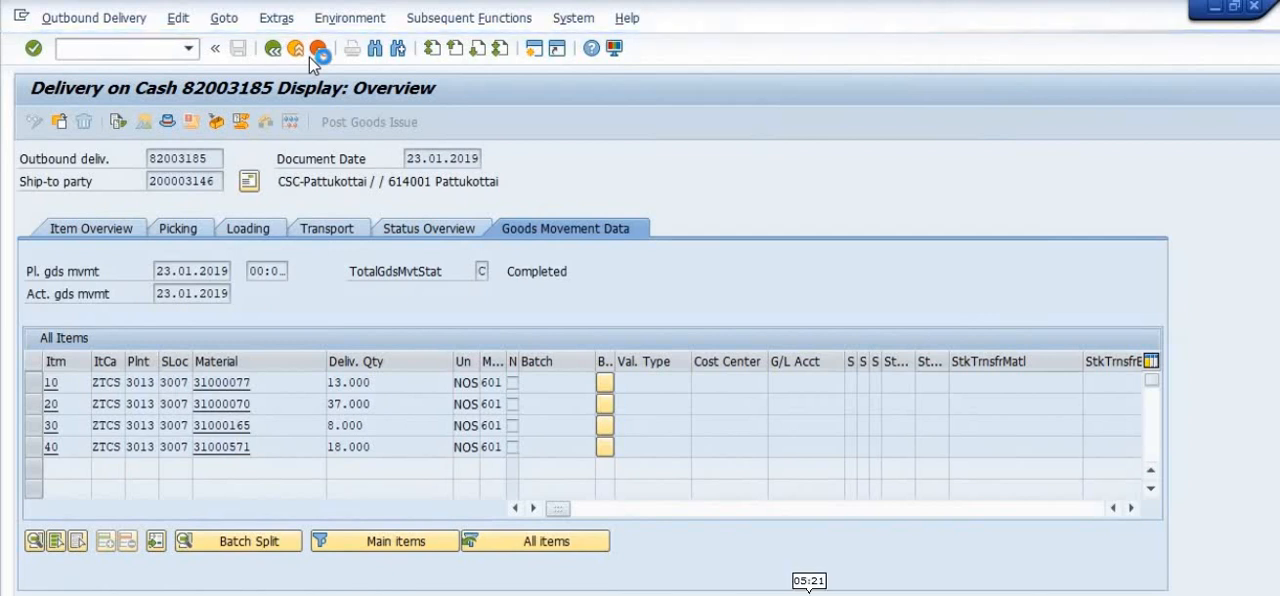